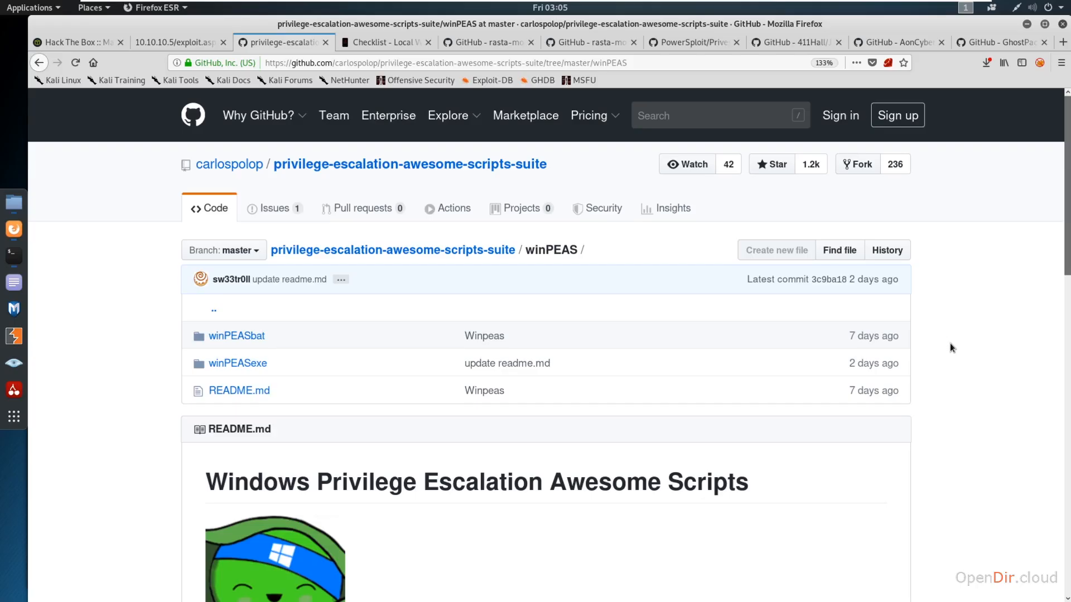
Bring up the HackTricks Local Windows Privilege Escalation checklist recommending WinPEAS.
scroll(down, 3)
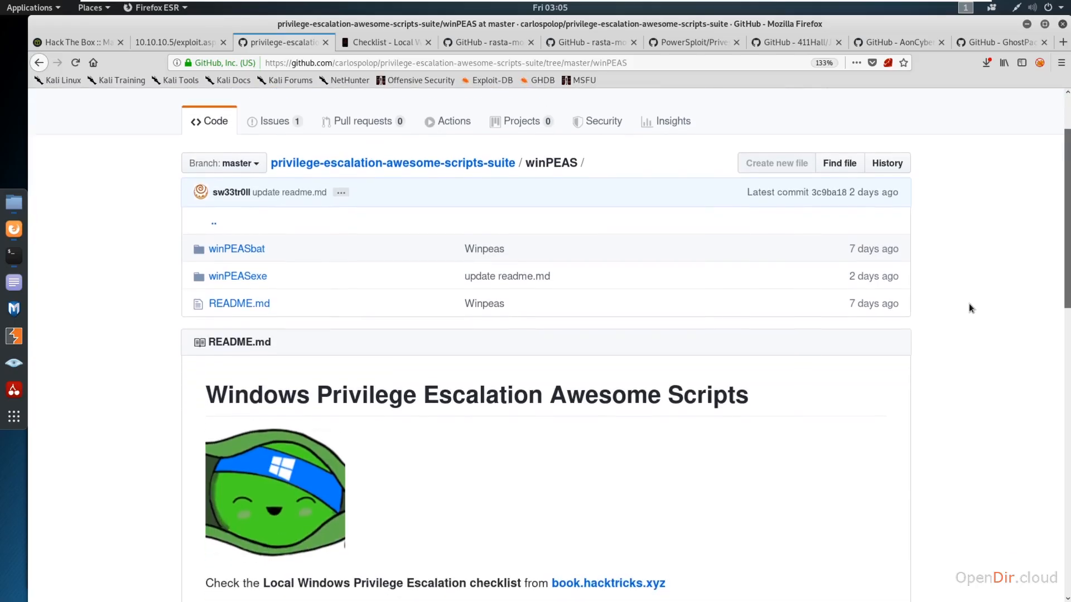
scroll(up, 3)
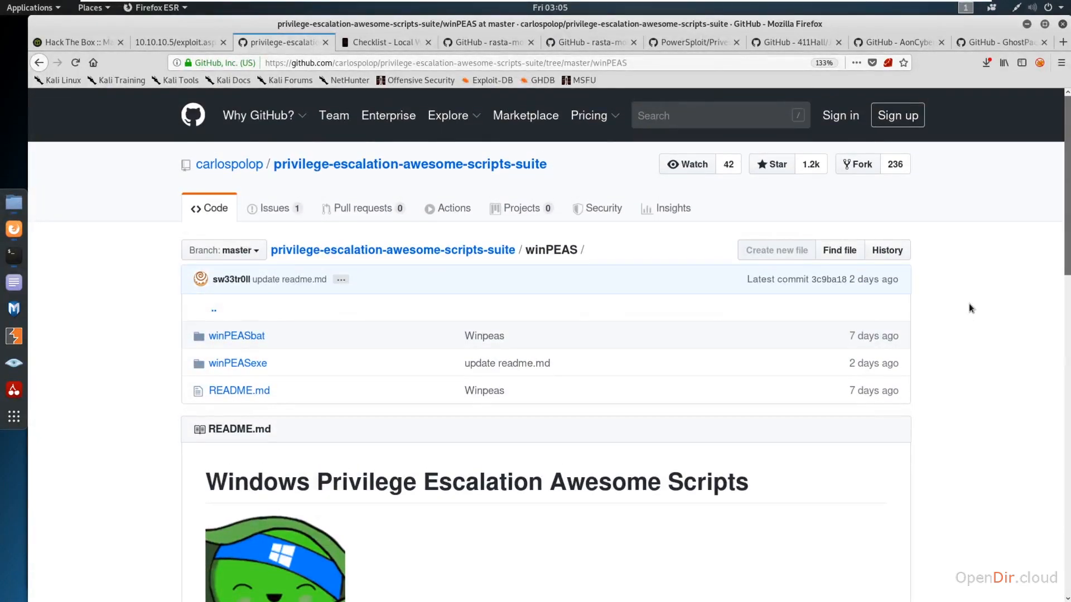
scroll(down, 3)
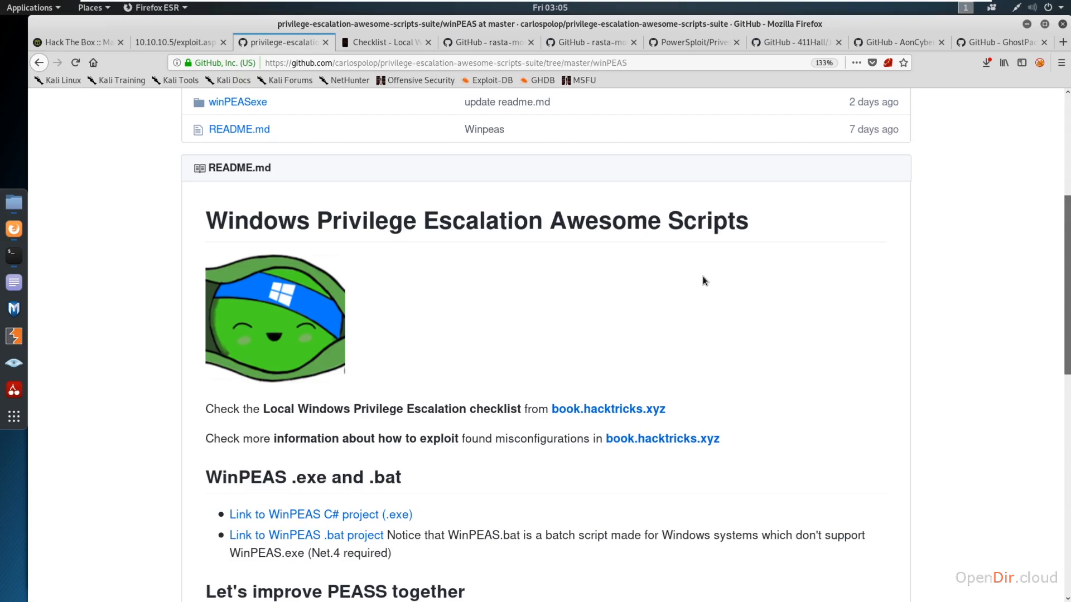
mouse_move(808, 312)
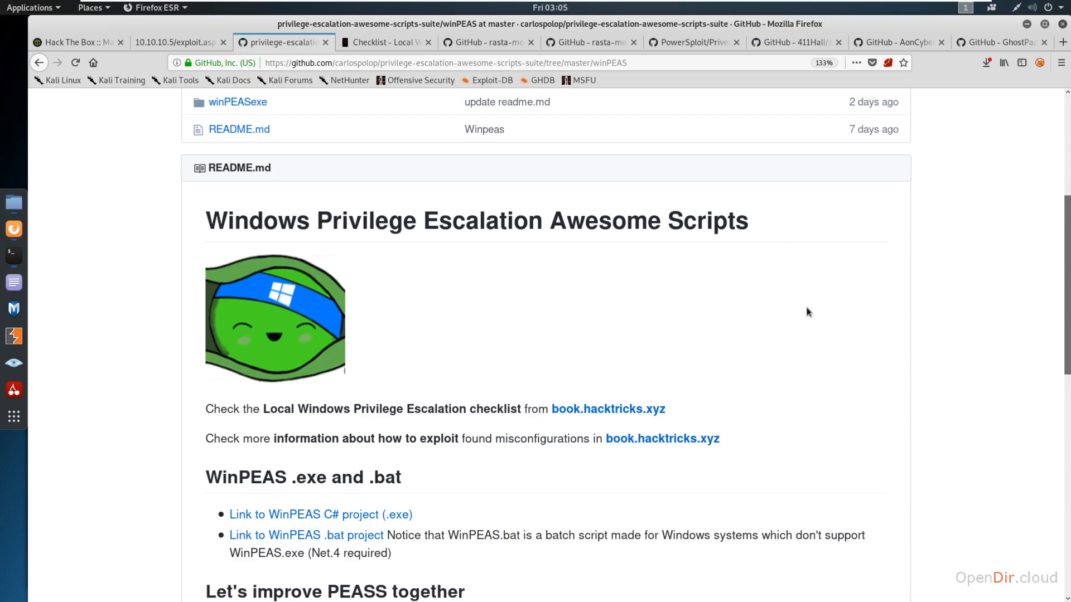
mouse_move(839, 278)
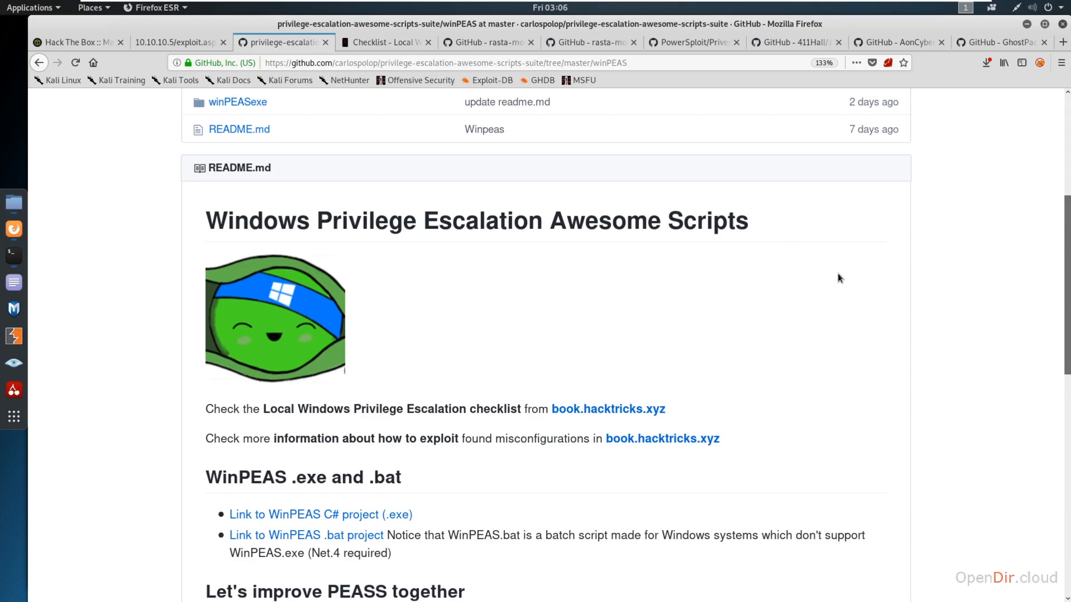
mouse_move(834, 272)
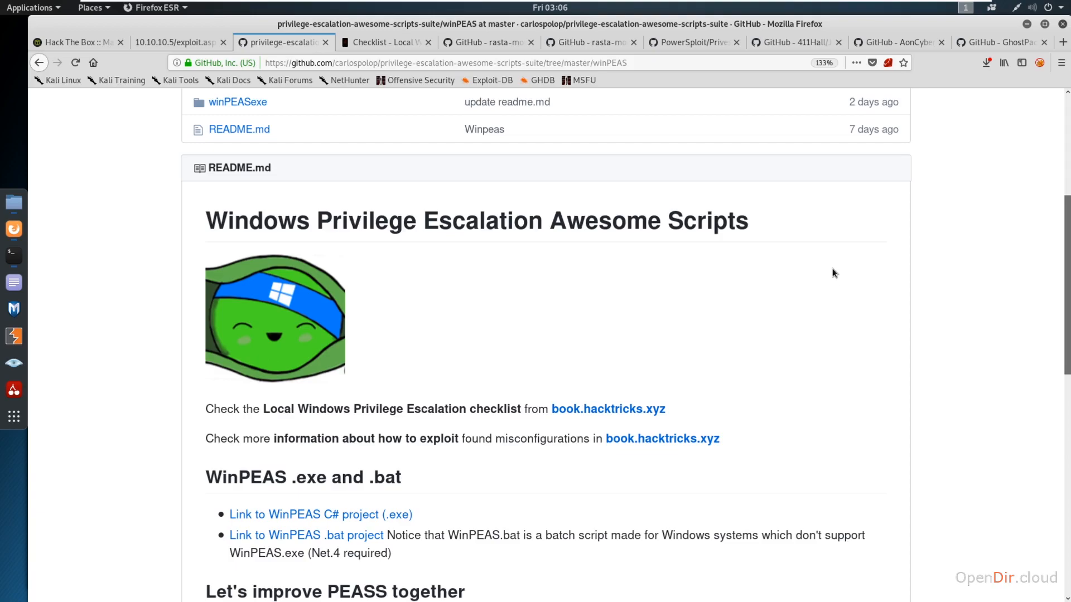
mouse_move(704, 266)
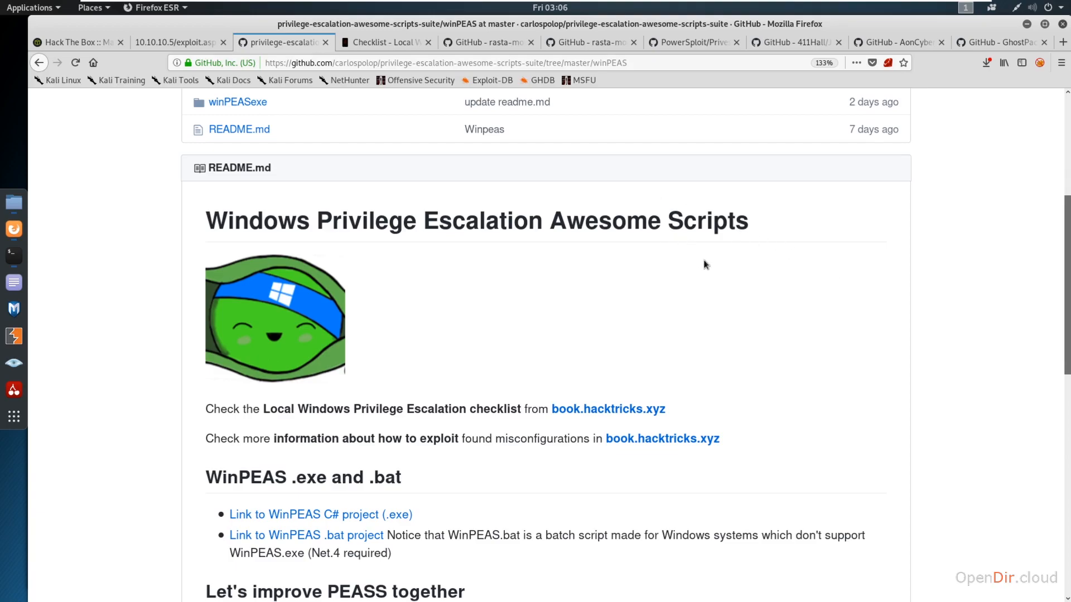
mouse_move(704, 260)
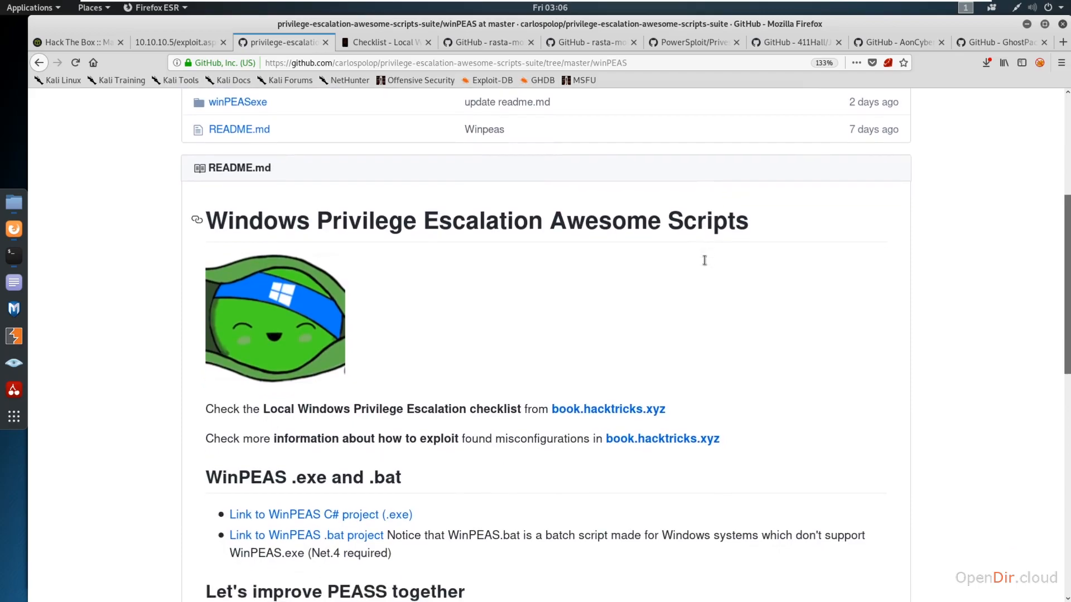
mouse_move(313, 554)
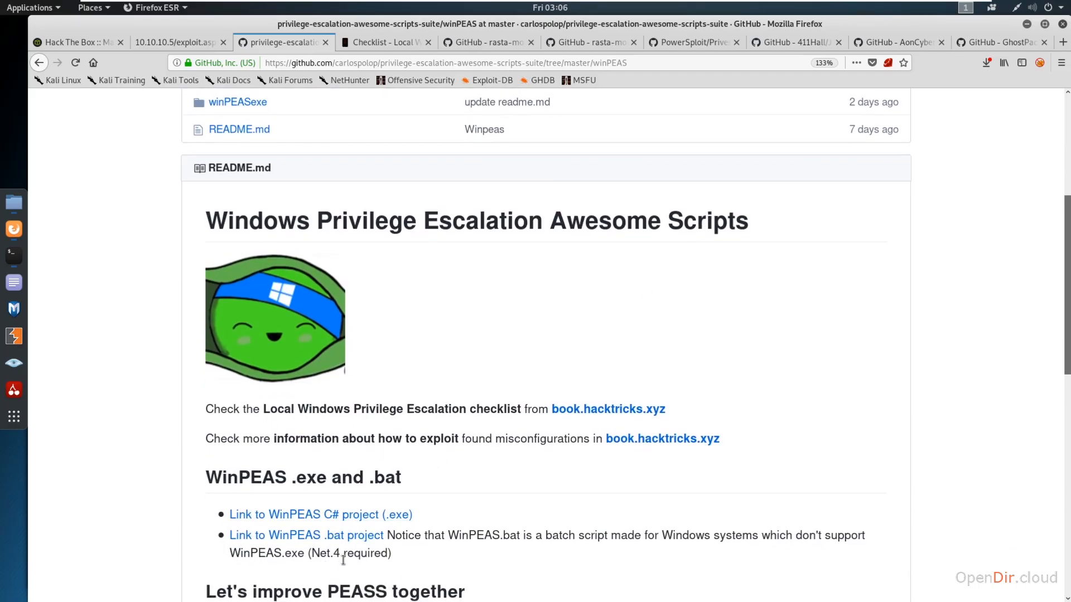
mouse_move(391, 430)
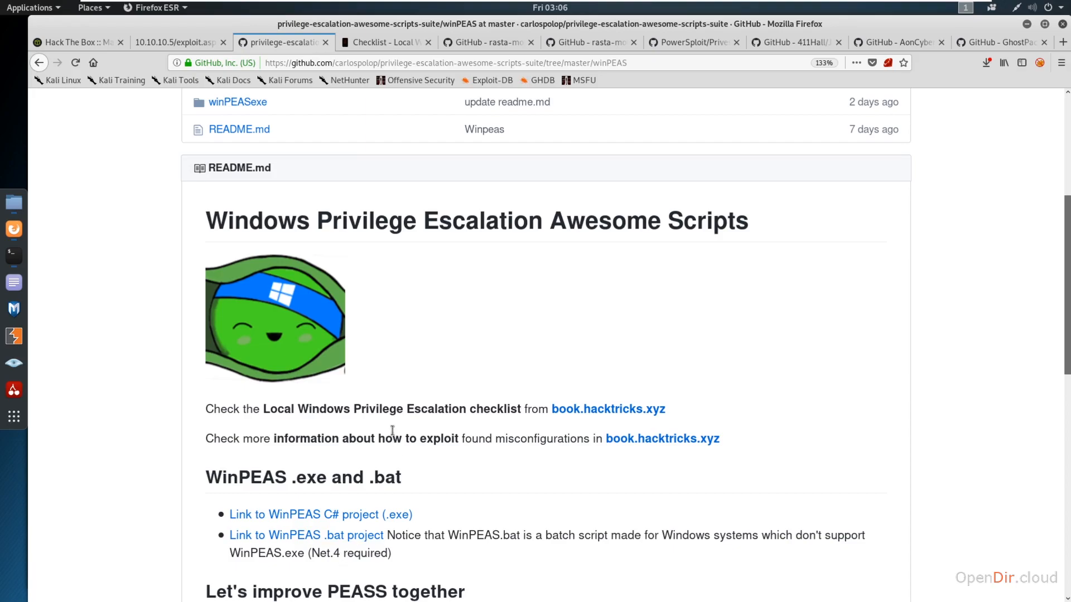
mouse_move(499, 274)
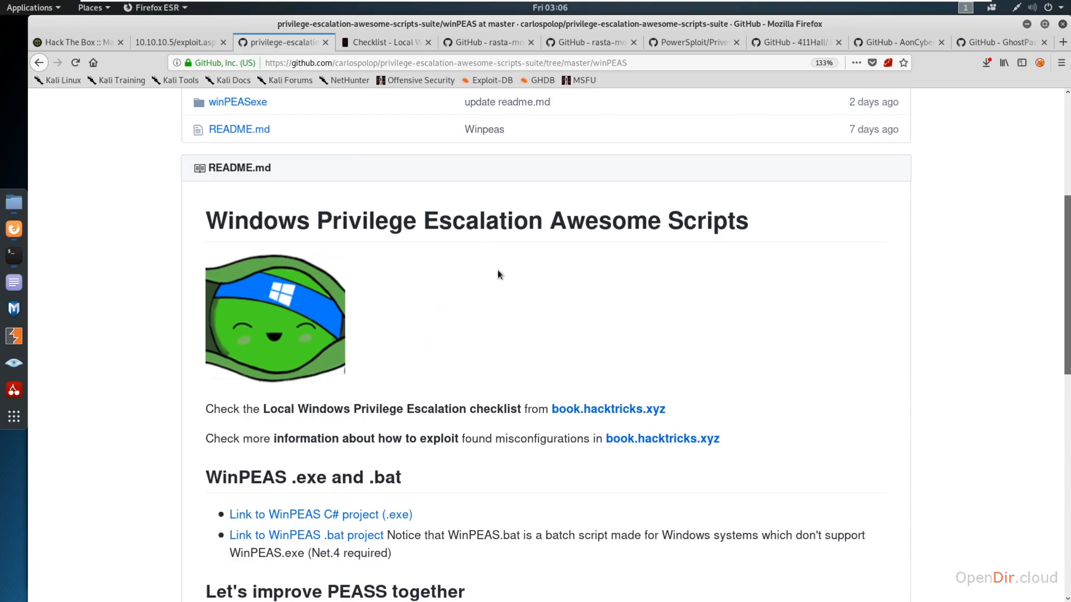
mouse_move(381, 336)
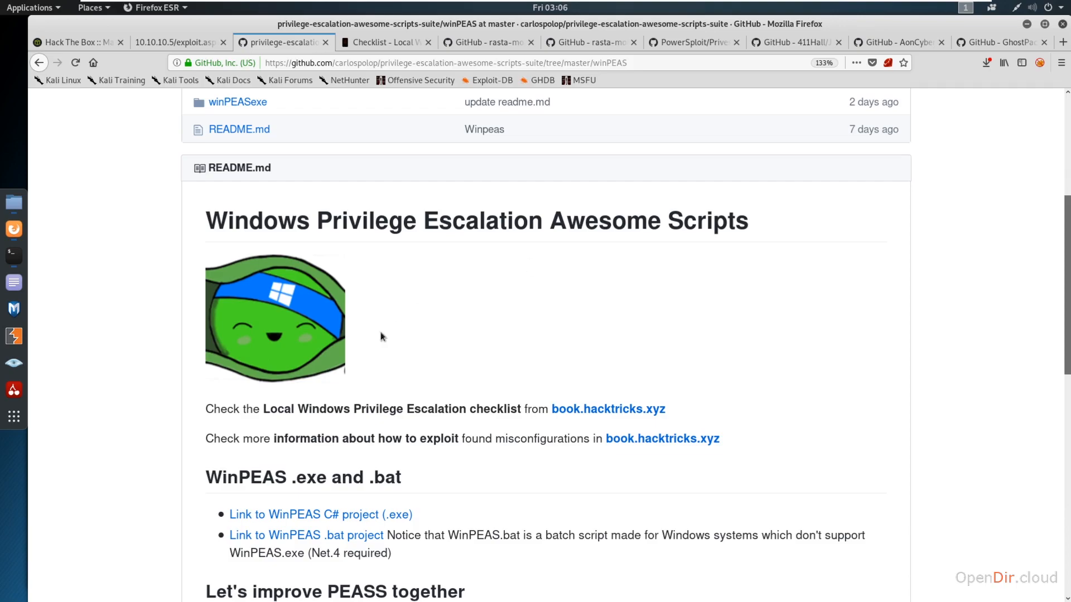
mouse_move(498, 506)
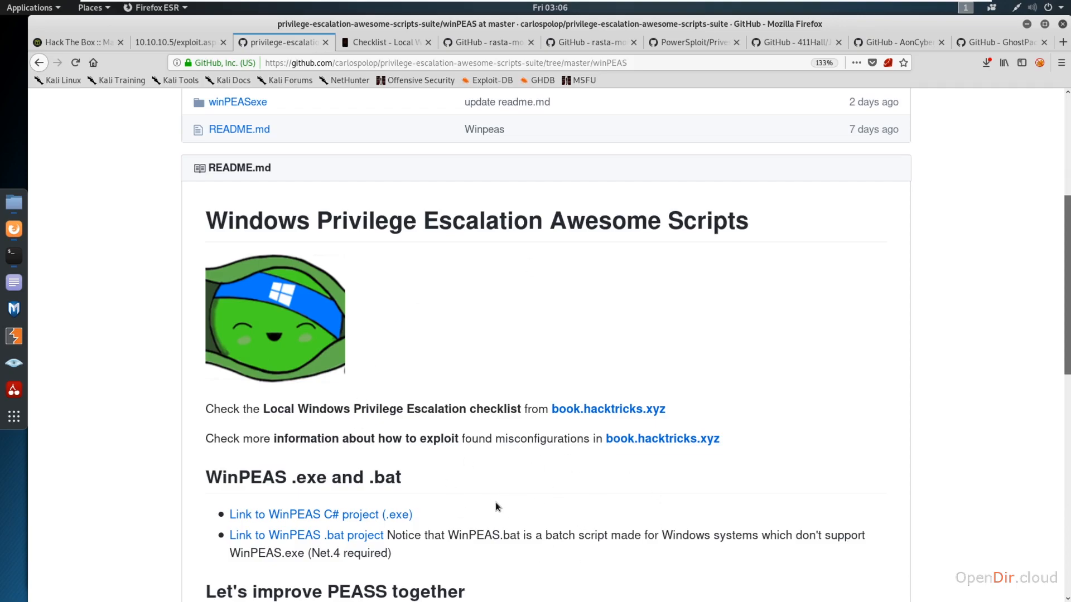
mouse_move(358, 549)
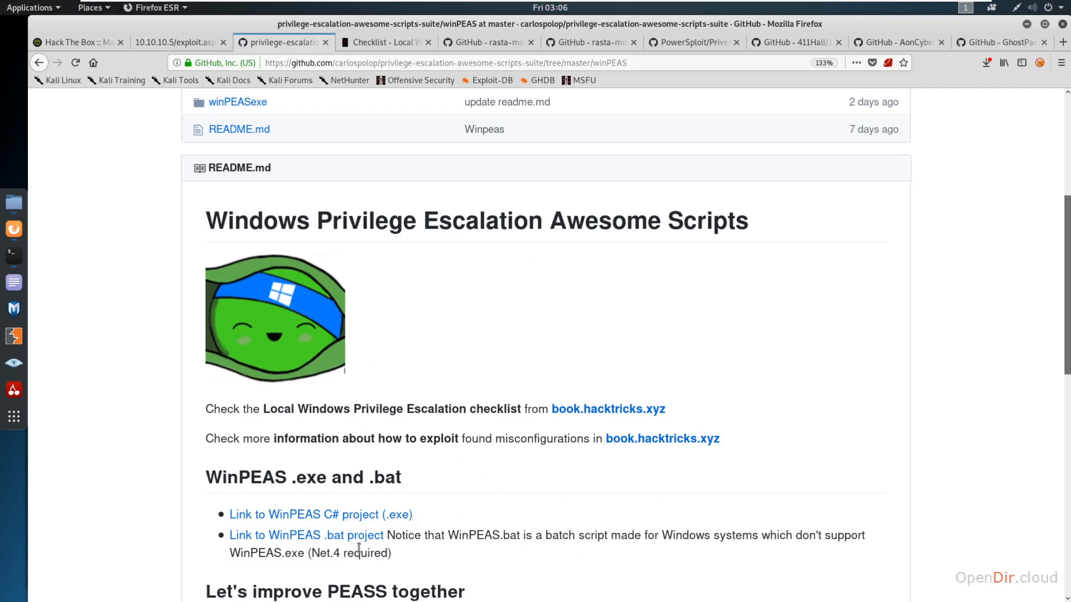
mouse_move(443, 554)
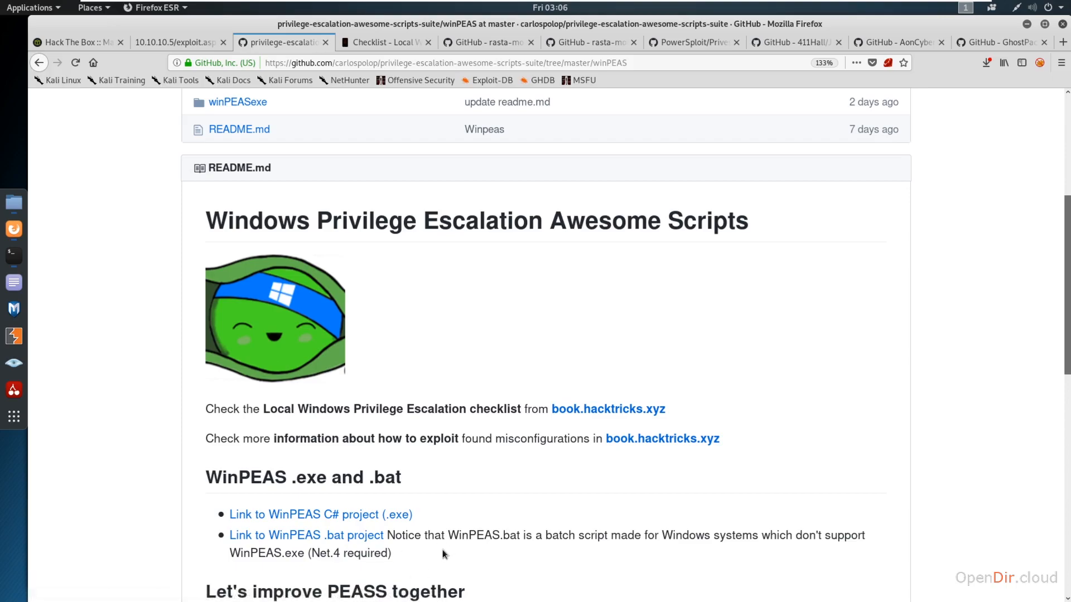
scroll(up, 3)
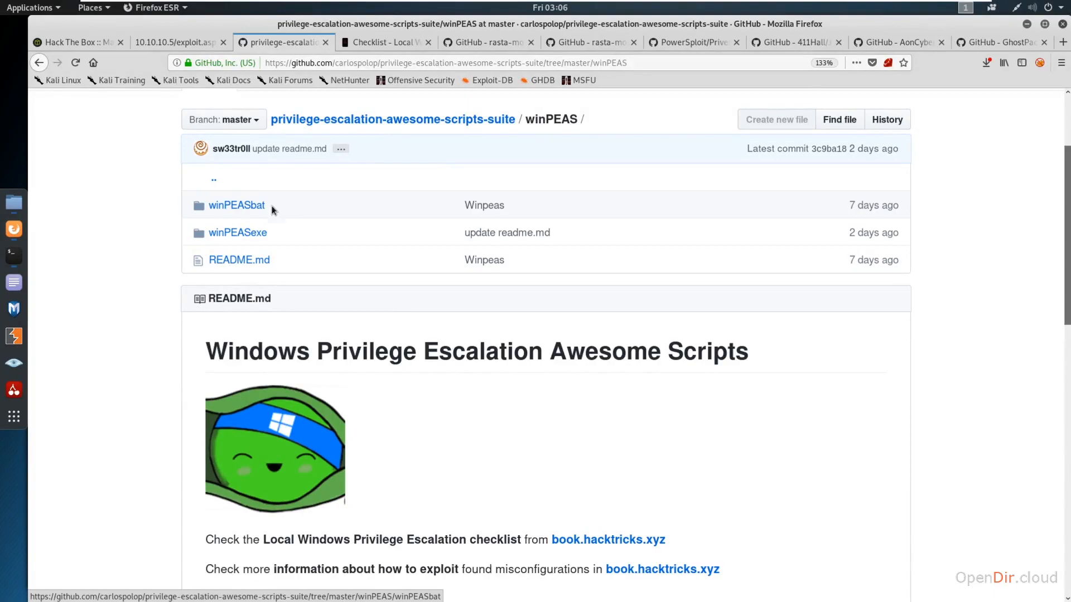
mouse_move(270, 234)
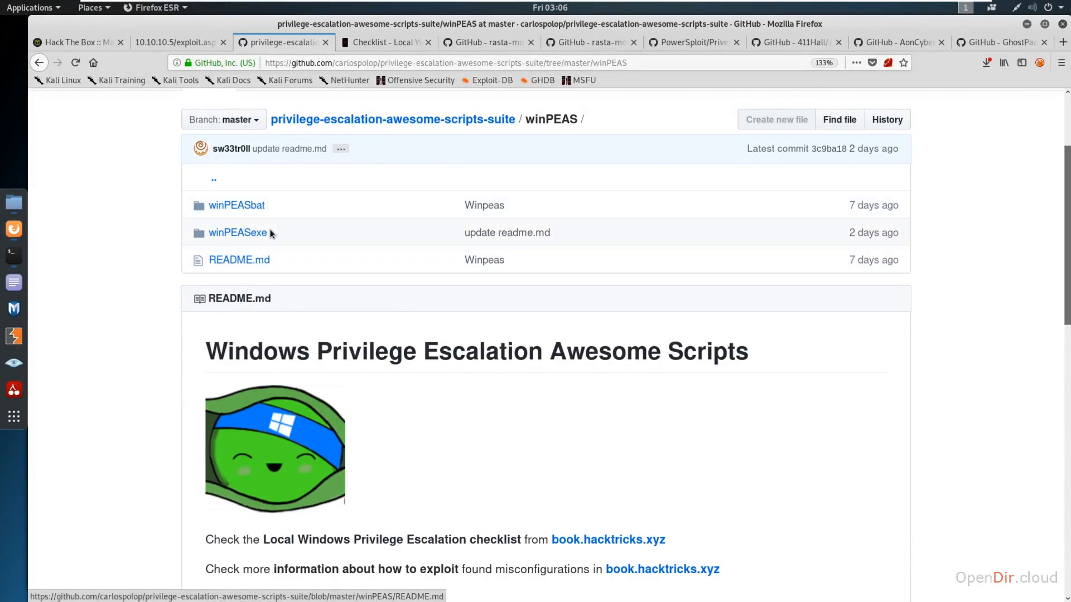
mouse_move(303, 173)
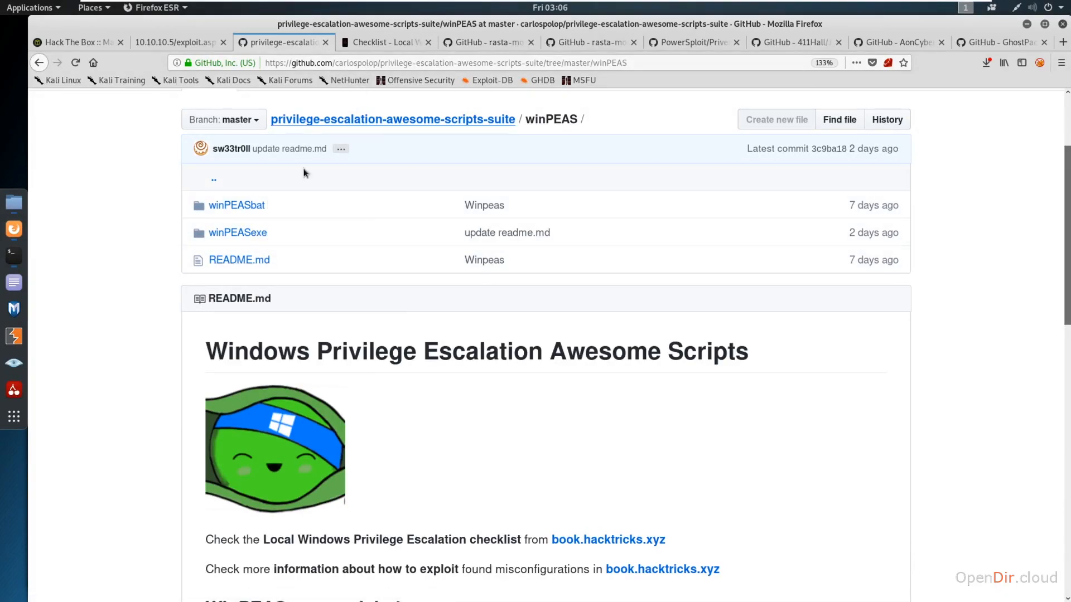
mouse_move(326, 276)
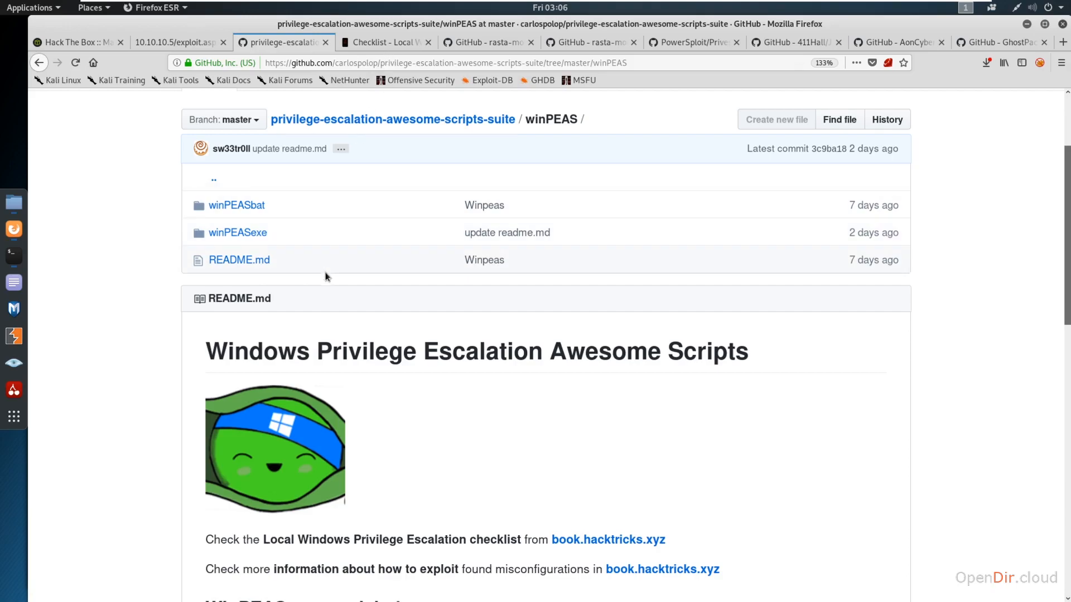
scroll(down, 3)
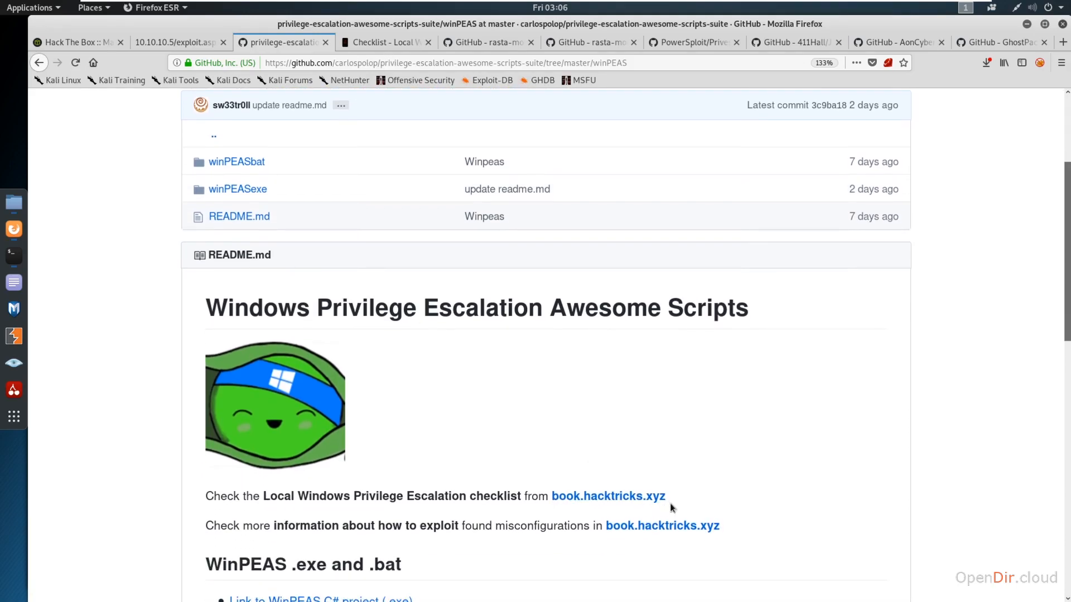
mouse_move(607, 496)
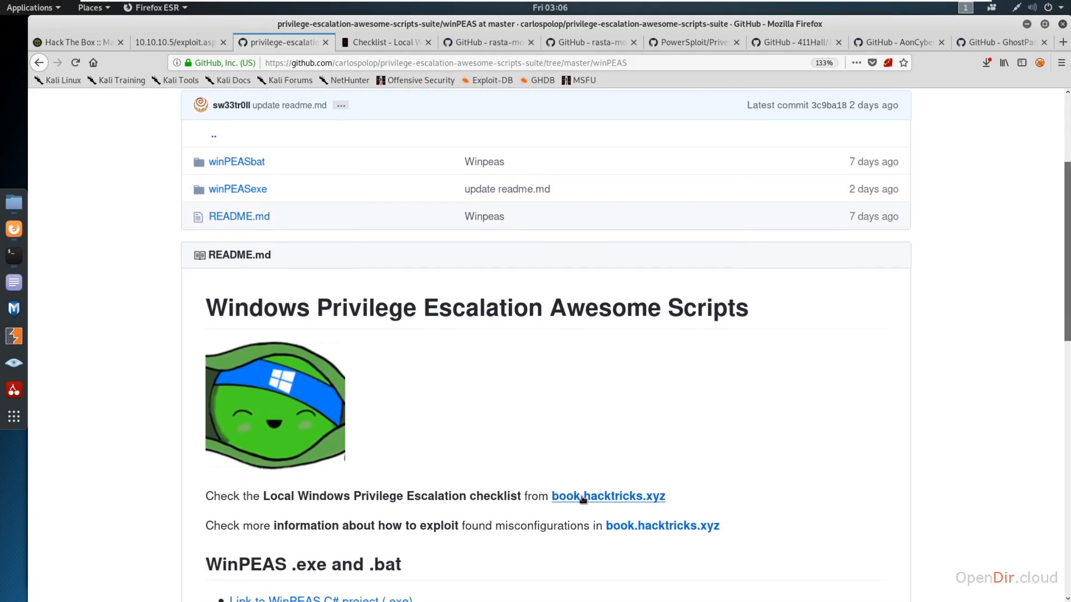
click(383, 42)
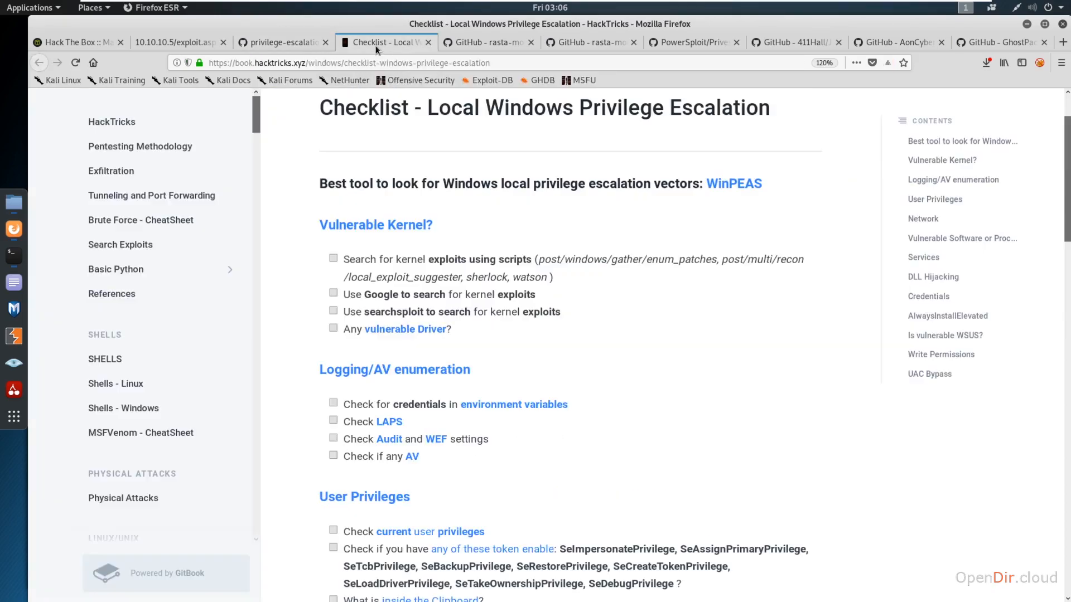
scroll(up, 3)
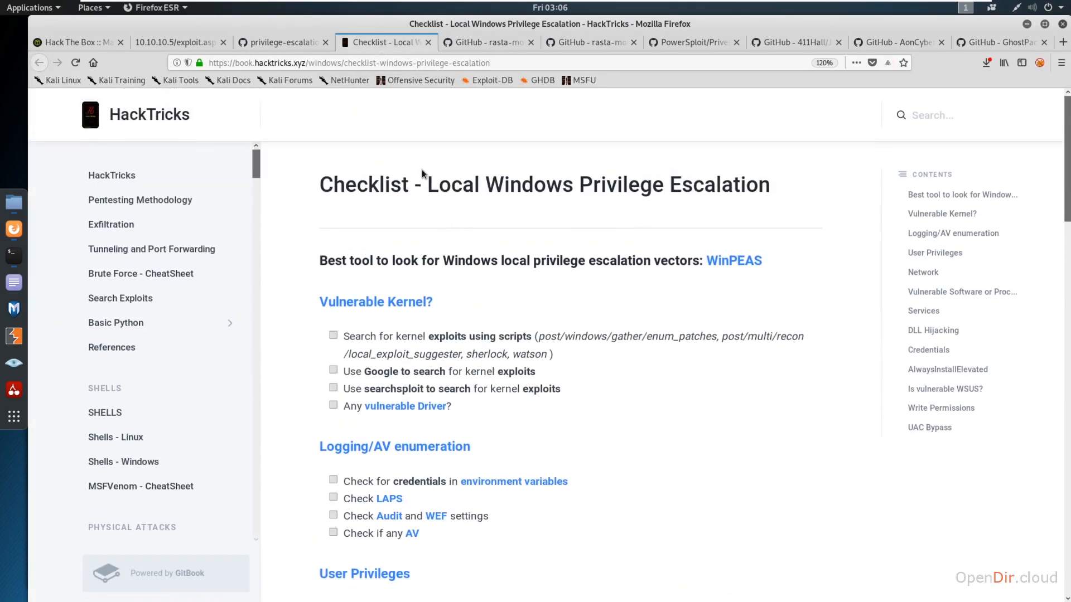
mouse_move(373, 315)
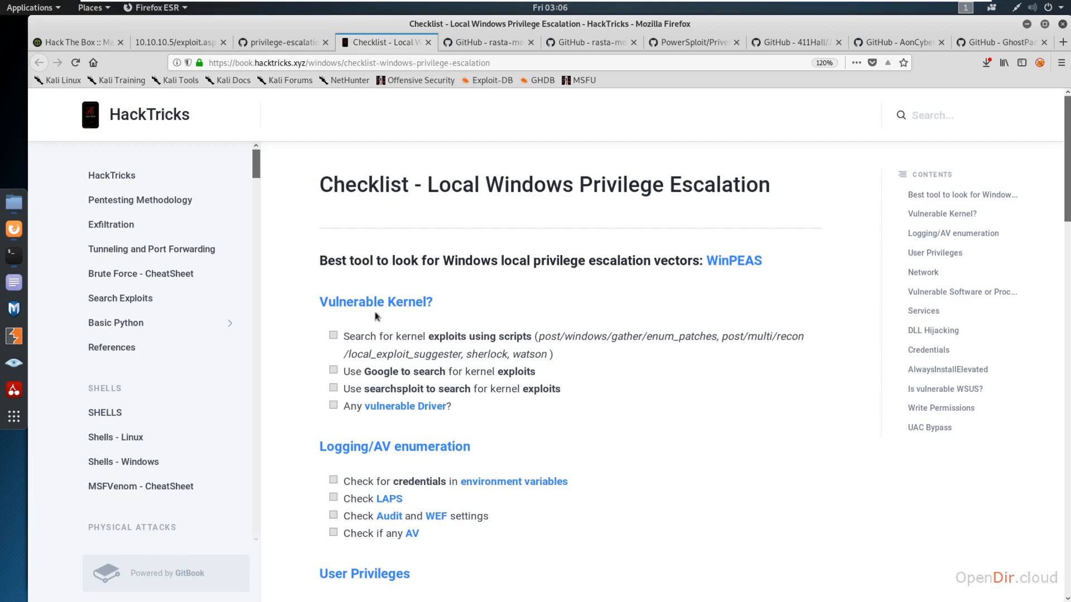
mouse_move(399, 324)
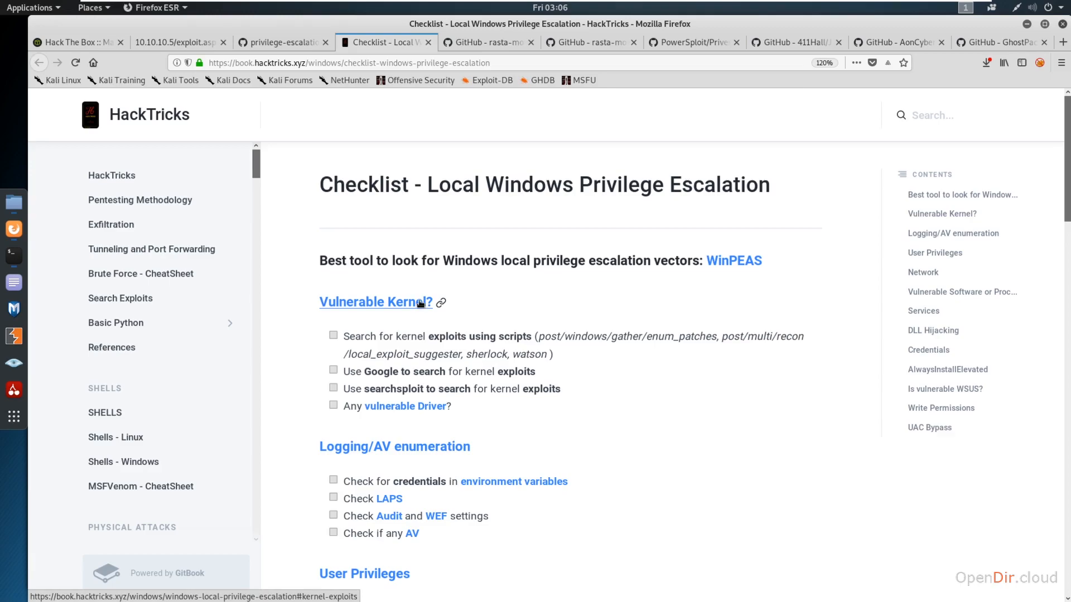
mouse_move(346, 312)
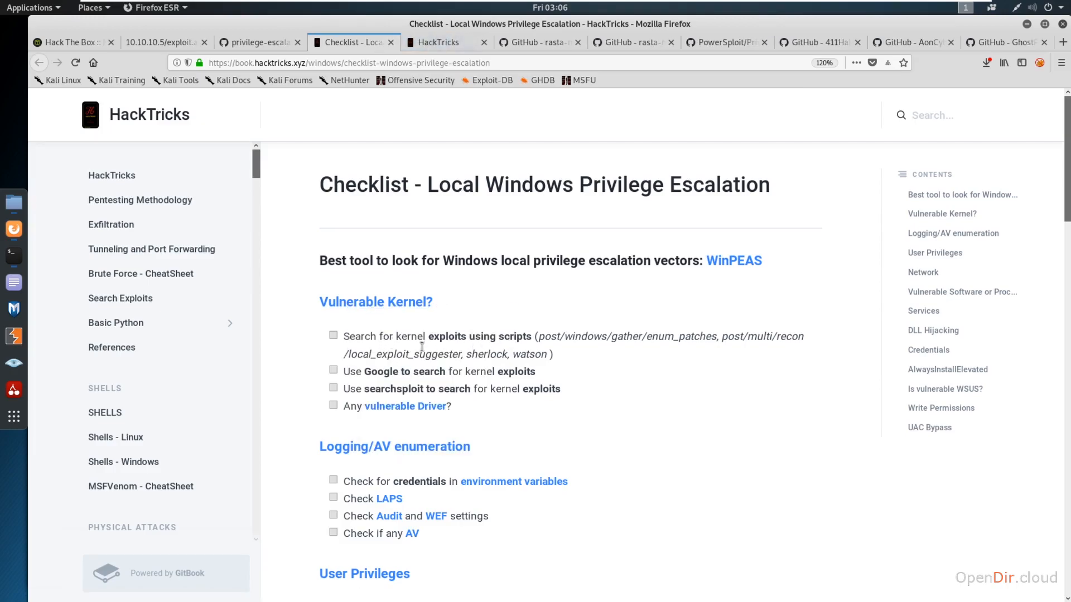
mouse_move(447, 41)
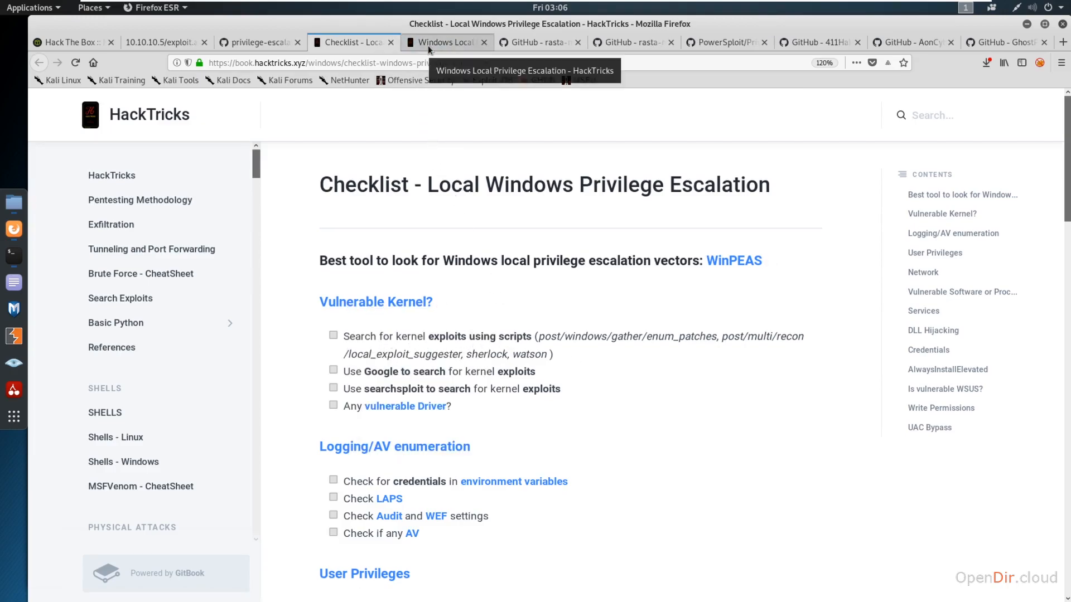
click(444, 42)
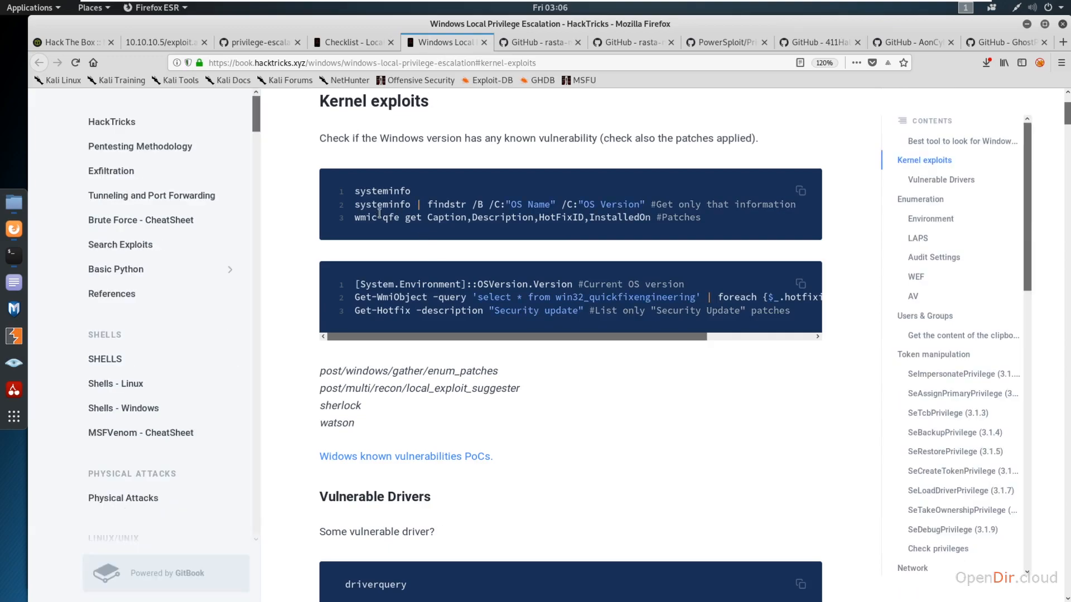
double_click(381, 191)
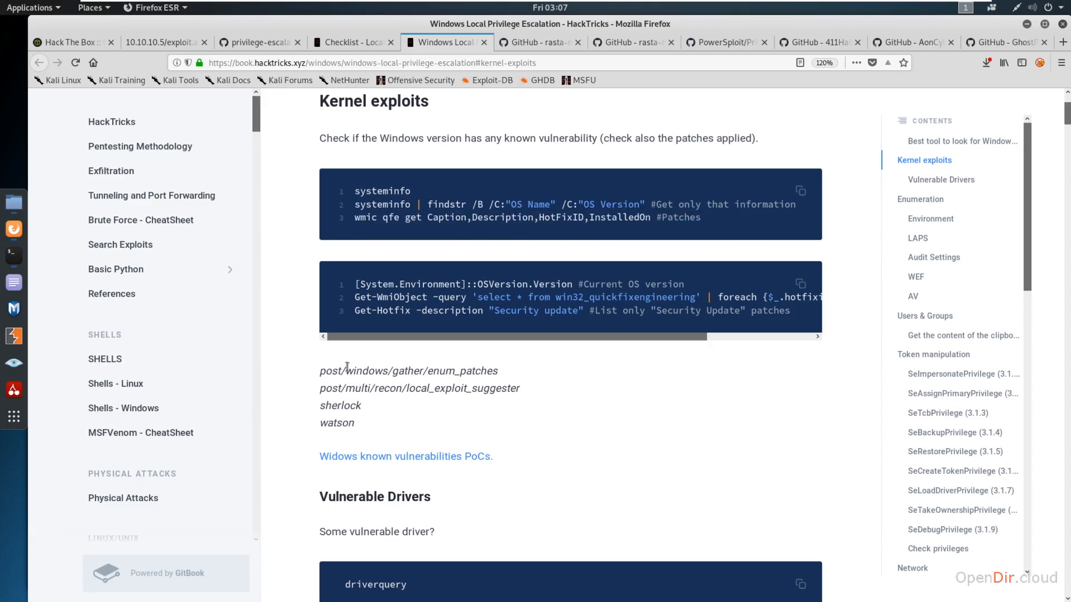
mouse_move(460, 387)
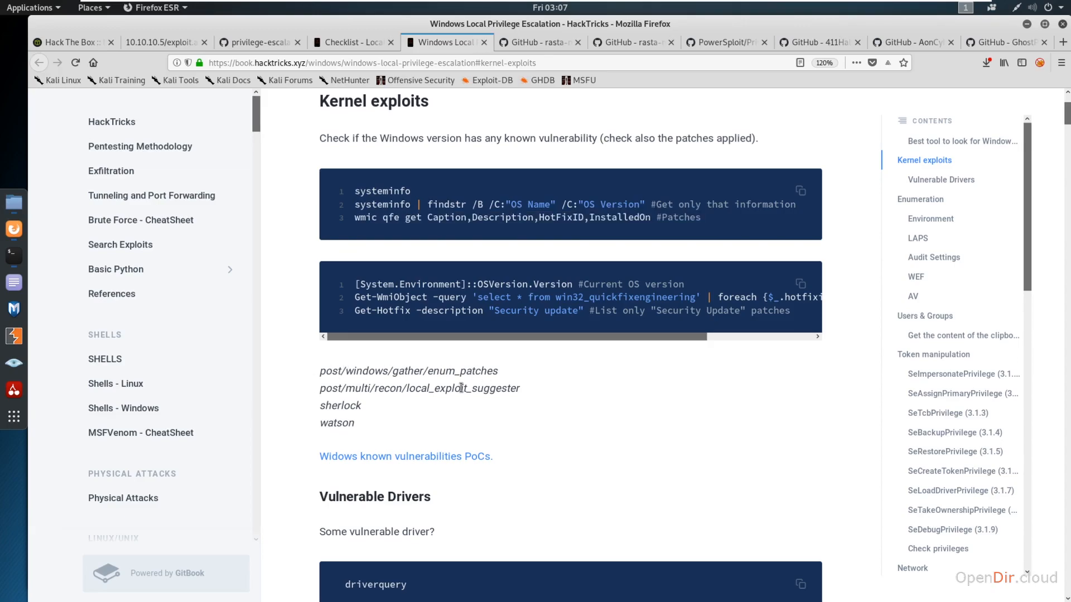
double_click(460, 388)
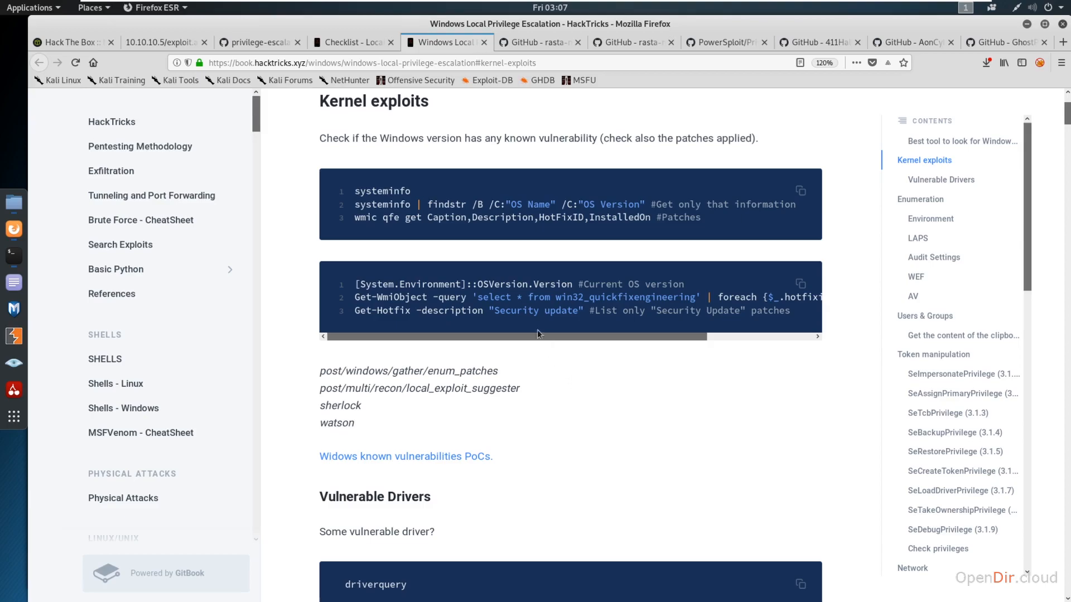
scroll(down, 3)
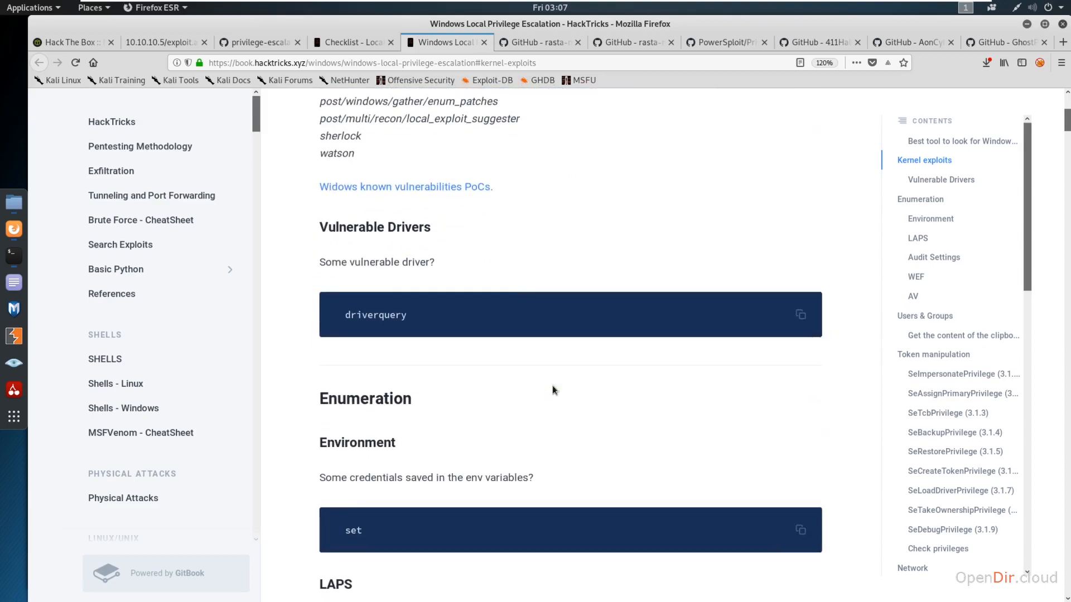
scroll(down, 3)
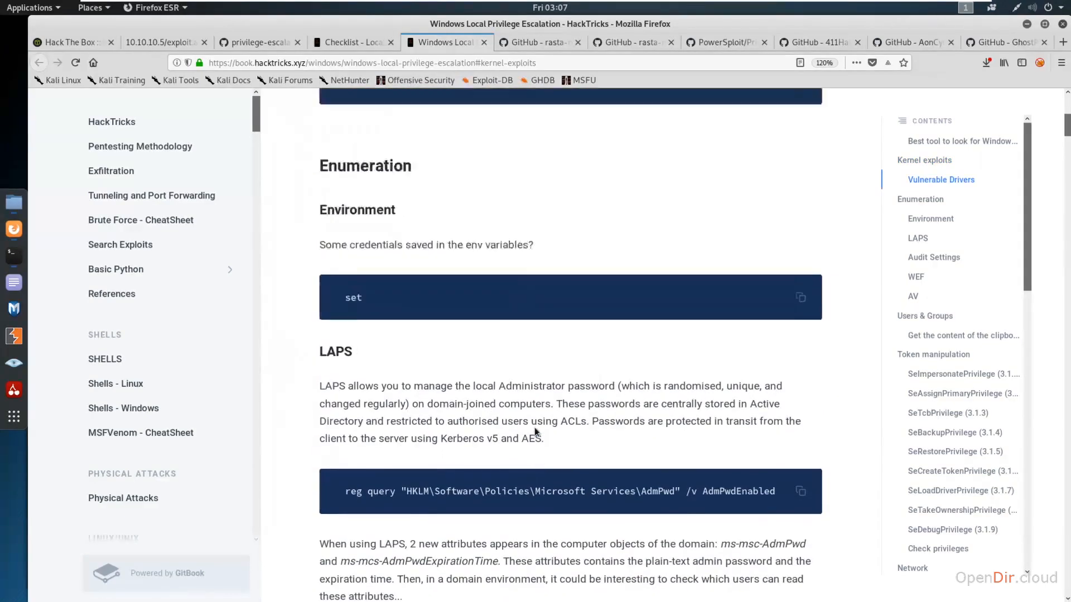
scroll(up, 3)
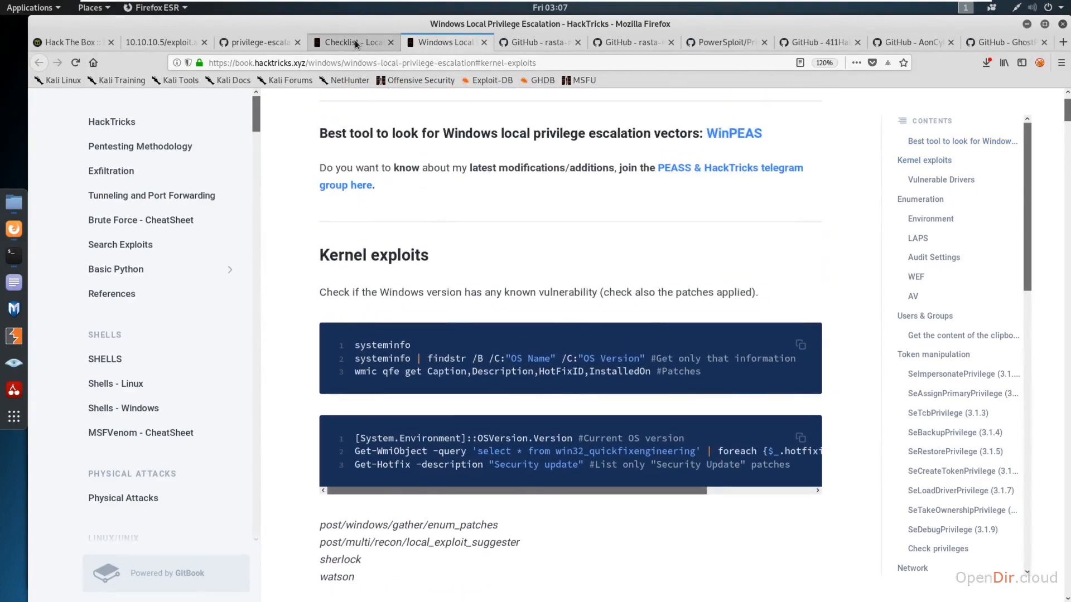
click(348, 43)
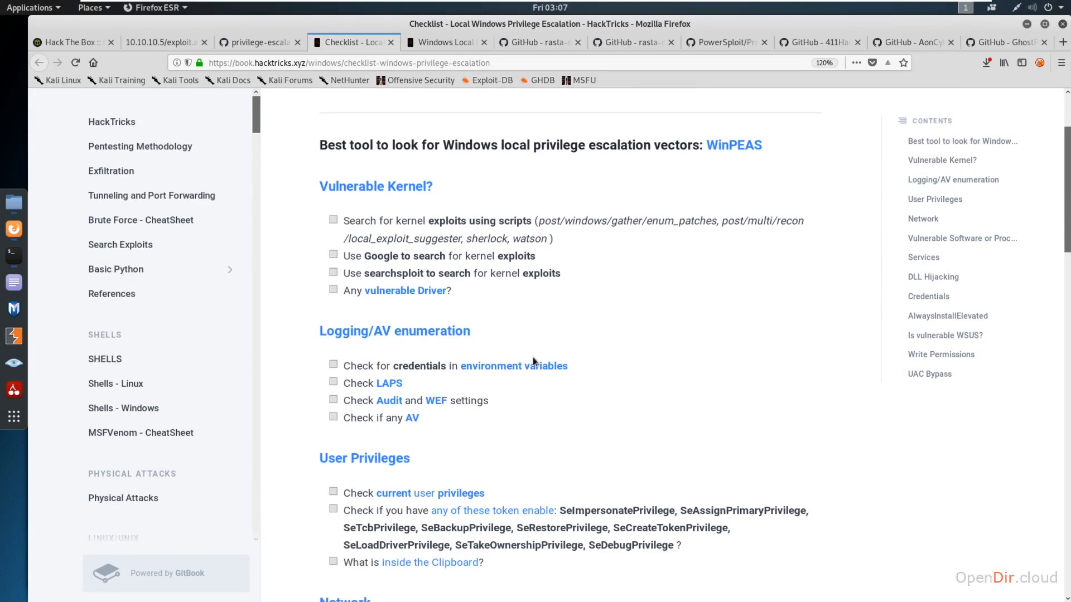
scroll(down, 3)
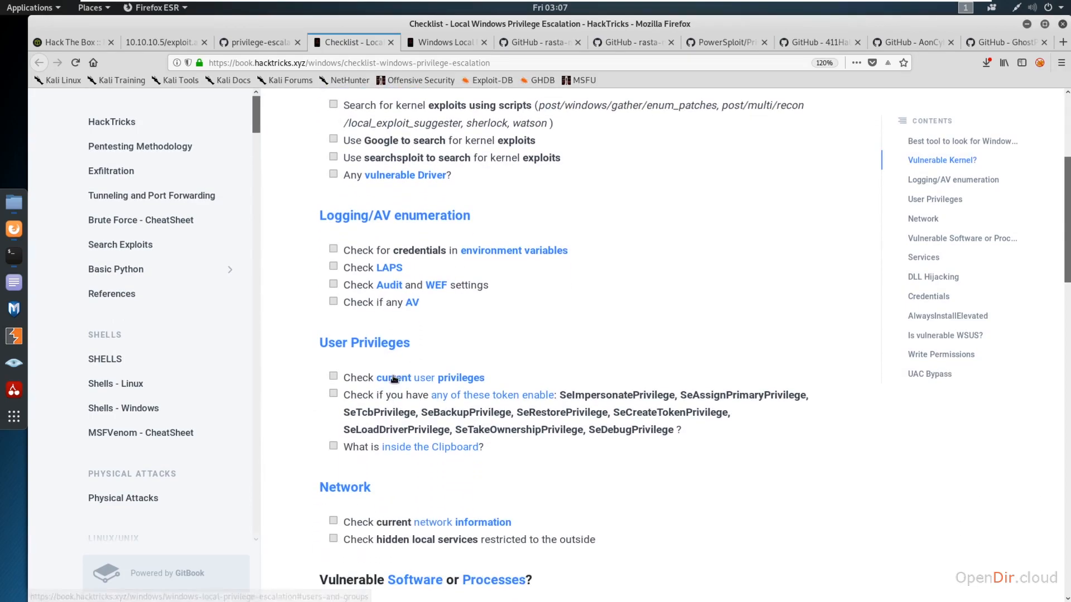
mouse_move(466, 473)
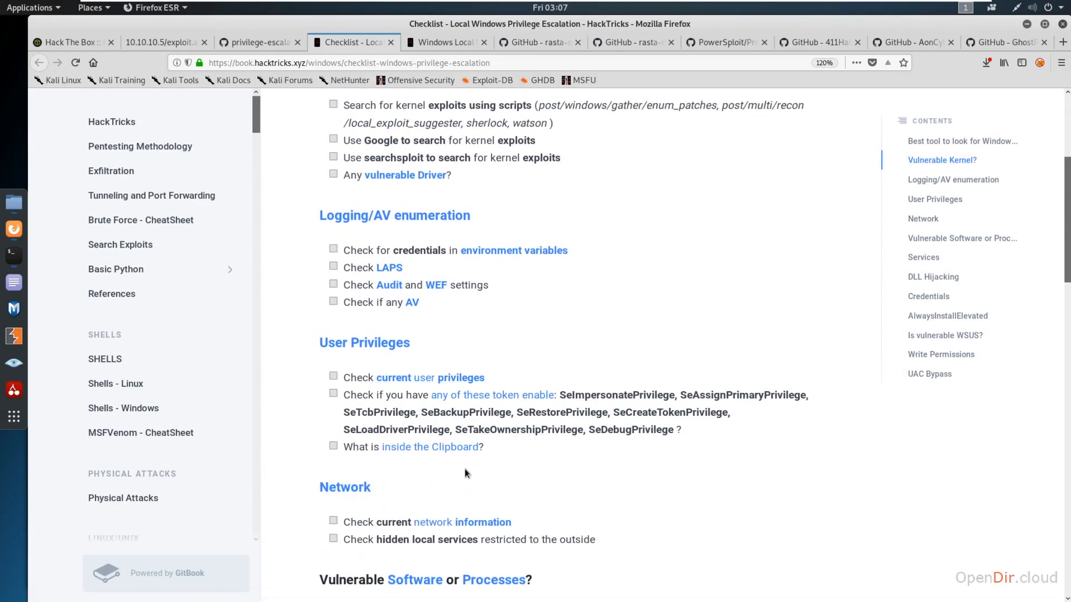
scroll(up, 3)
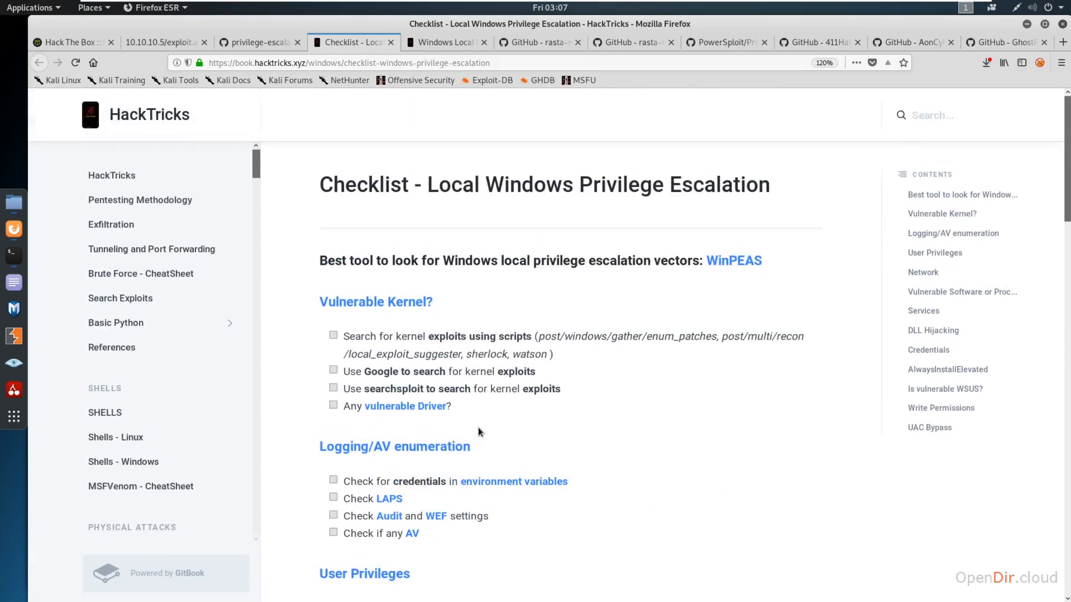
mouse_move(487, 383)
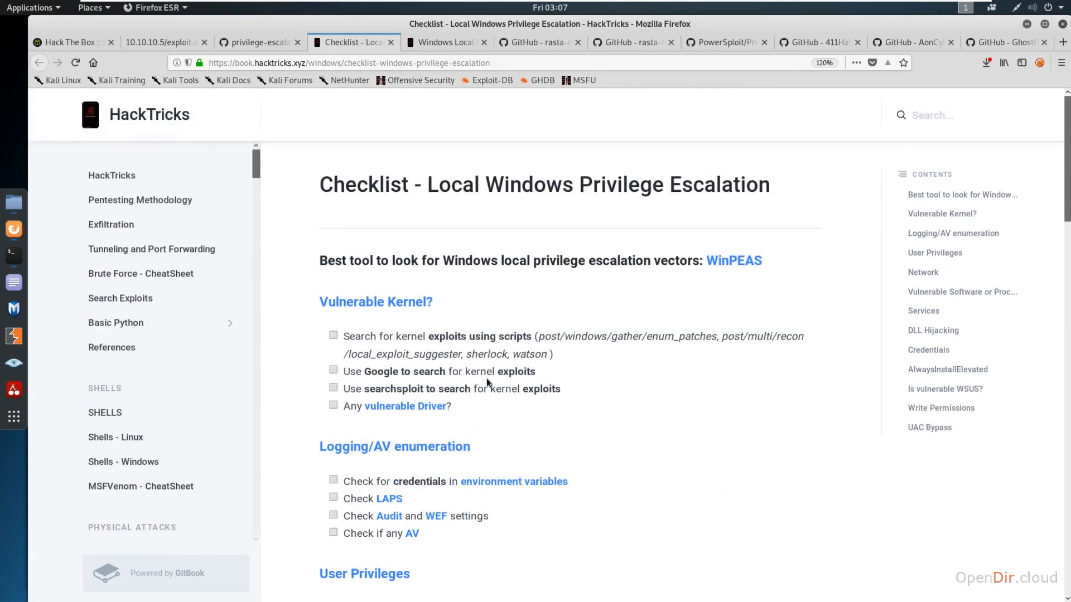
mouse_move(258, 42)
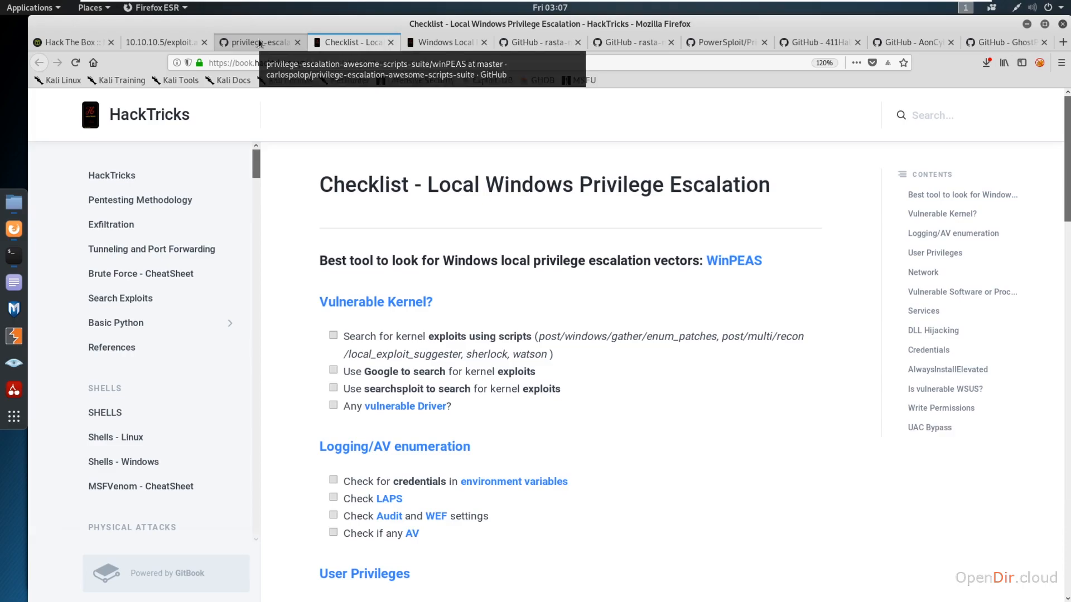
mouse_move(447, 53)
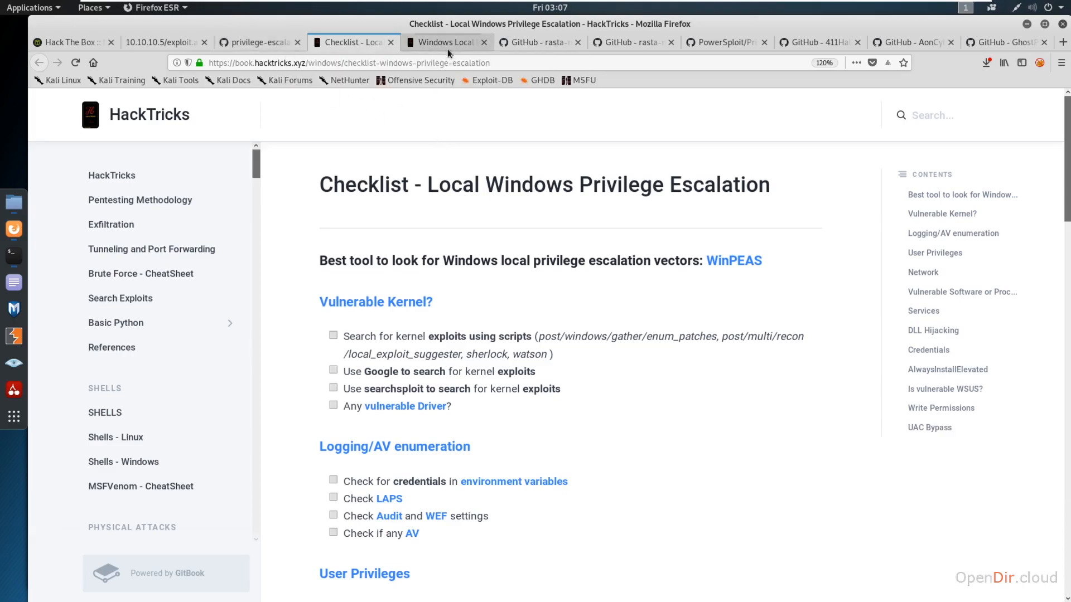
mouse_move(461, 95)
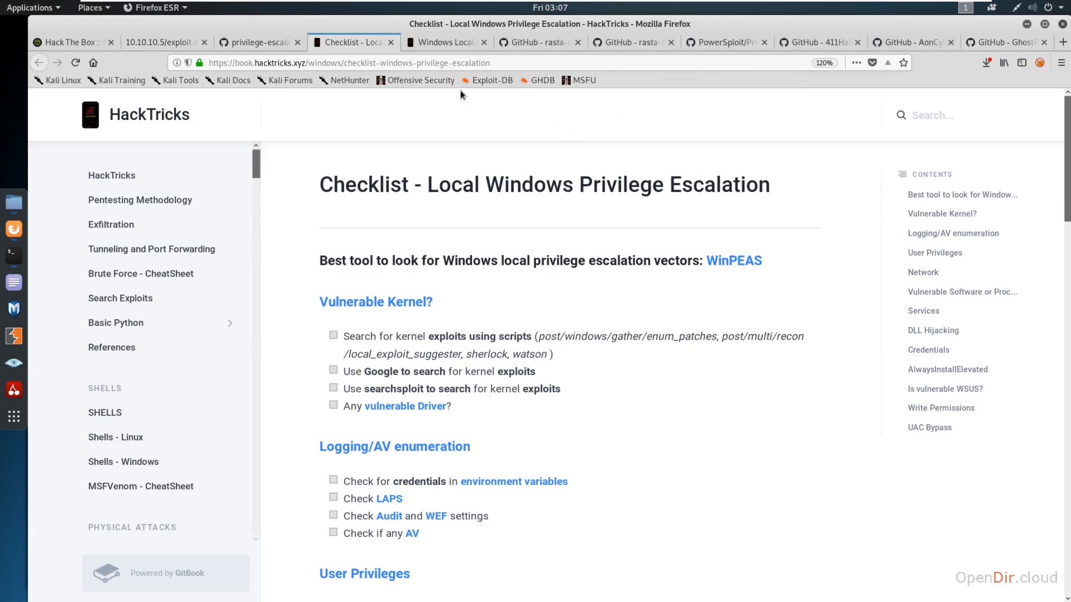
mouse_move(447, 42)
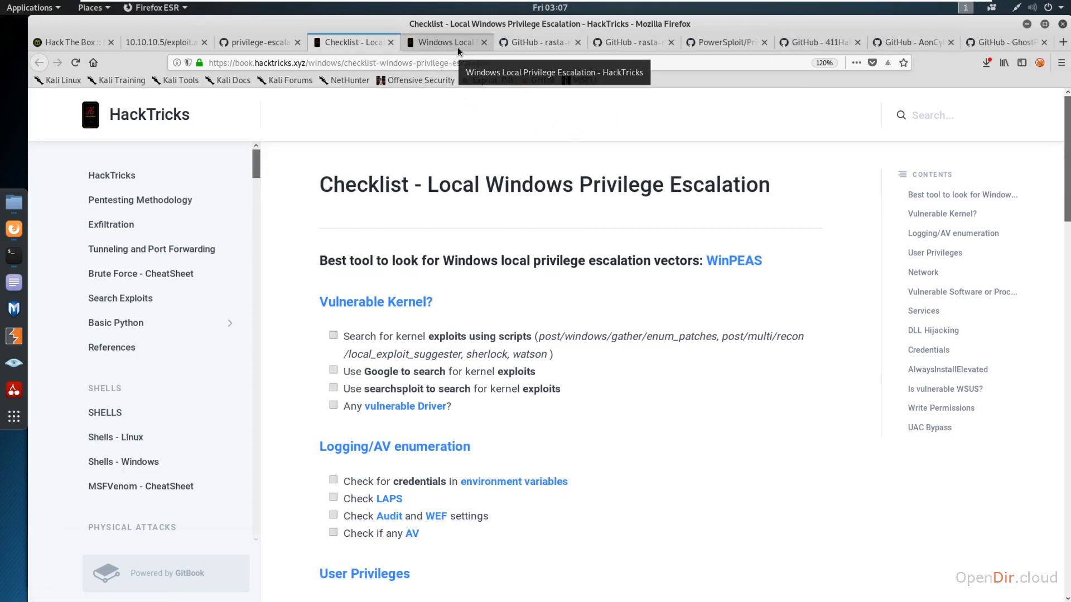
click(444, 43)
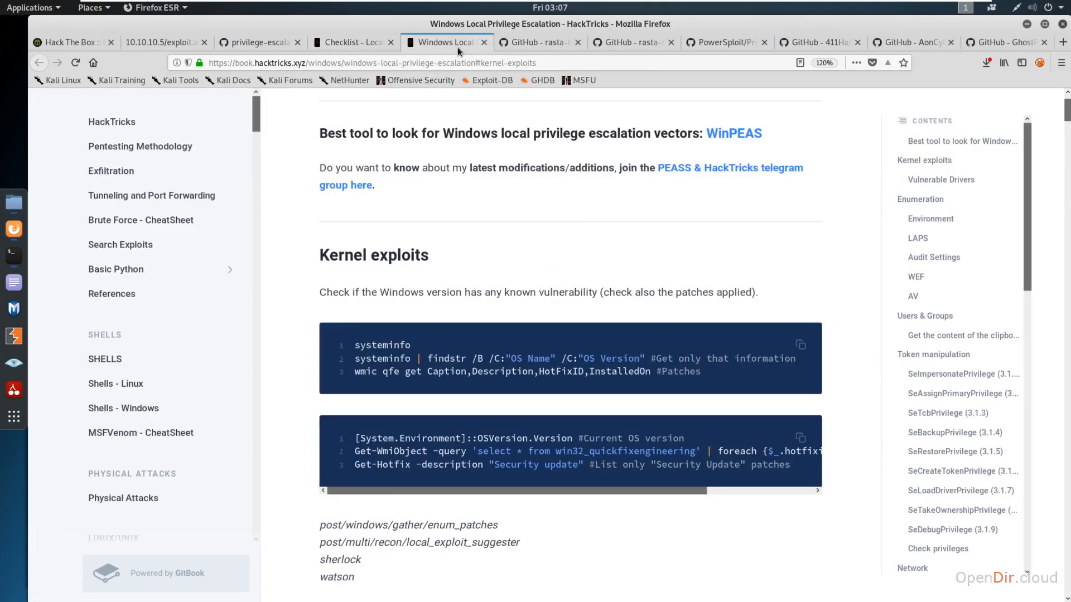
Review the rasta-mouse/Sherlock README's 'Currently looks for' list of MS10–MS16 vulnerabilities.
click(540, 42)
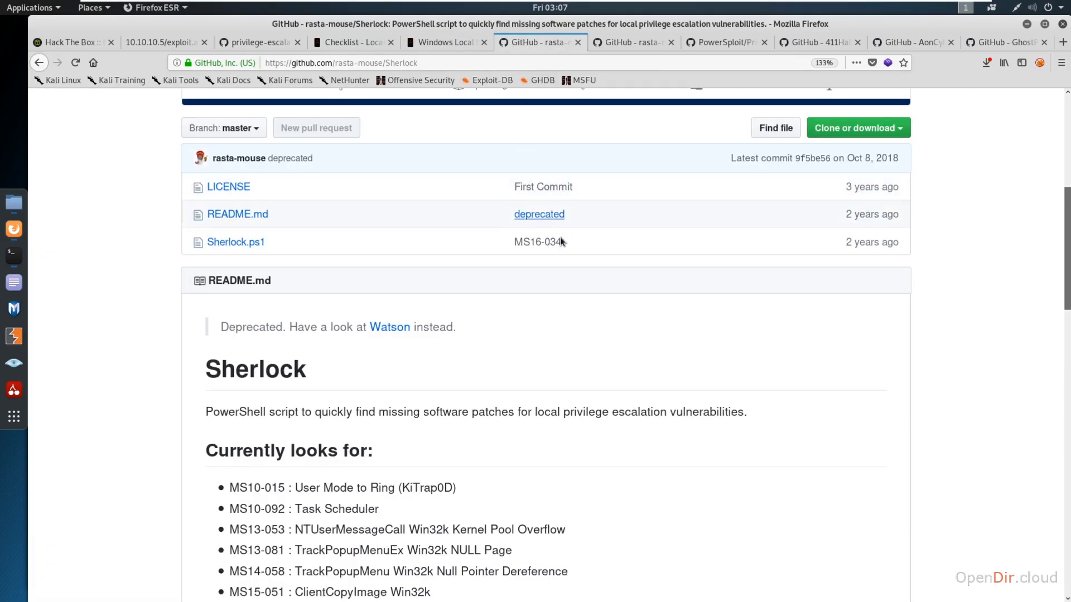
scroll(down, 3)
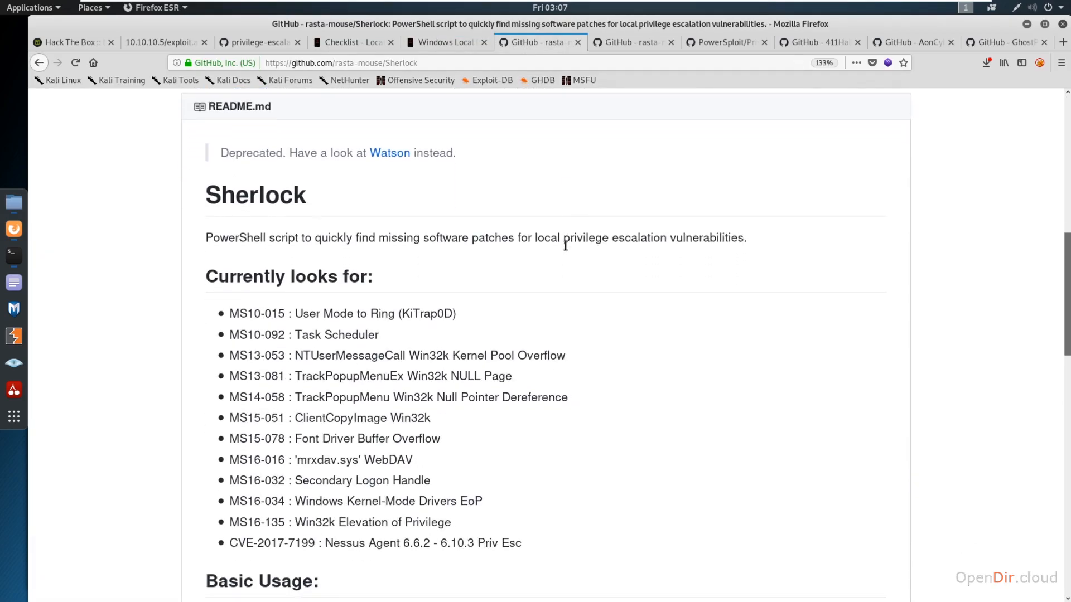
mouse_move(554, 333)
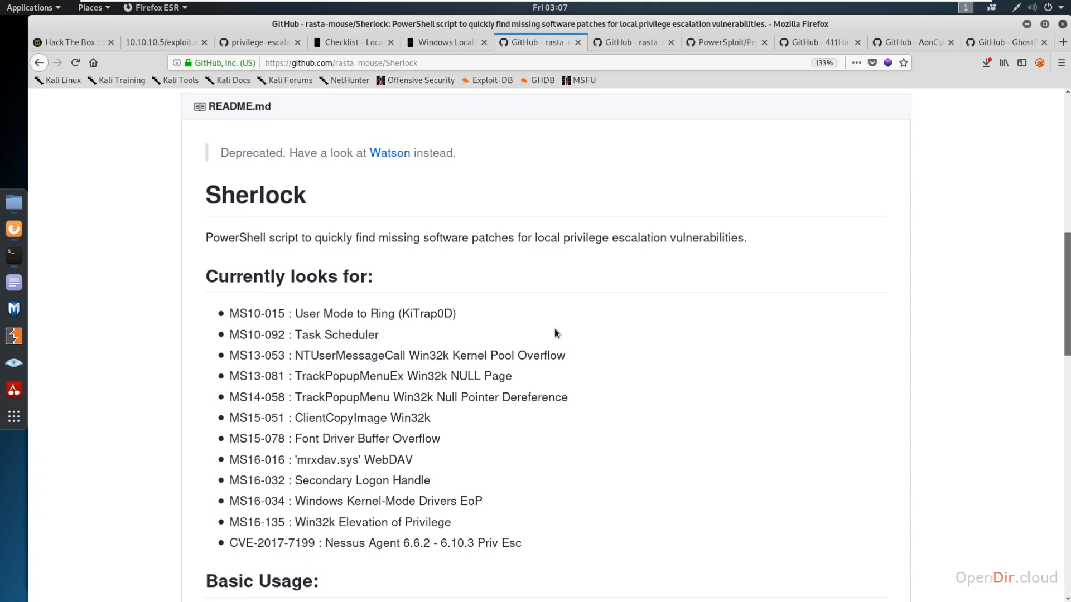
mouse_move(284, 292)
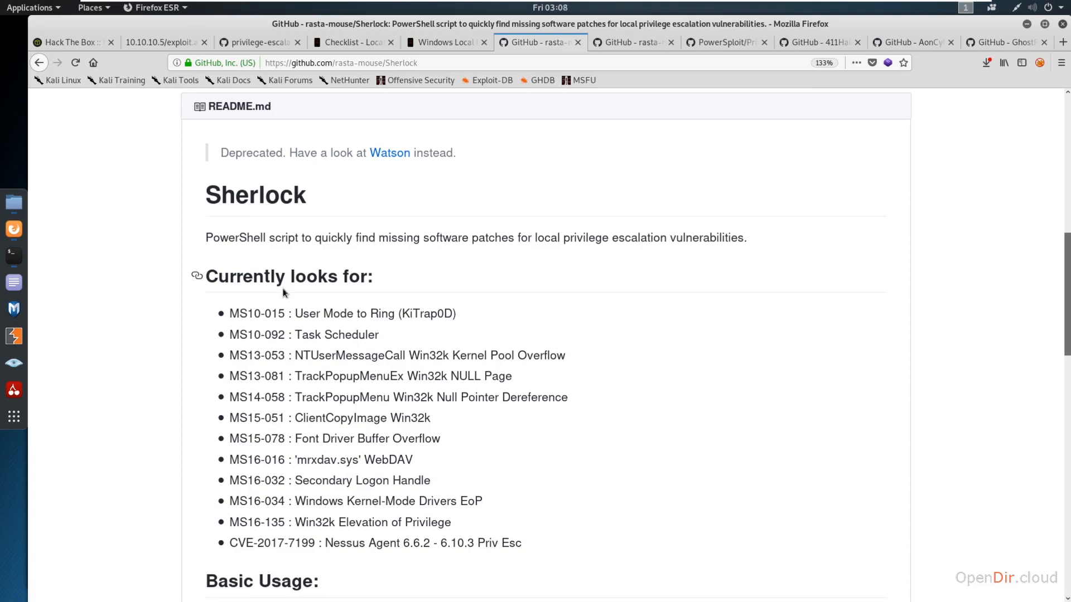
mouse_move(344, 280)
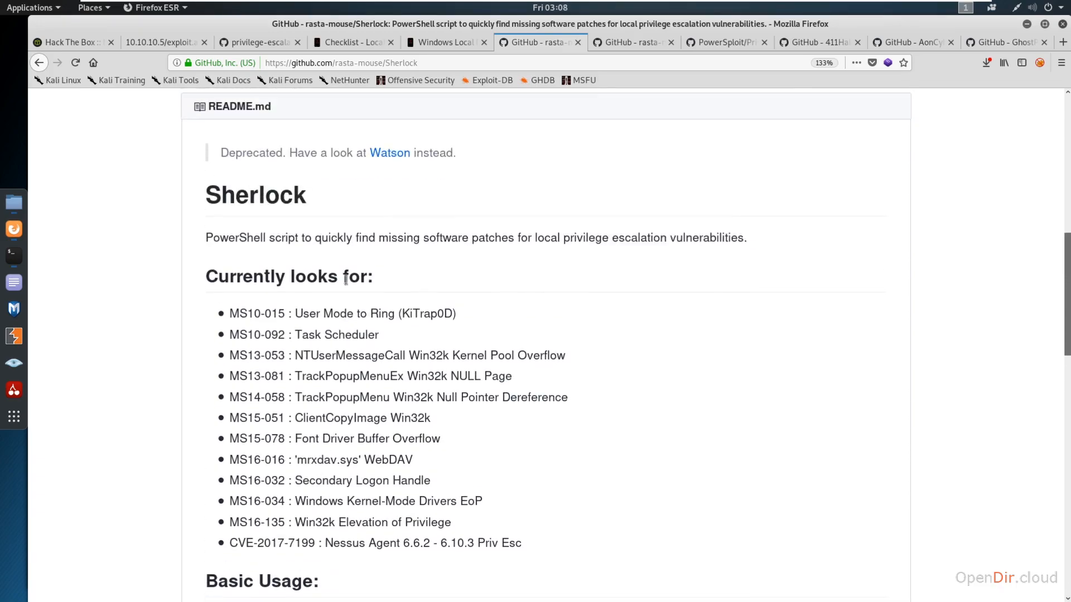
mouse_move(389, 222)
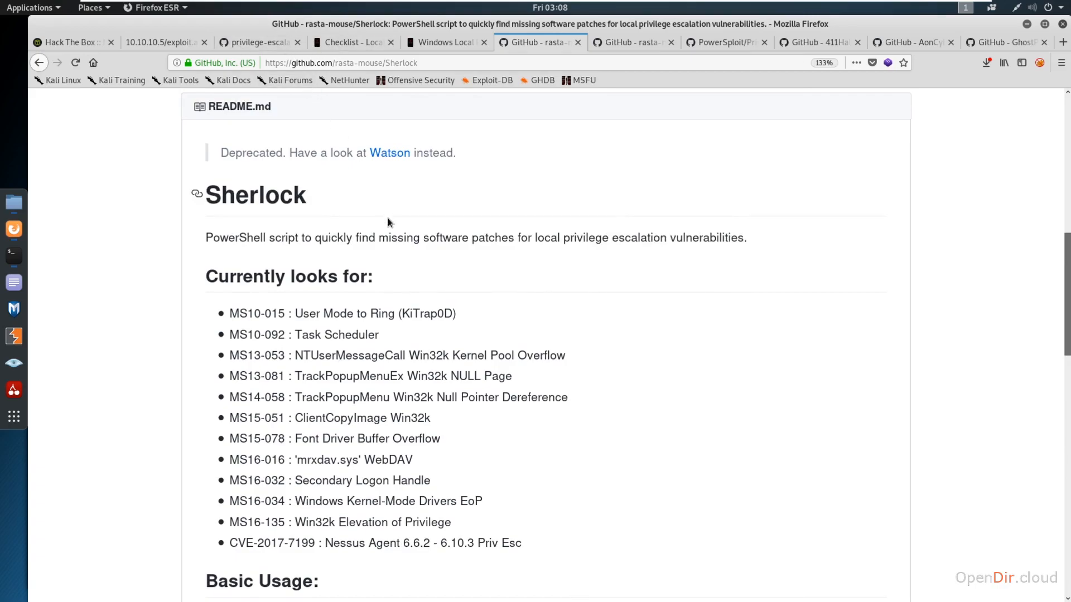
scroll(down, 3)
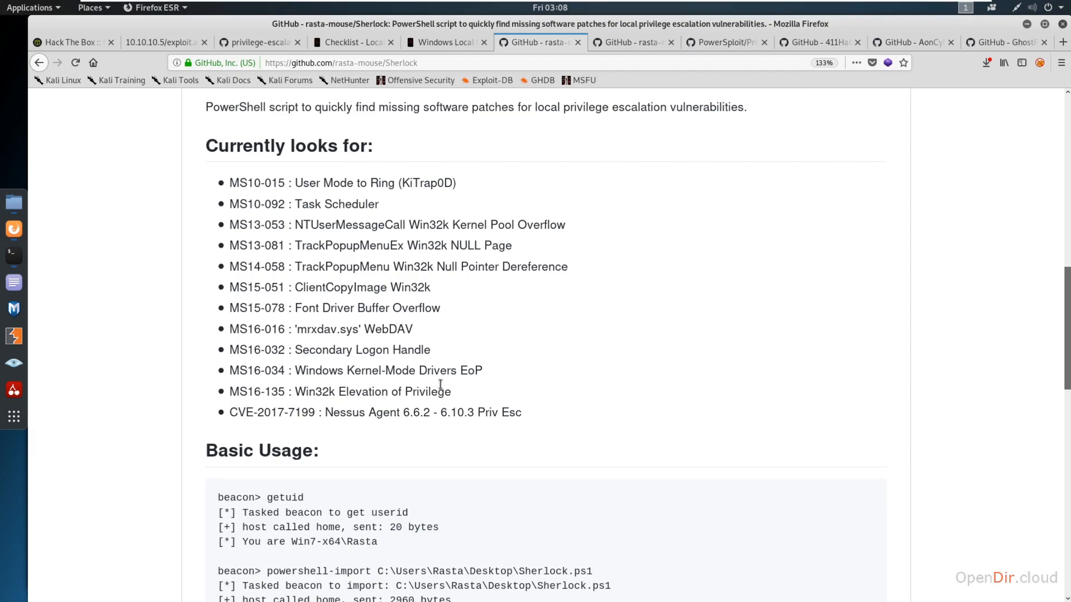
scroll(up, 3)
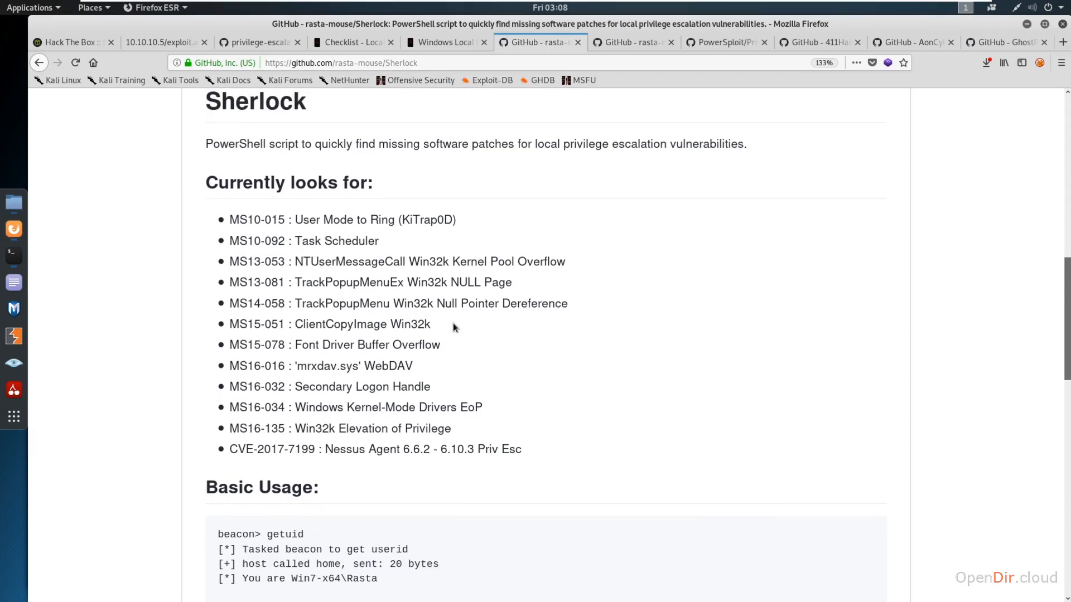
scroll(up, 3)
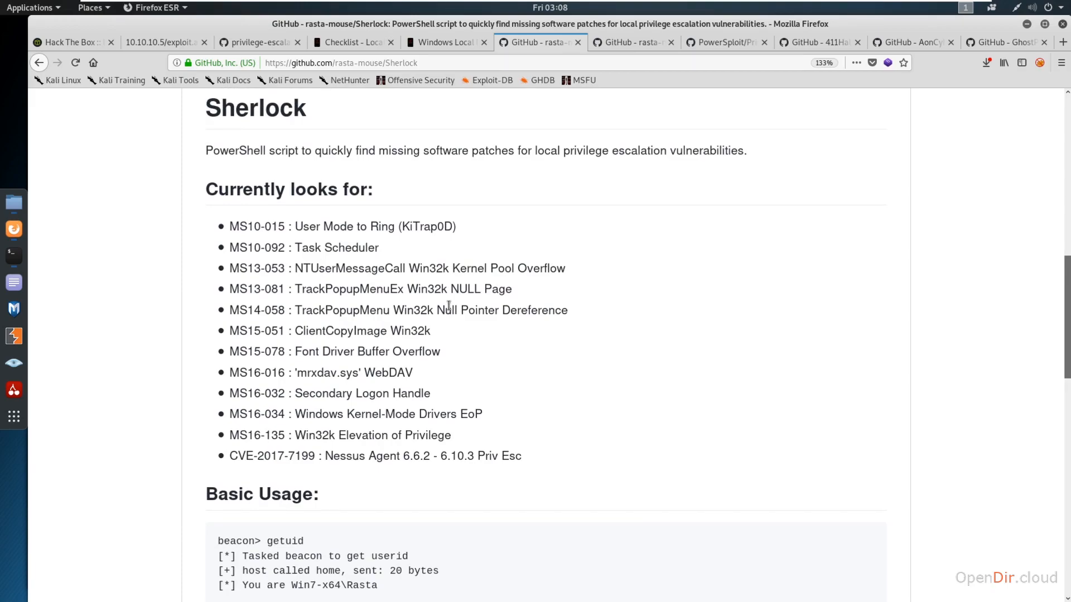
mouse_move(500, 314)
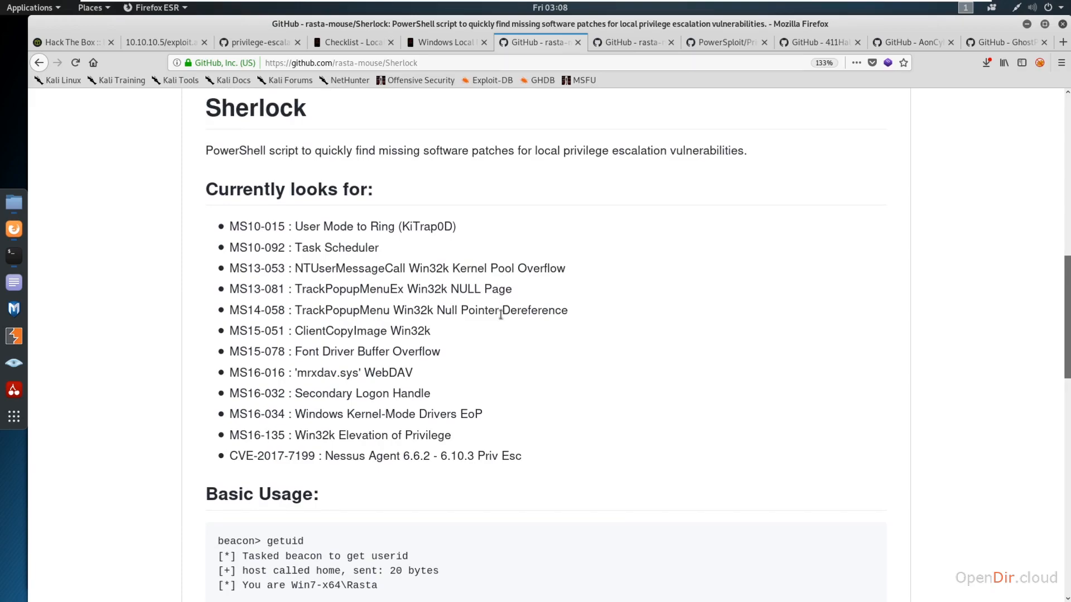
mouse_move(559, 433)
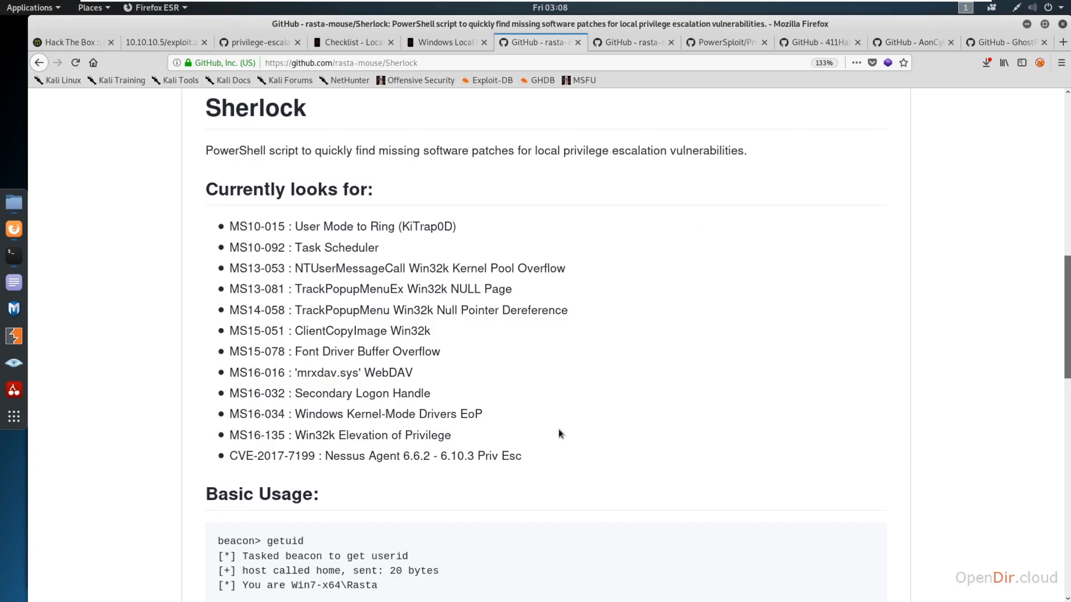
mouse_move(580, 367)
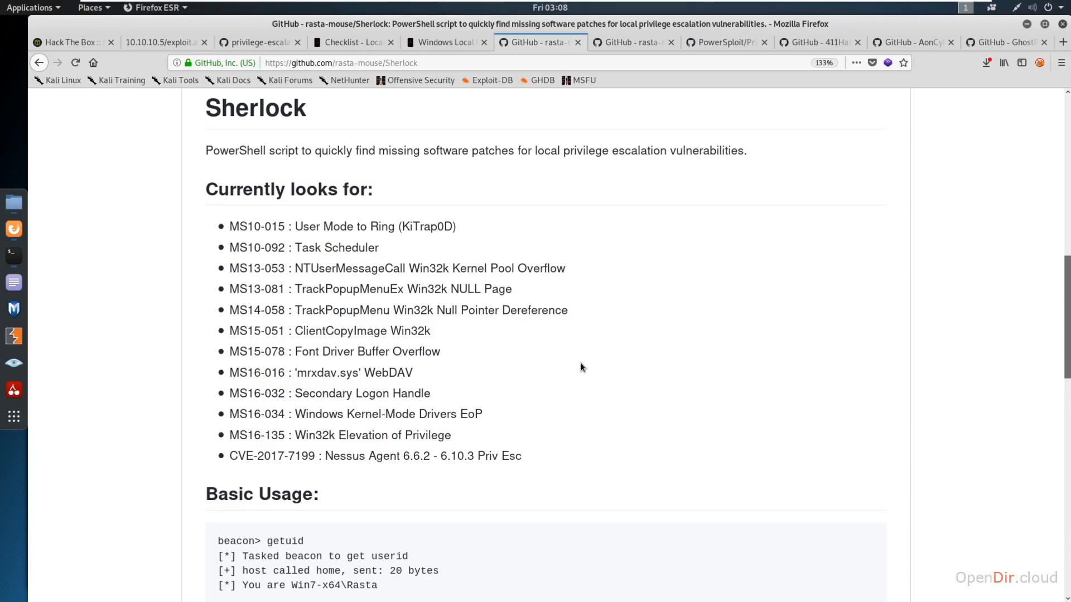
mouse_move(552, 462)
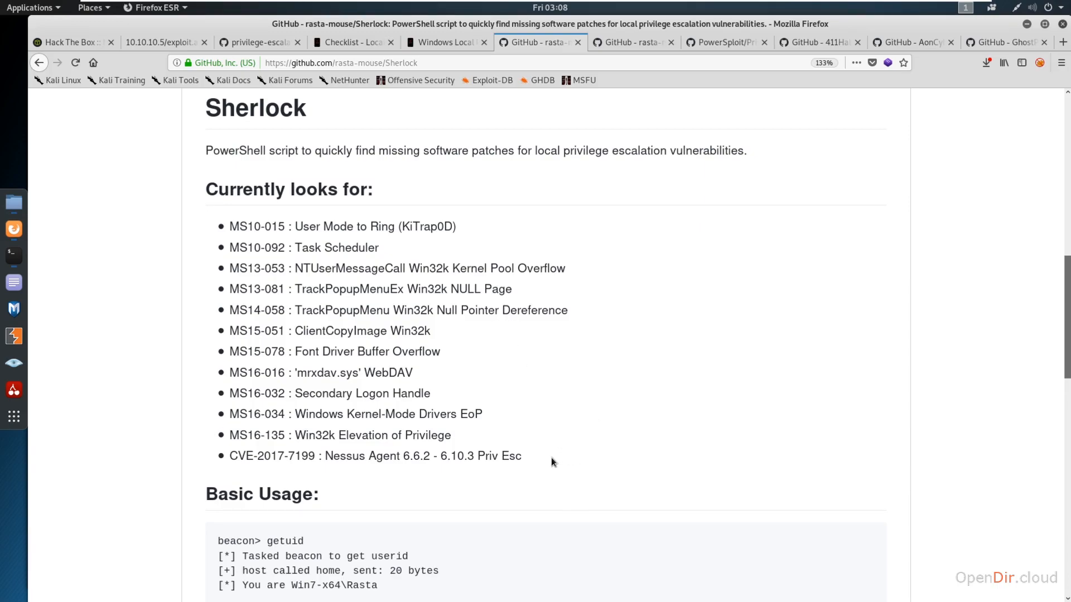
mouse_move(433, 258)
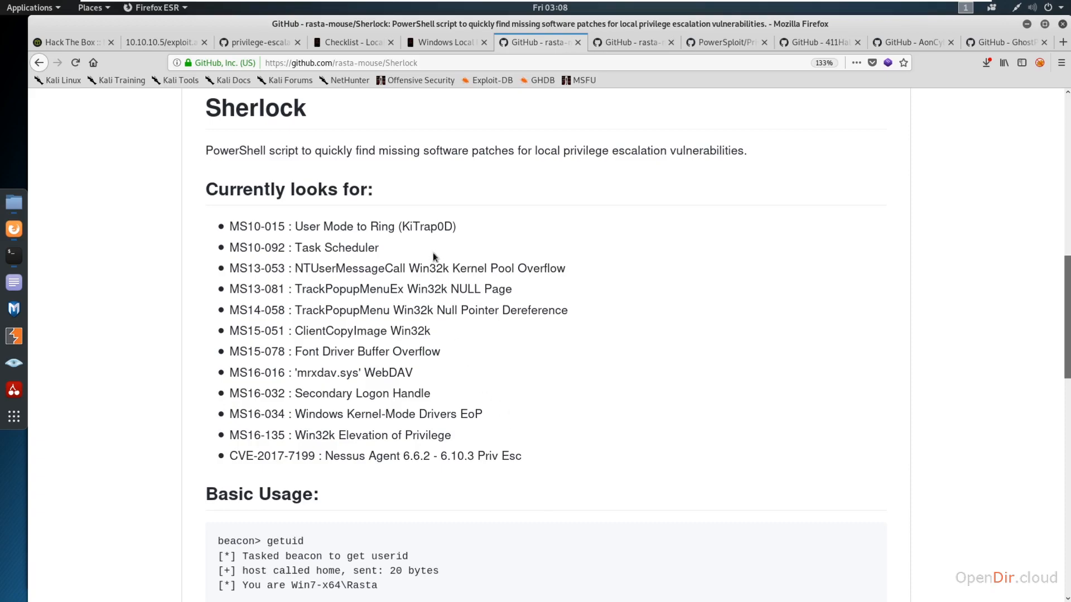
mouse_move(493, 307)
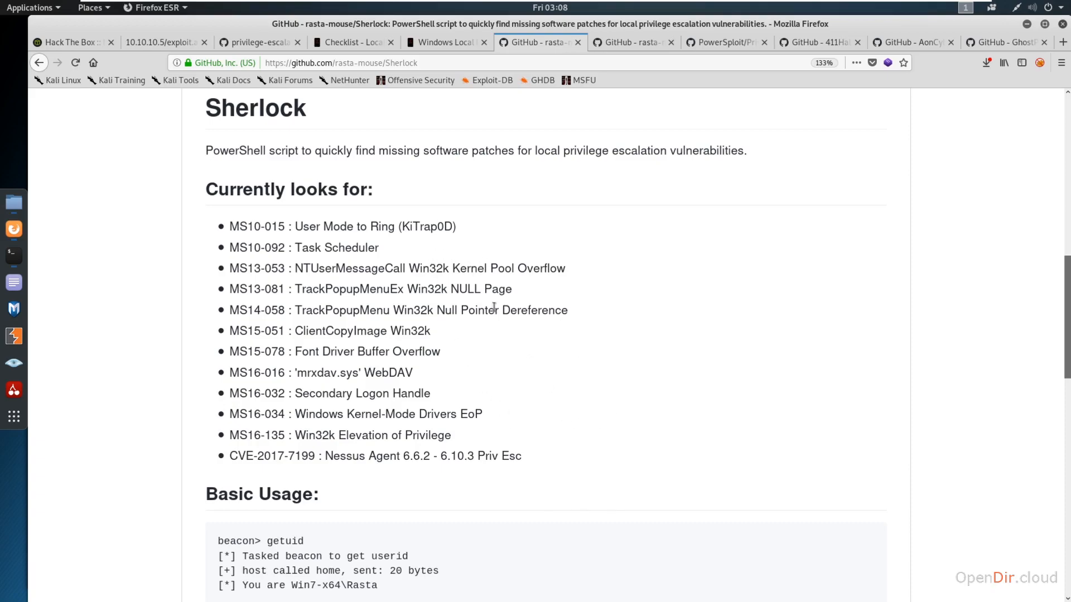
mouse_move(311, 283)
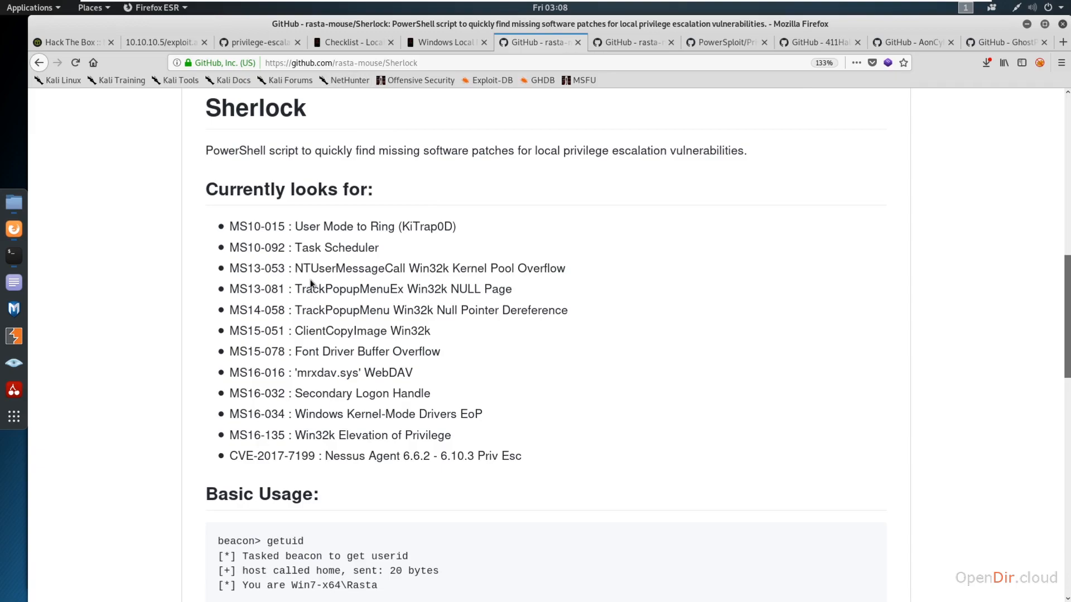
mouse_move(558, 239)
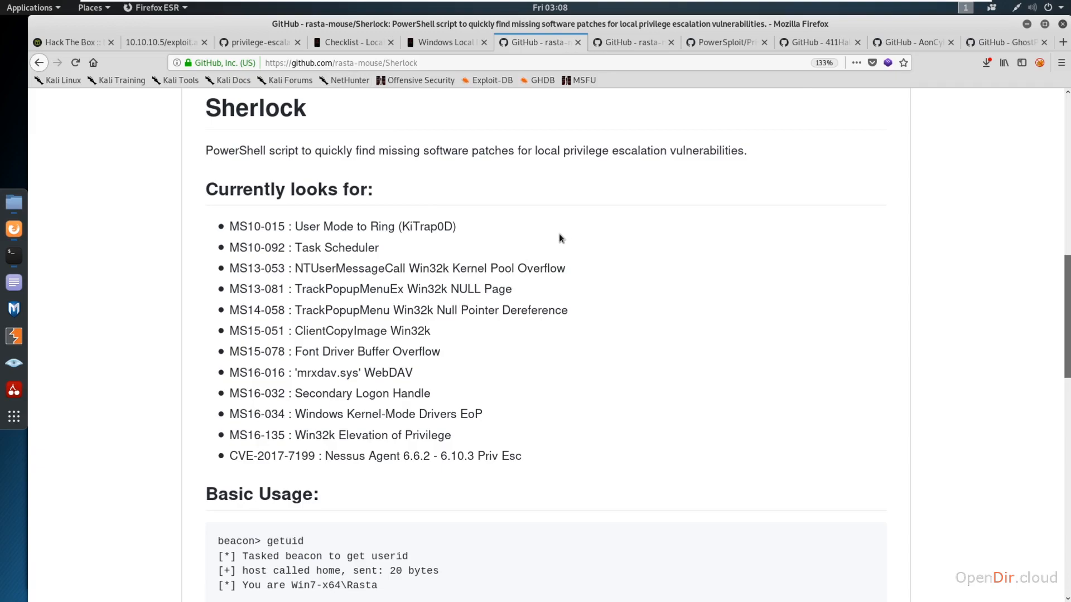
Review the rasta-mouse/Watson README usage output, briefly comparing with the Sherlock page.
click(631, 42)
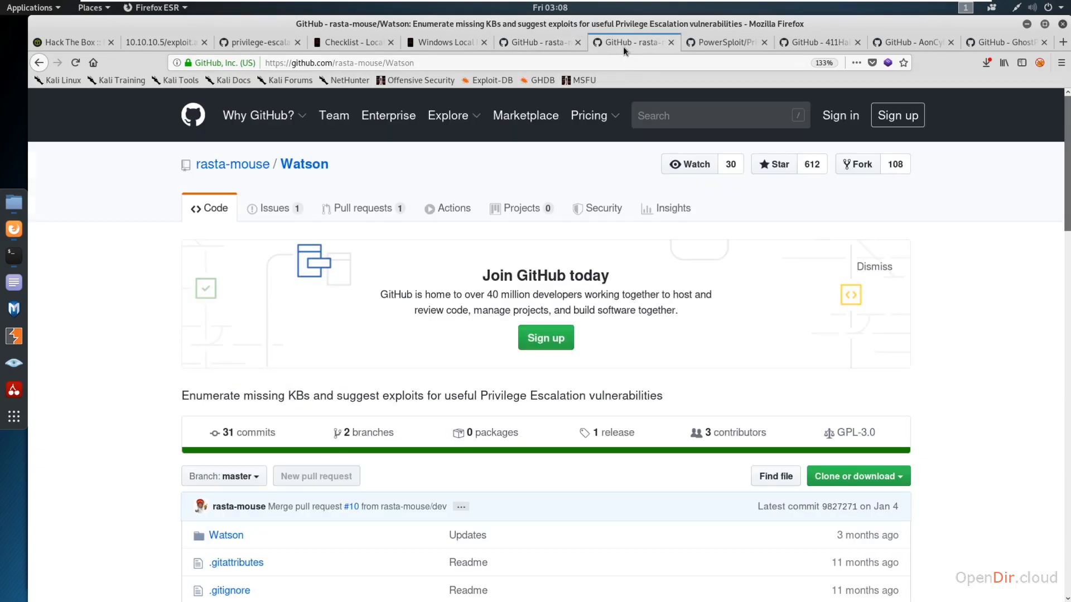
mouse_move(502, 258)
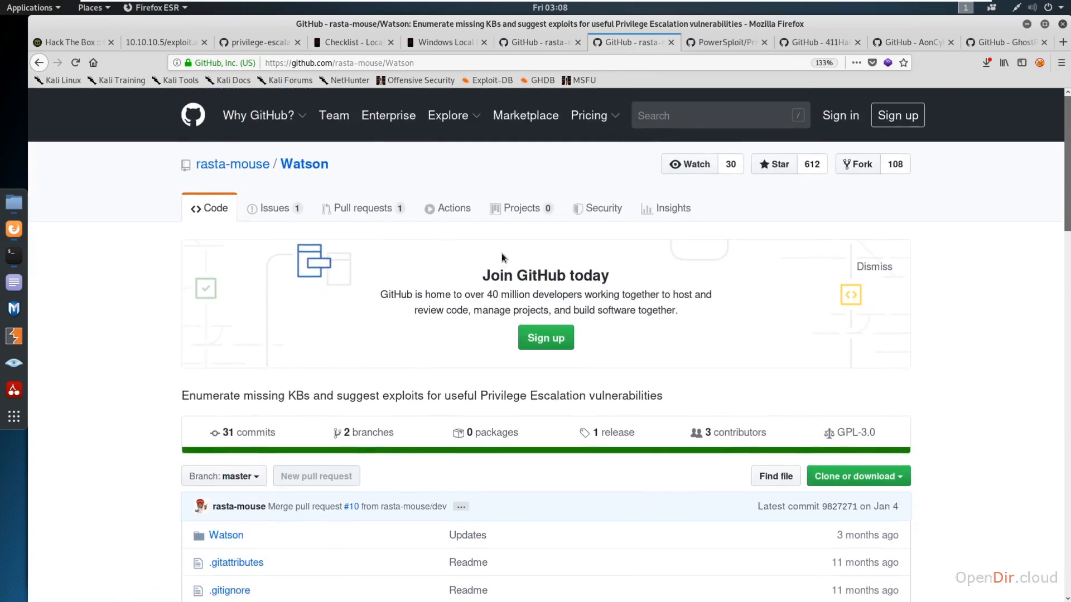
scroll(down, 3)
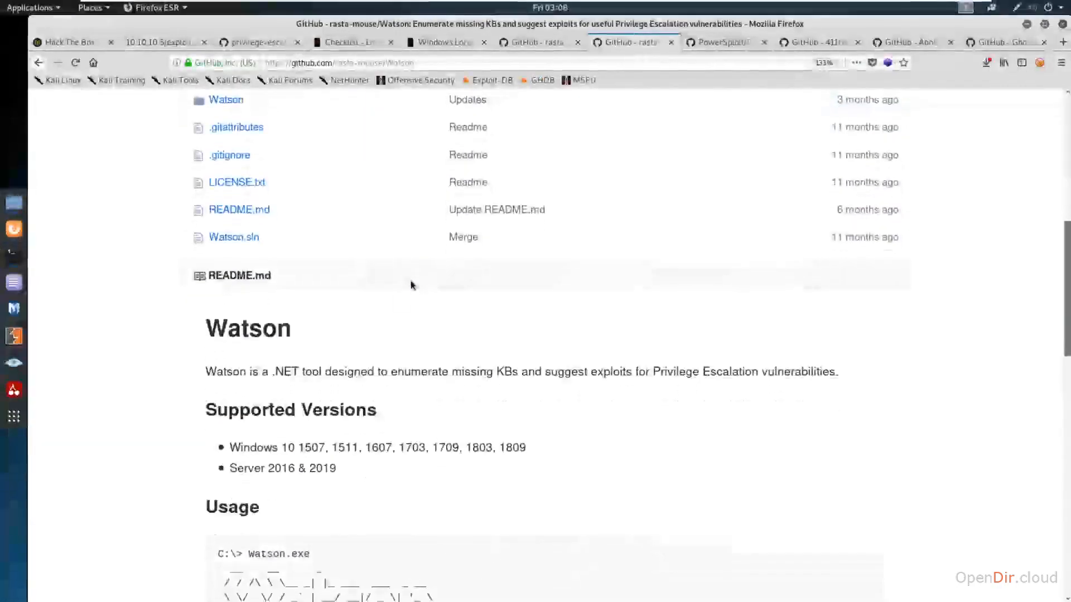
scroll(down, 3)
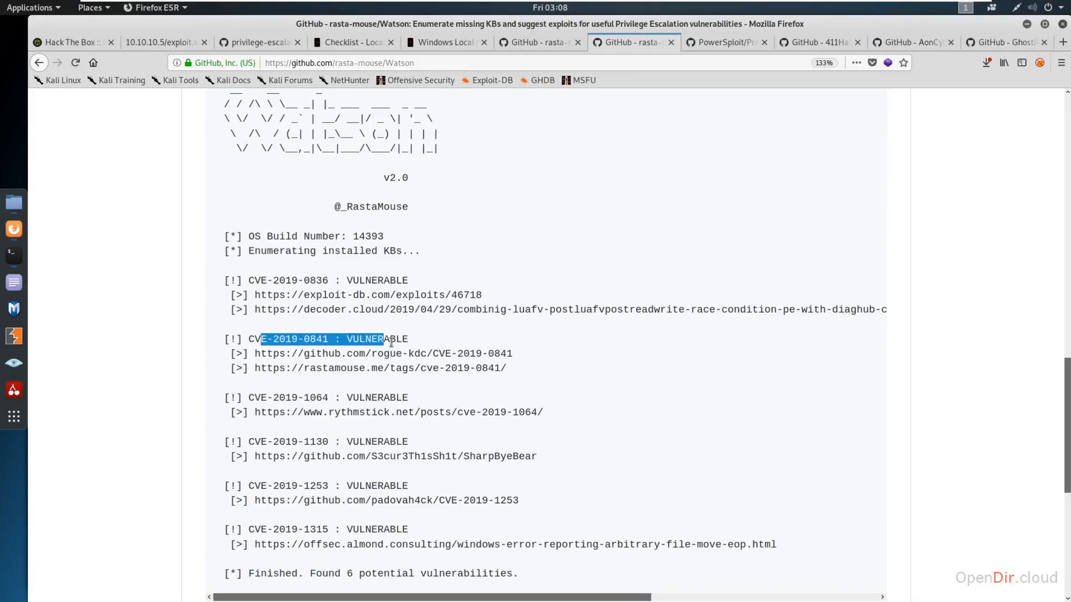
scroll(down, 3)
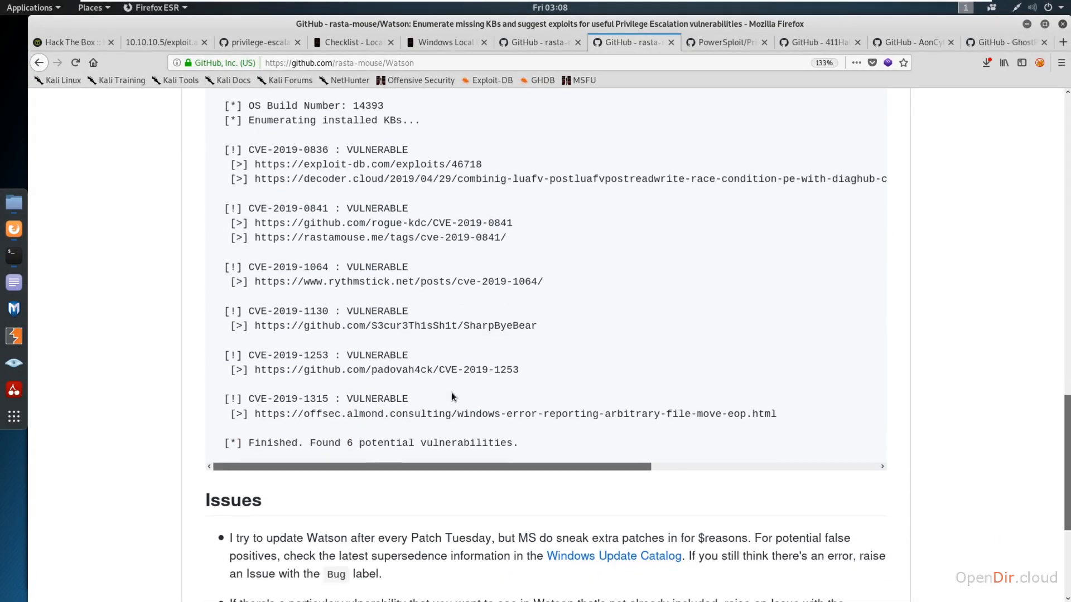
click(540, 42)
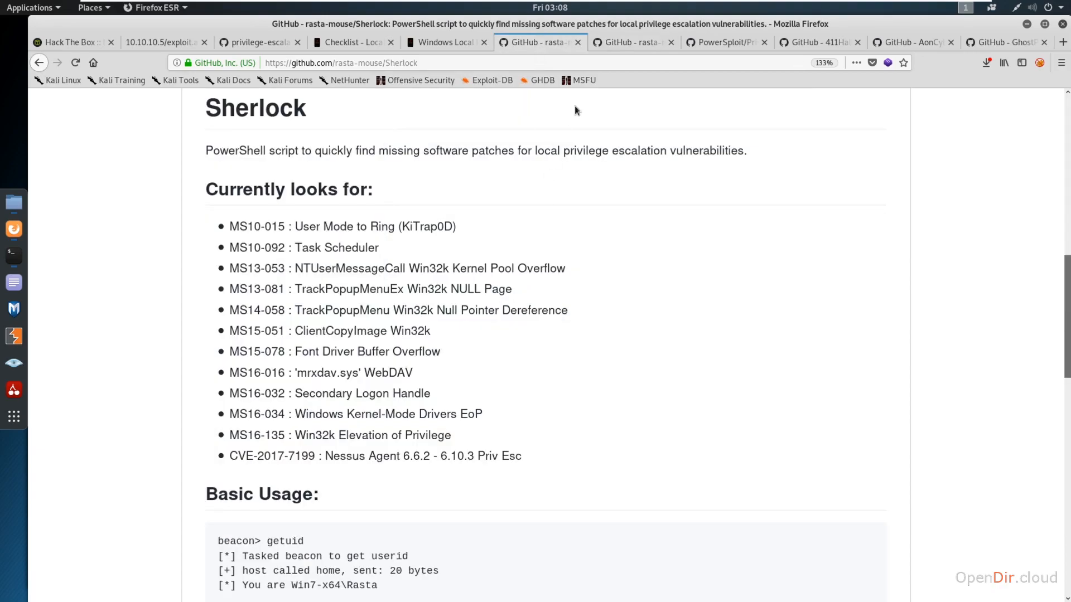
click(628, 41)
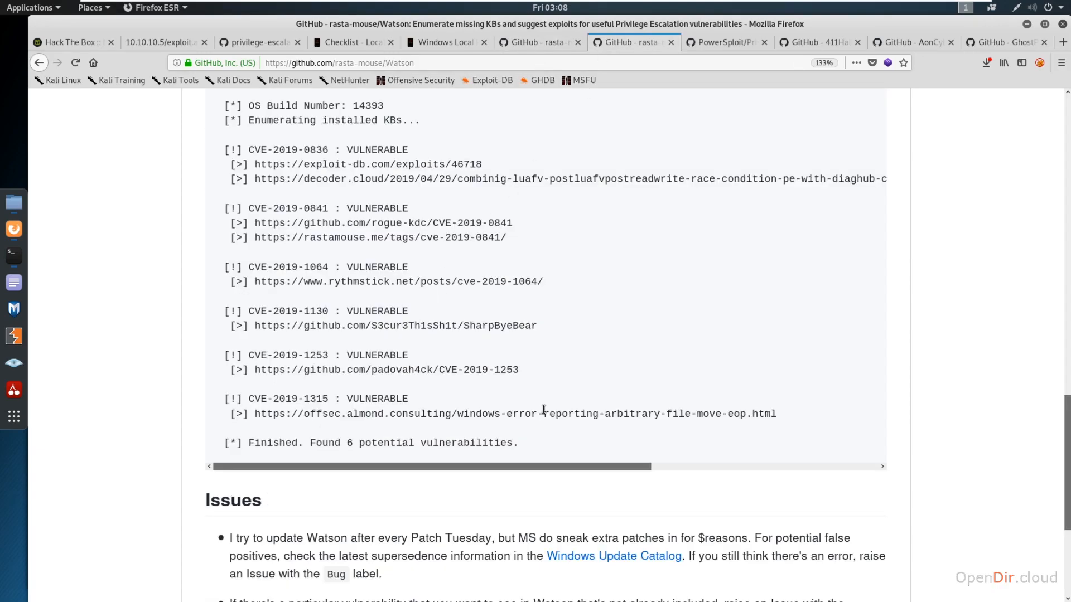
Go through Watson's example output reporting six potential vulnerabilities and return to its description.
scroll(up, 3)
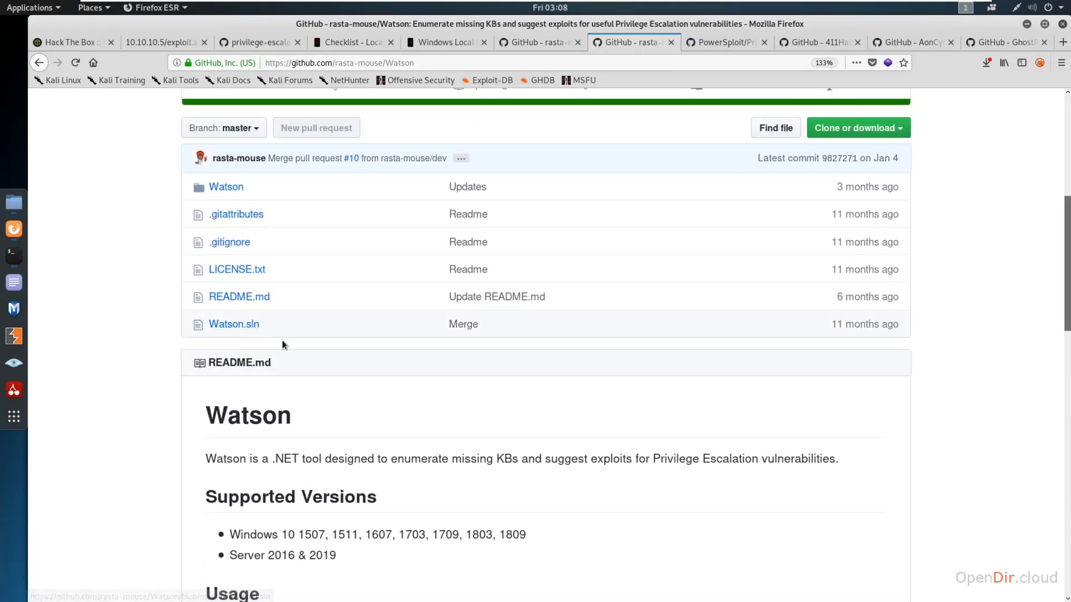
scroll(down, 3)
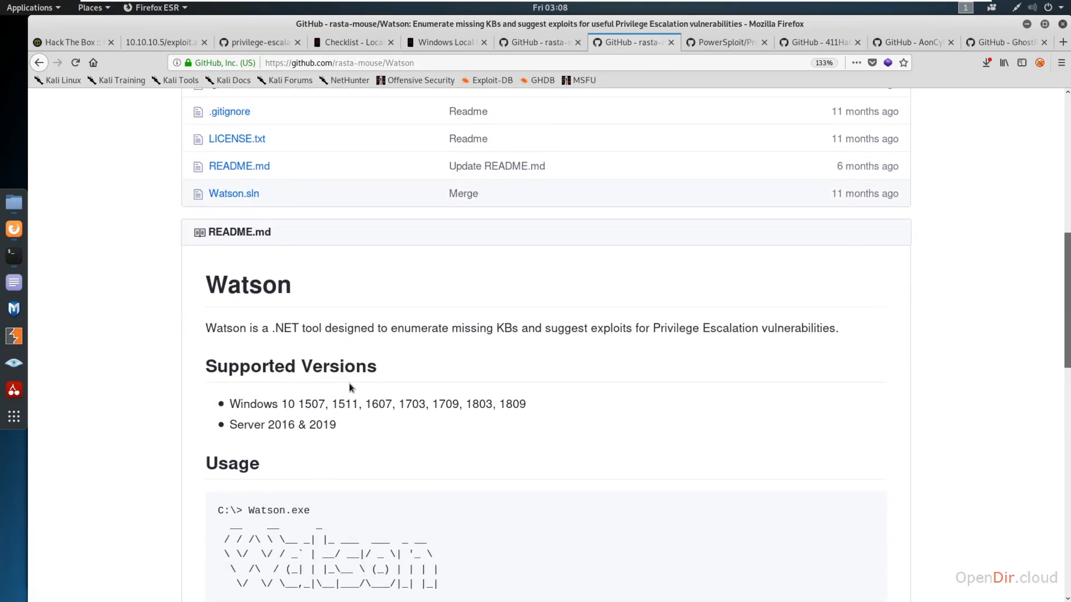
scroll(down, 3)
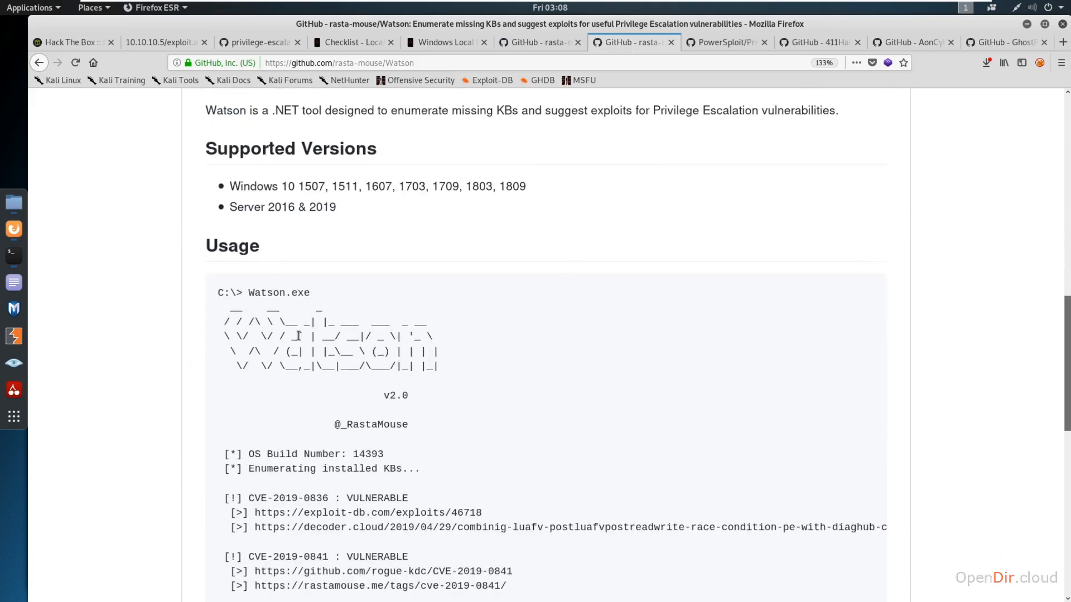
scroll(down, 3)
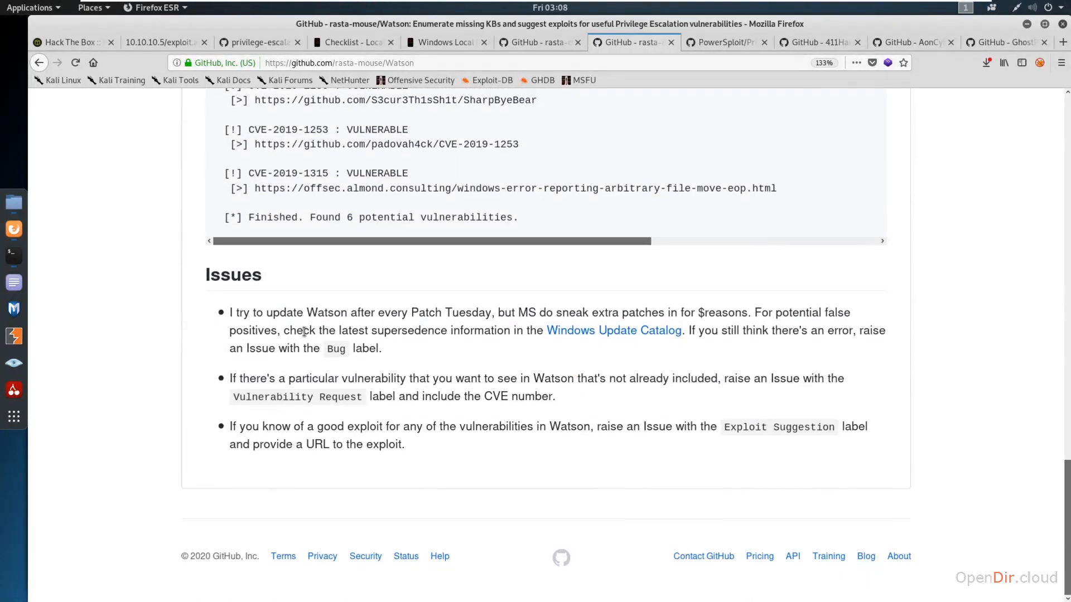
scroll(up, 3)
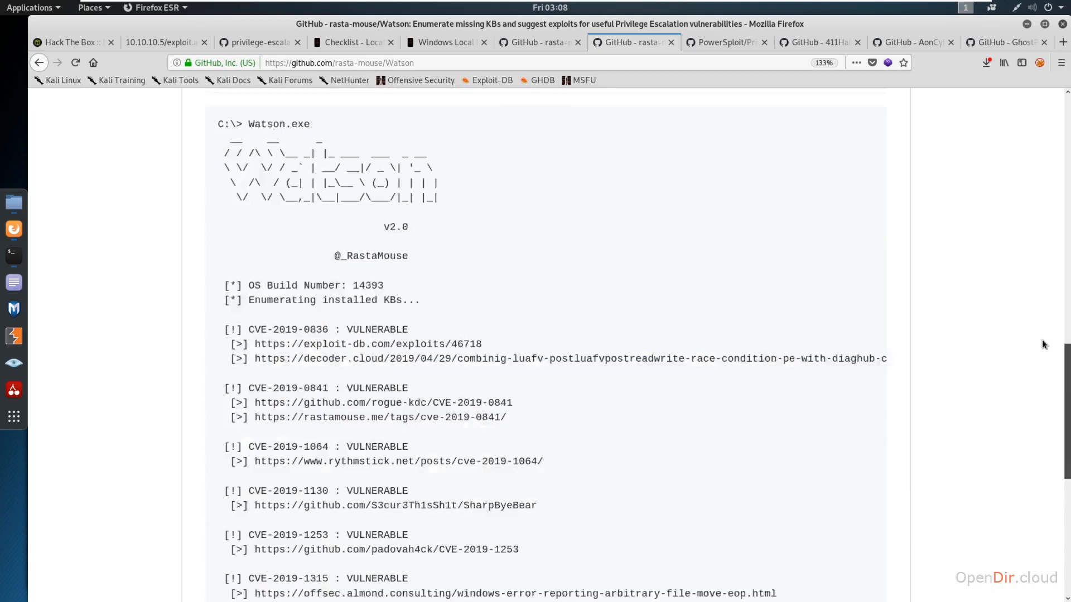
scroll(up, 3)
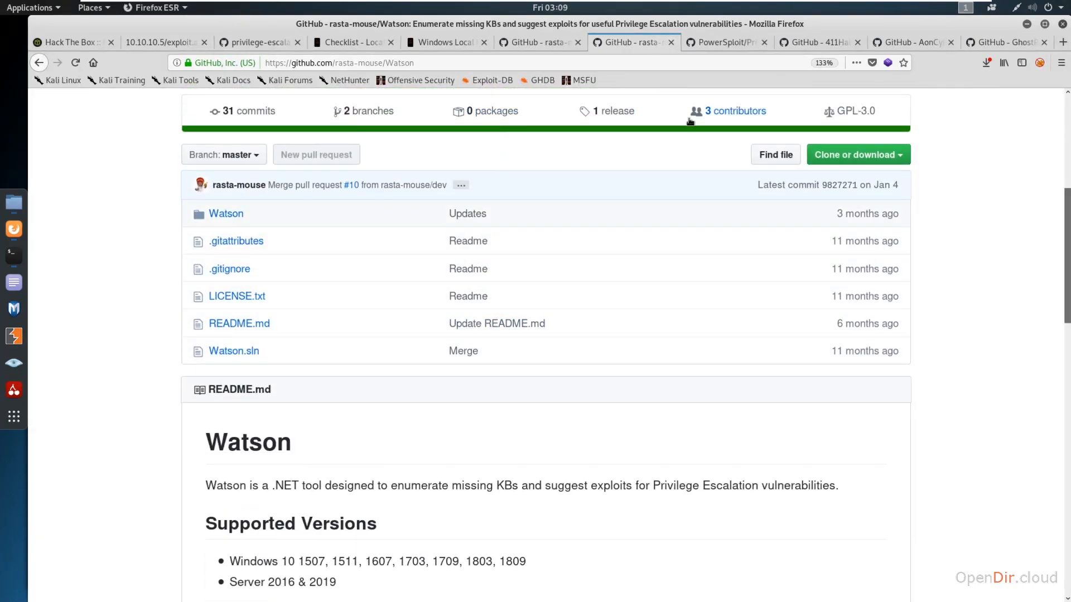
mouse_move(613, 212)
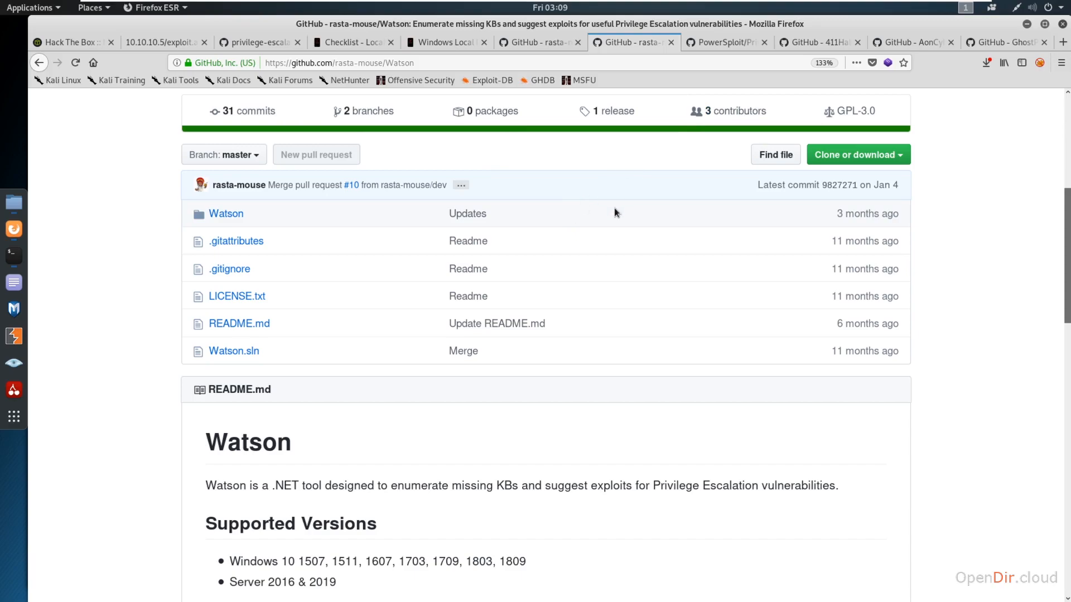
mouse_move(726, 42)
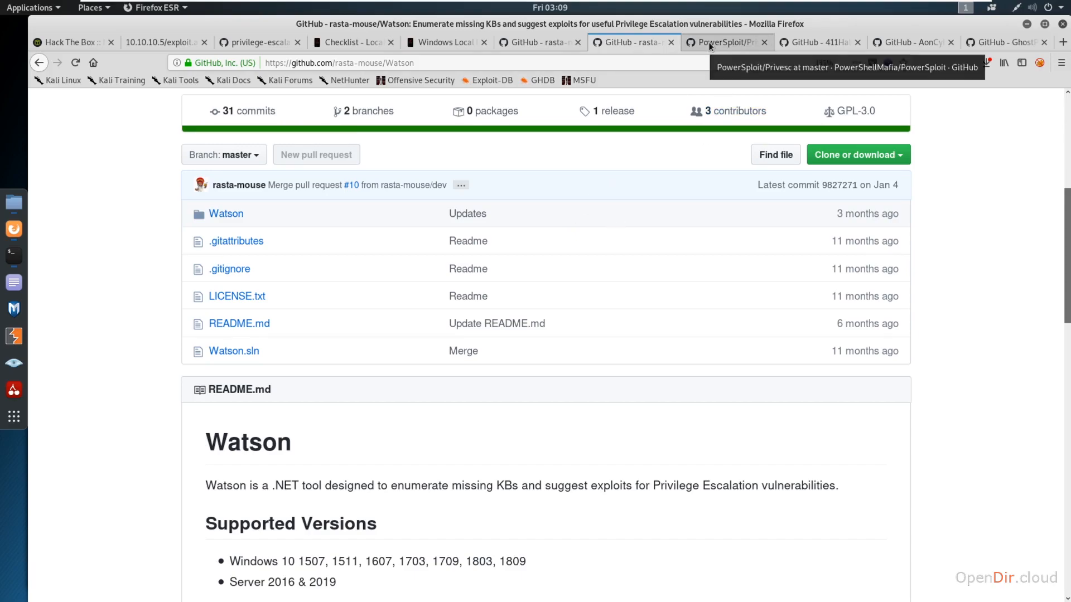
Show the PowerSploit Privesc file list with PowerUp.ps1, Get-System.ps1 and its README.
click(723, 43)
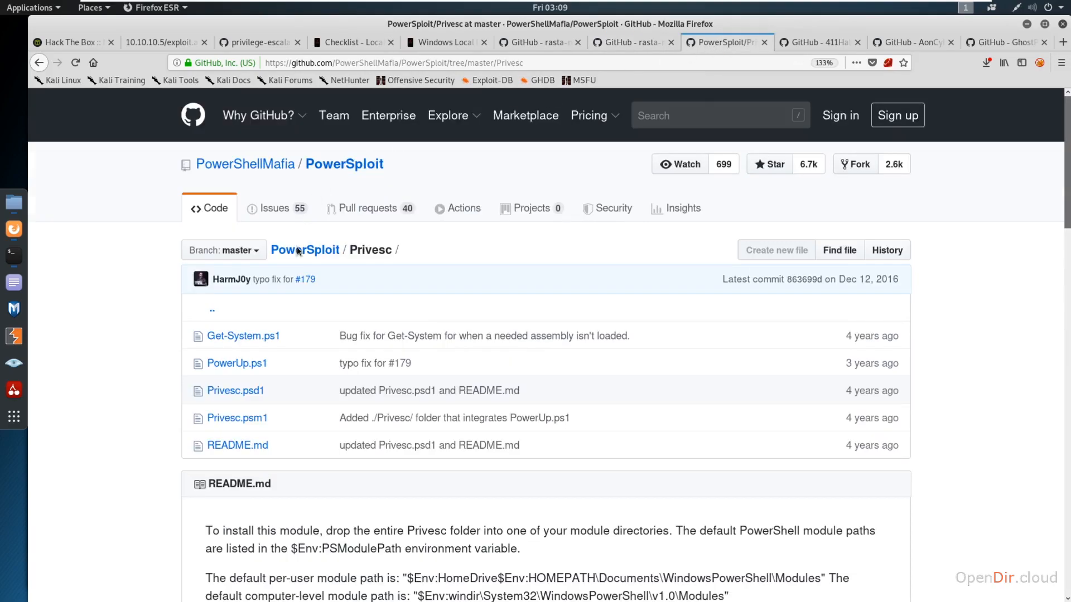
mouse_move(237, 363)
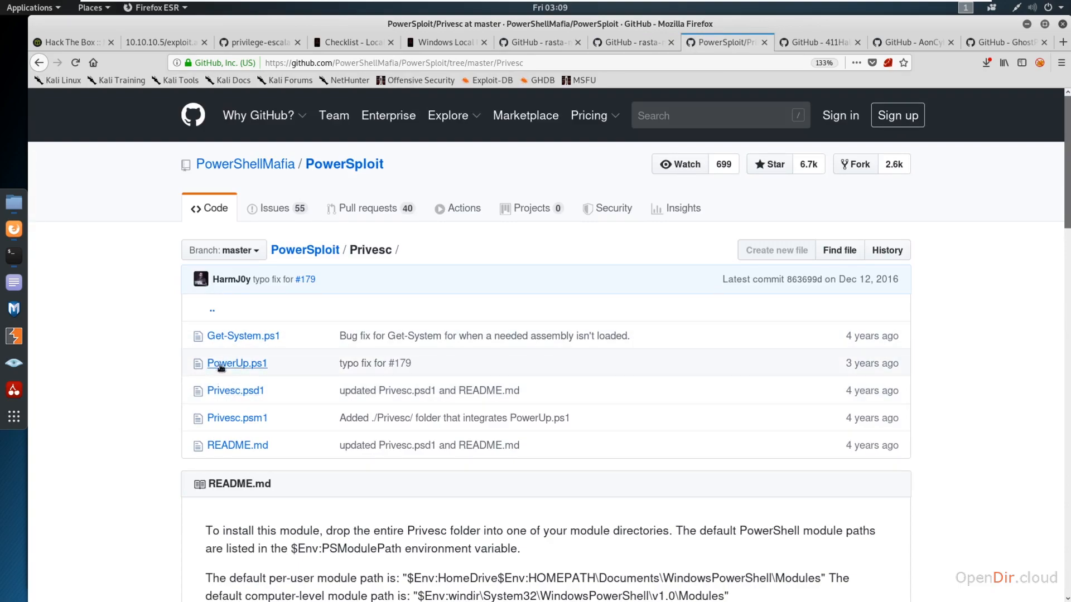
scroll(down, 3)
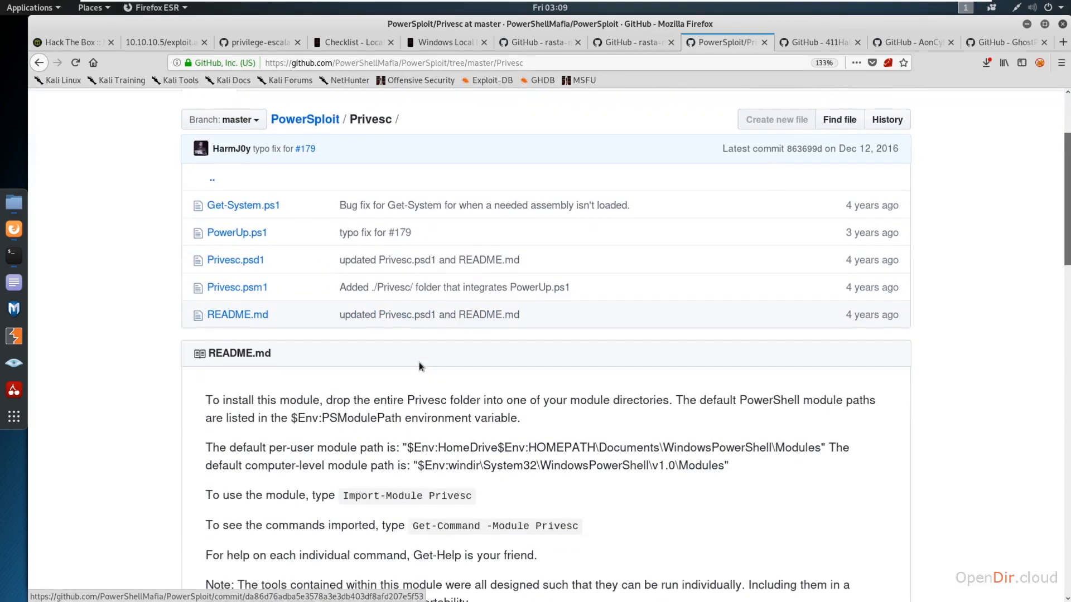
mouse_move(237, 232)
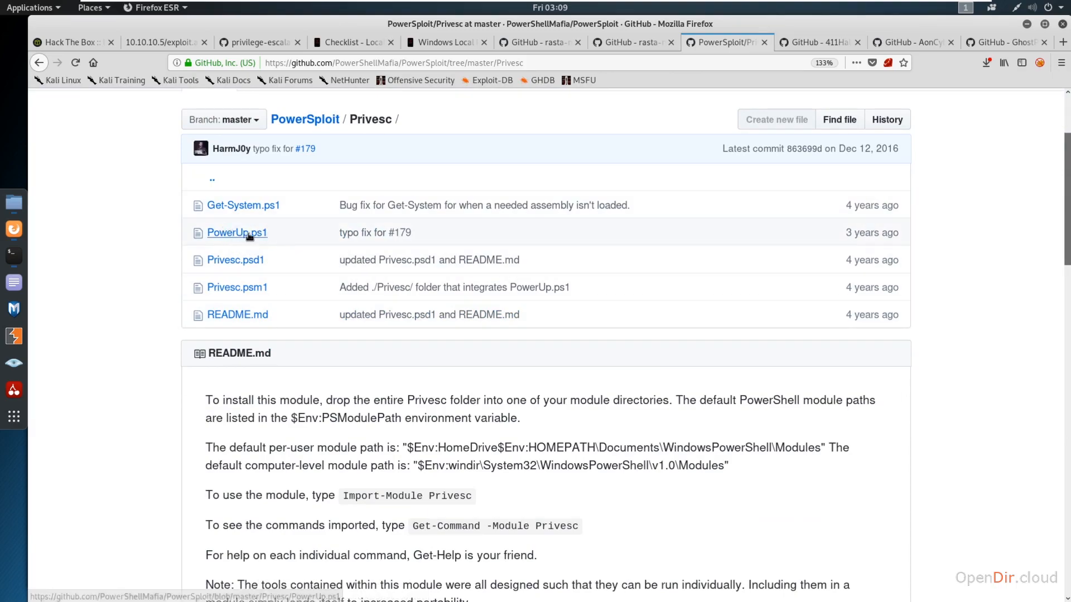
mouse_move(495, 116)
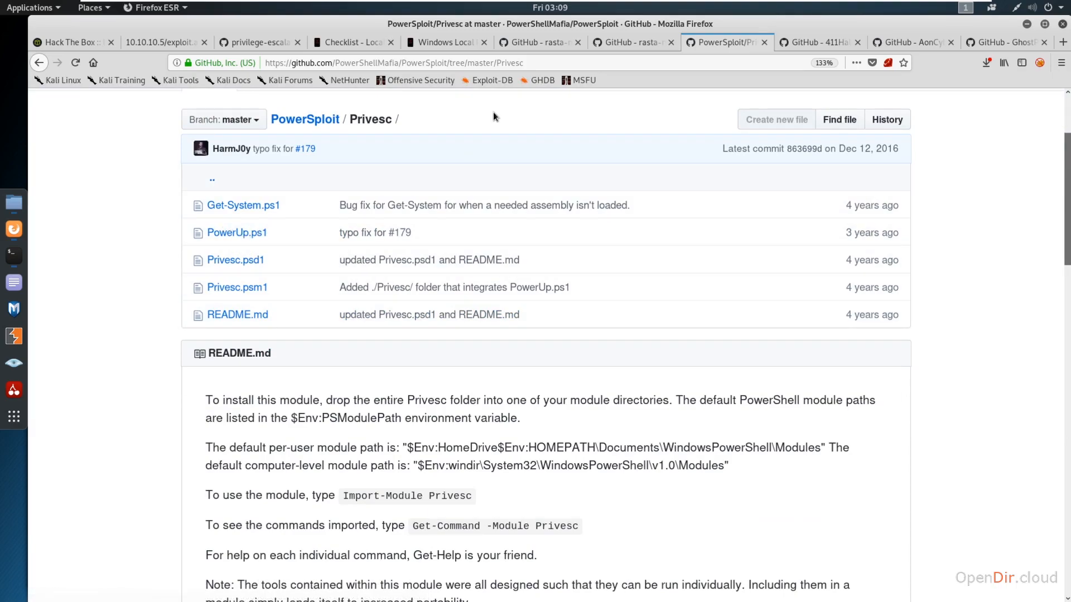
mouse_move(501, 124)
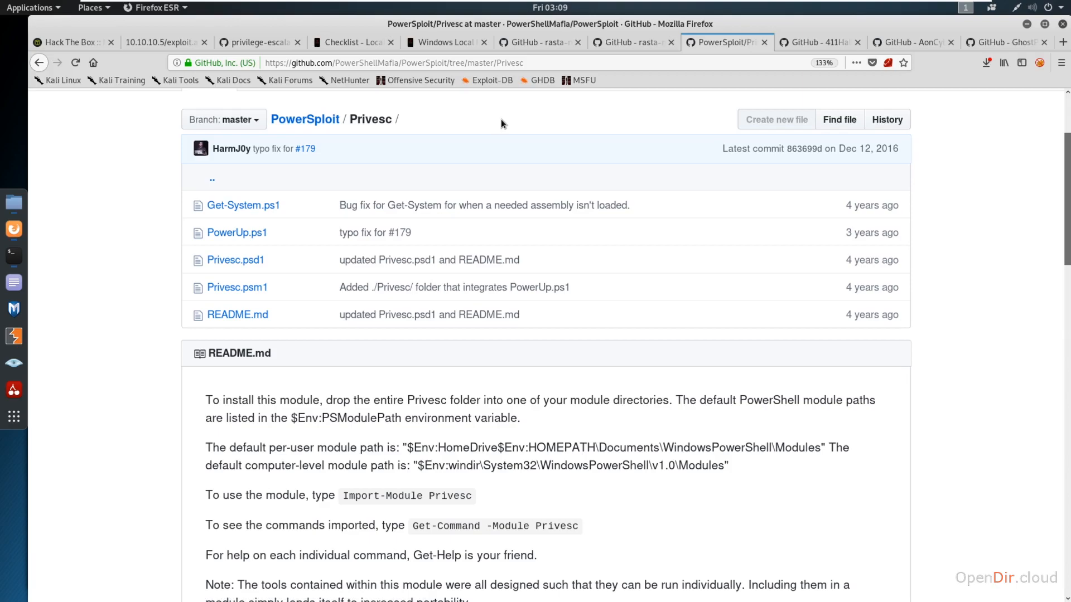
mouse_move(627, 251)
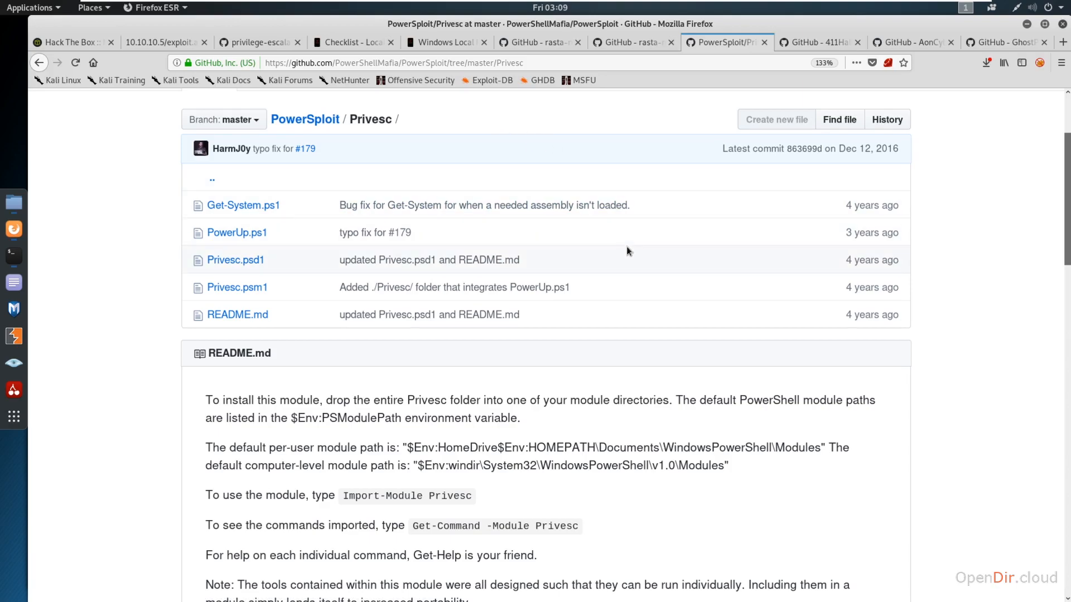
mouse_move(833, 109)
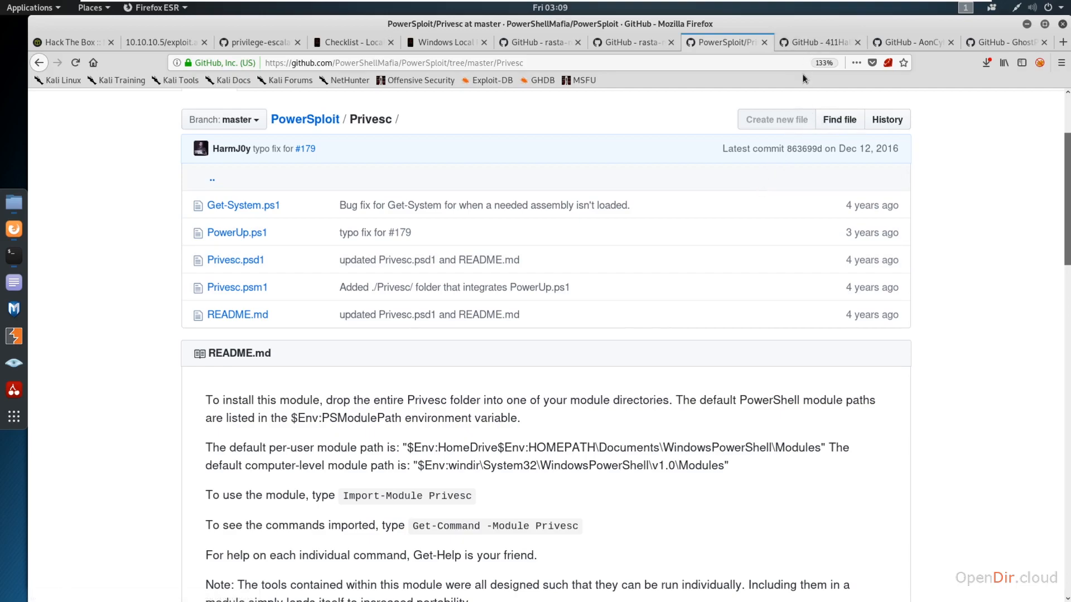
click(817, 42)
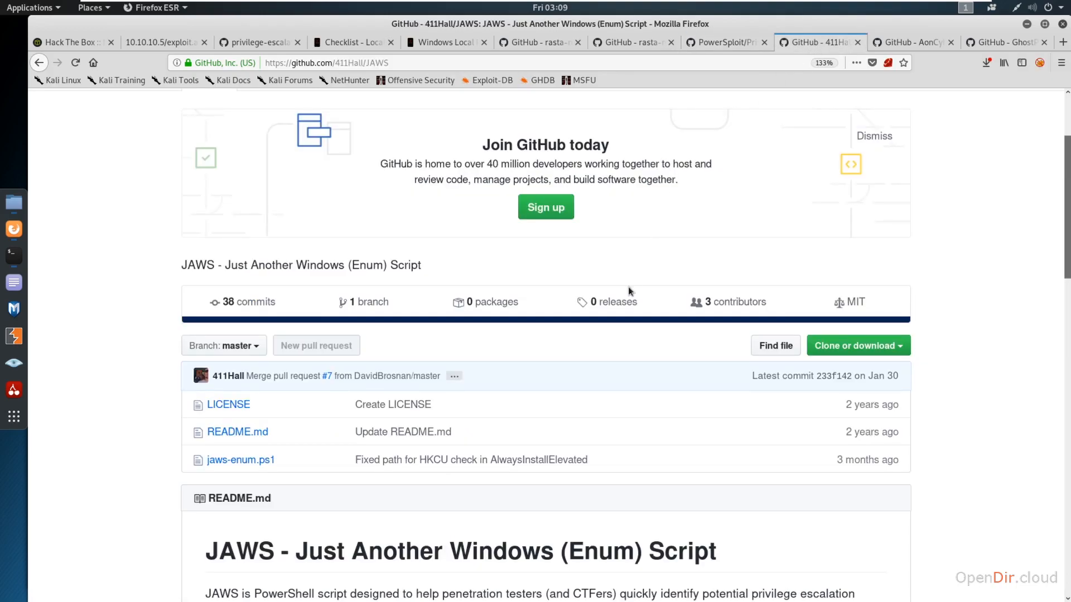
scroll(down, 3)
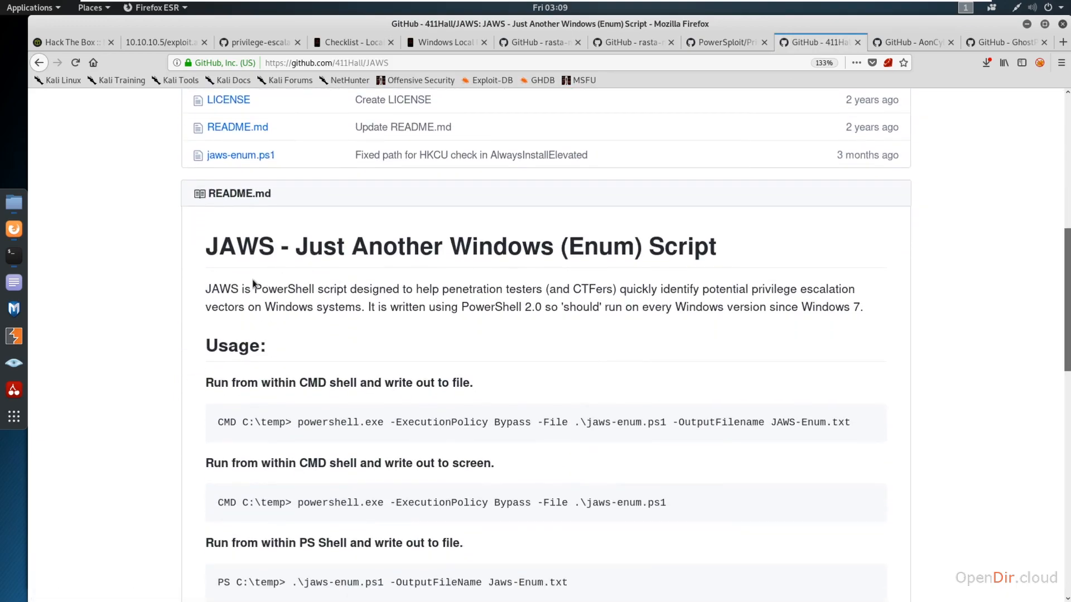
scroll(down, 3)
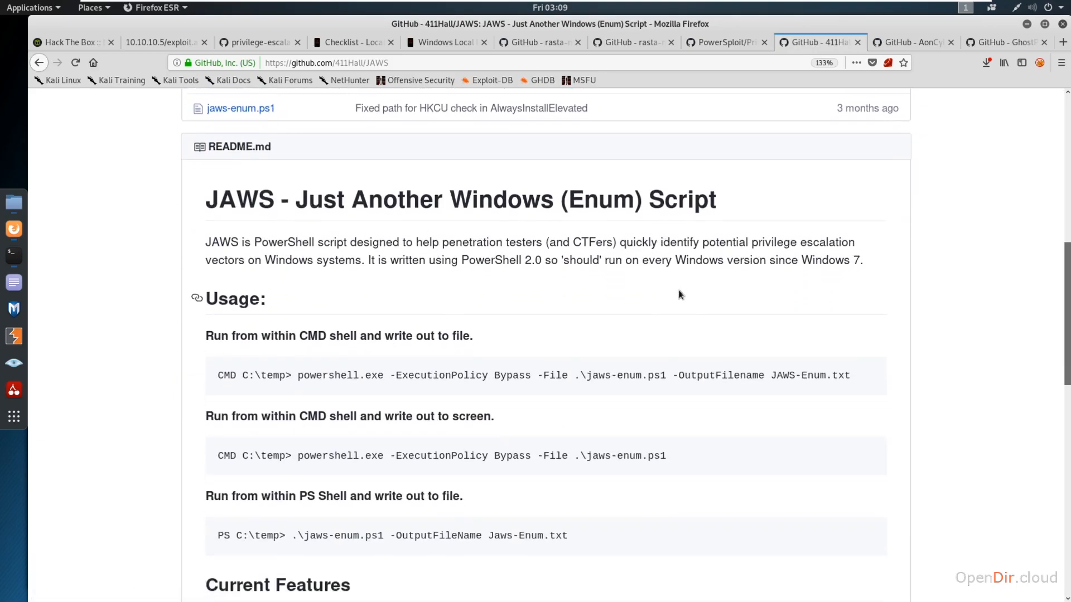
scroll(up, 3)
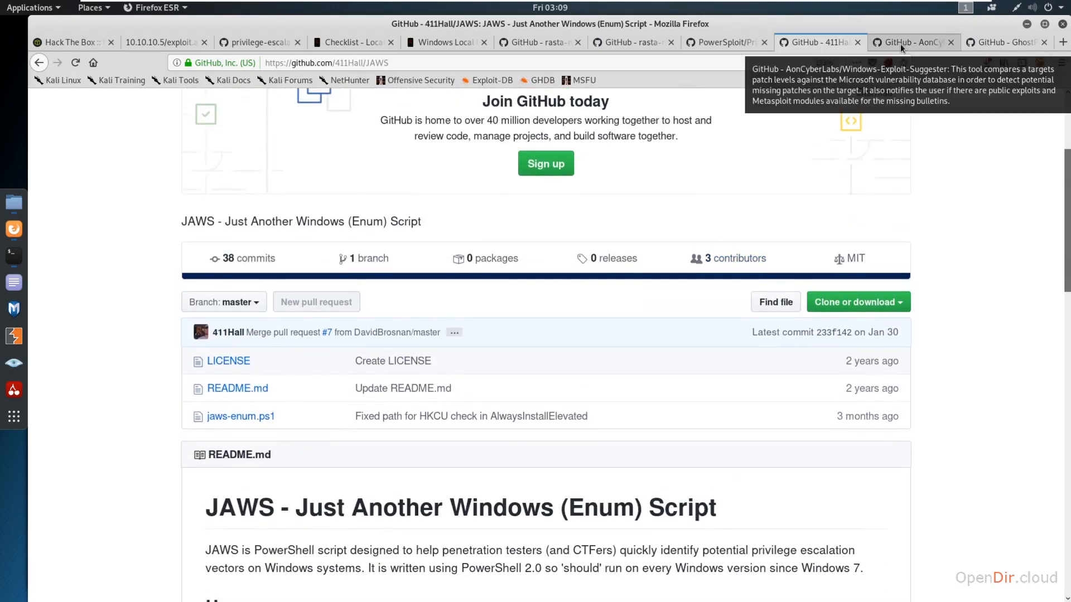
Go through the Windows-Exploit-Suggester README's DESCRIPTION section.
click(911, 41)
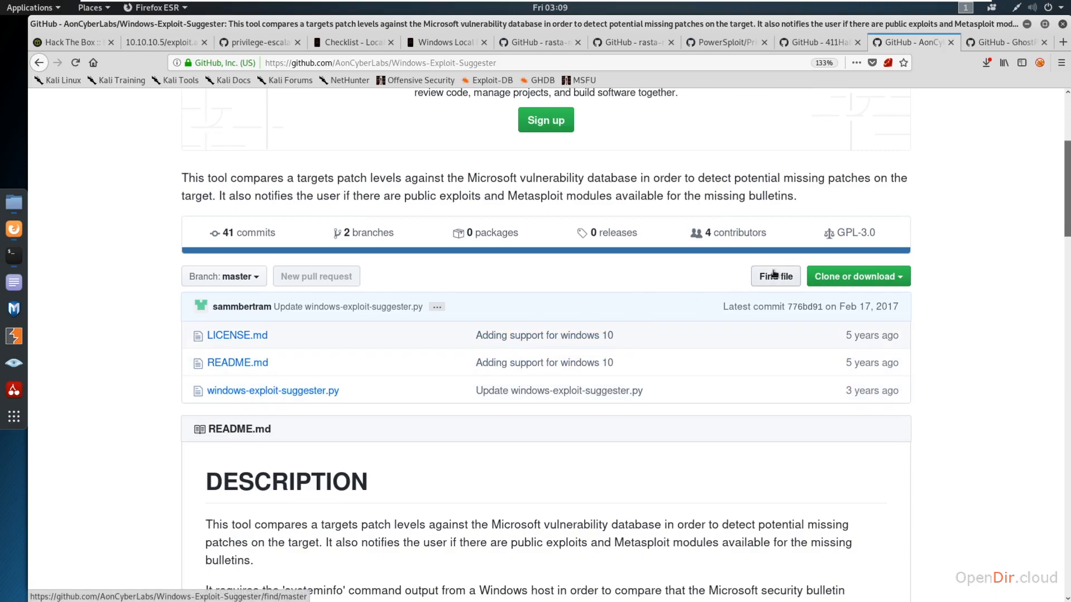
mouse_move(361, 424)
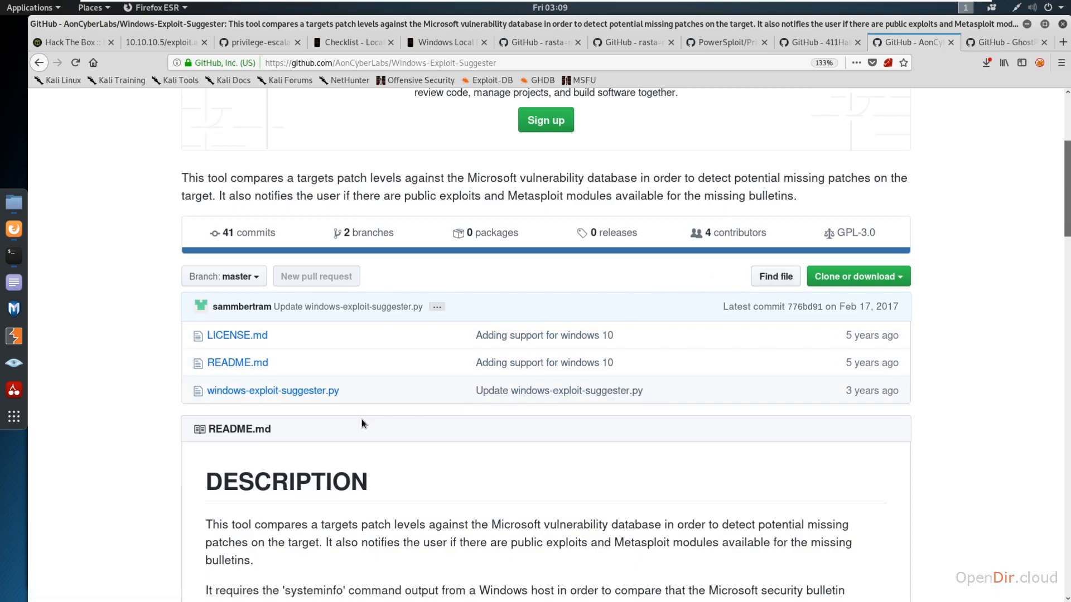
scroll(down, 3)
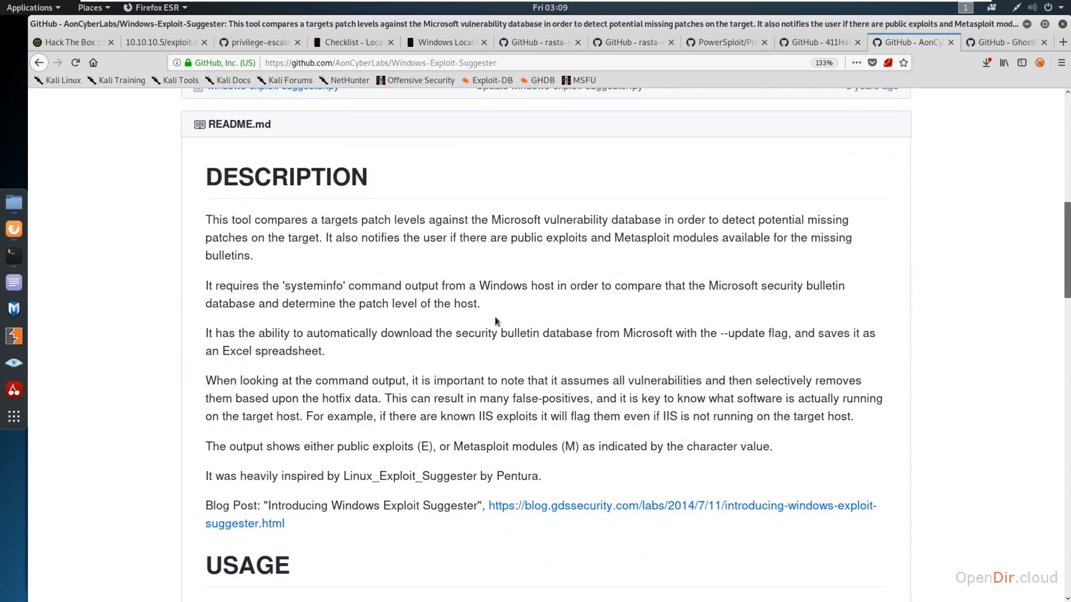
scroll(down, 3)
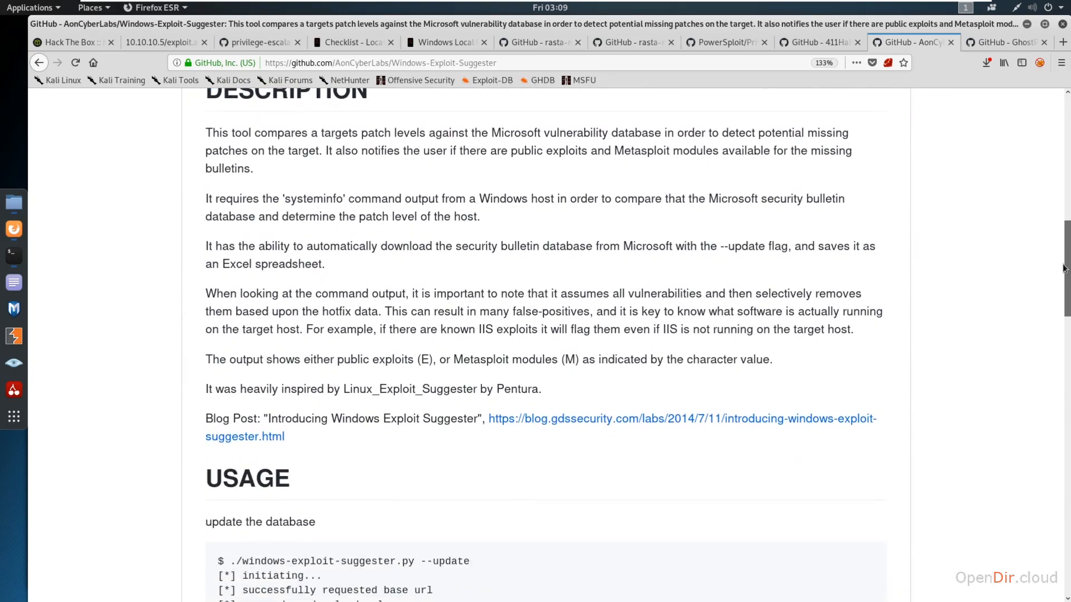
scroll(down, 3)
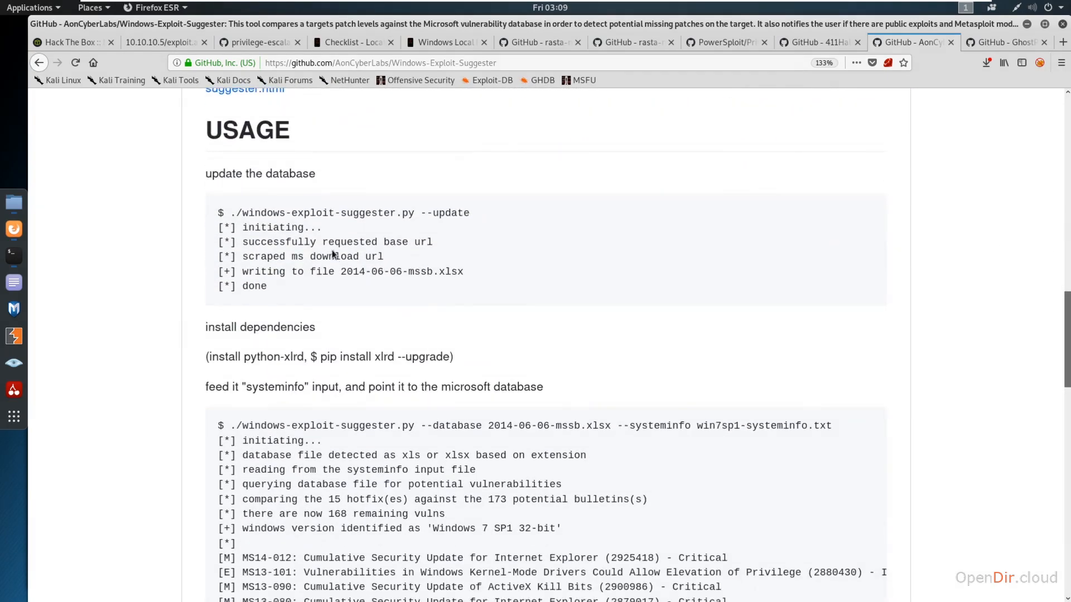
mouse_move(421, 213)
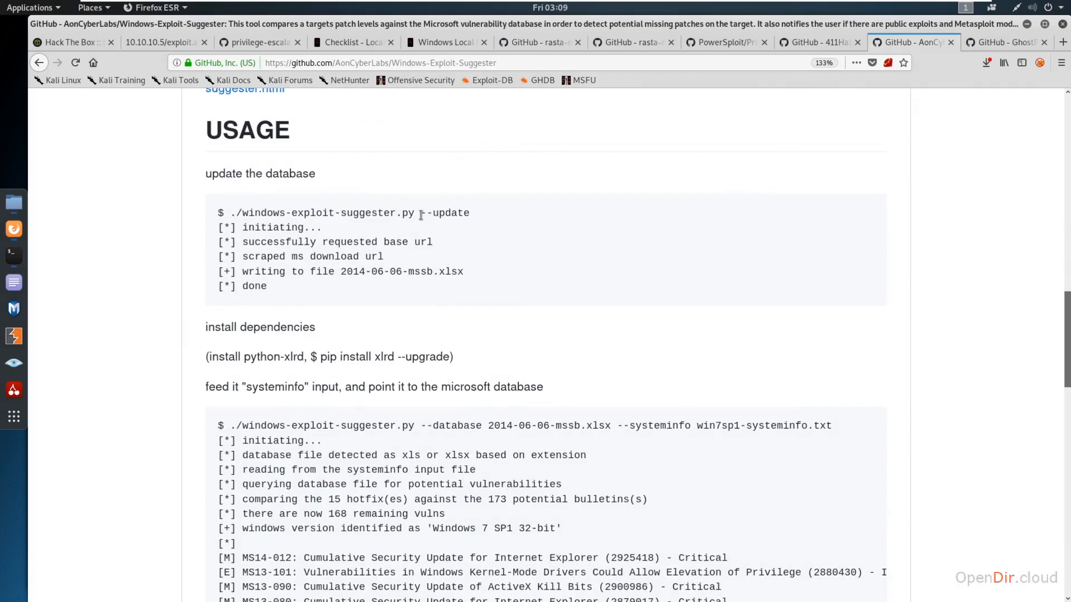
scroll(down, 3)
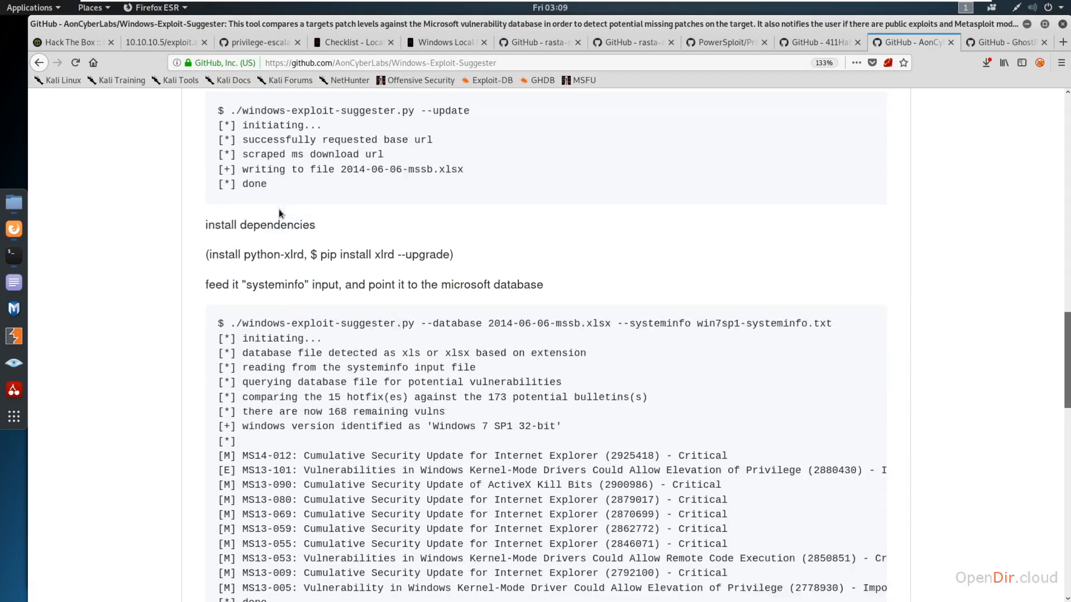
Review its USAGE section with database update, dependencies and systeminfo-based MS bulletin output.
scroll(down, 3)
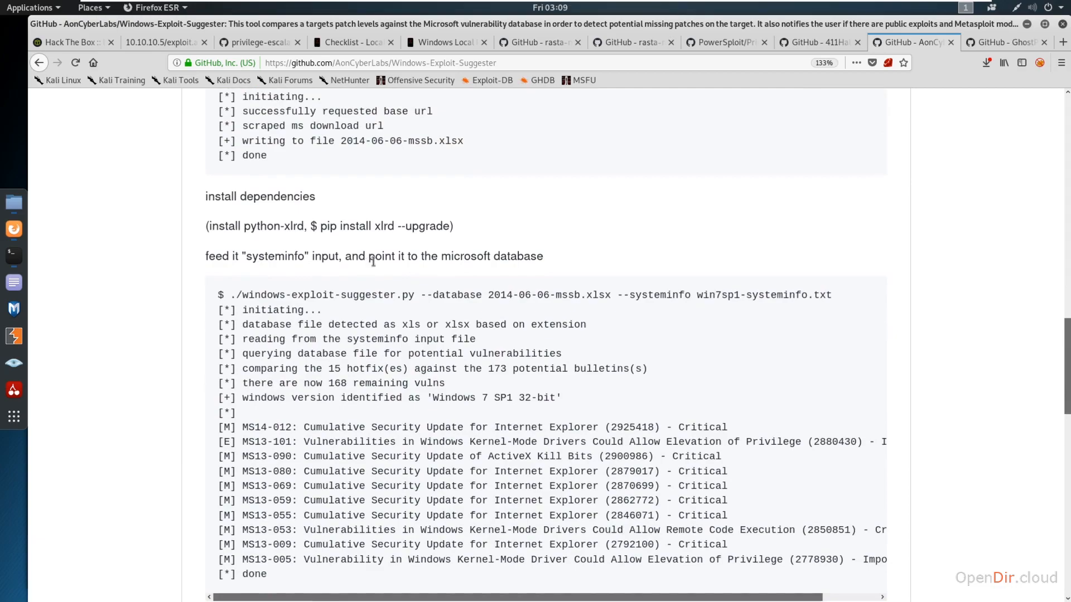
mouse_move(208, 236)
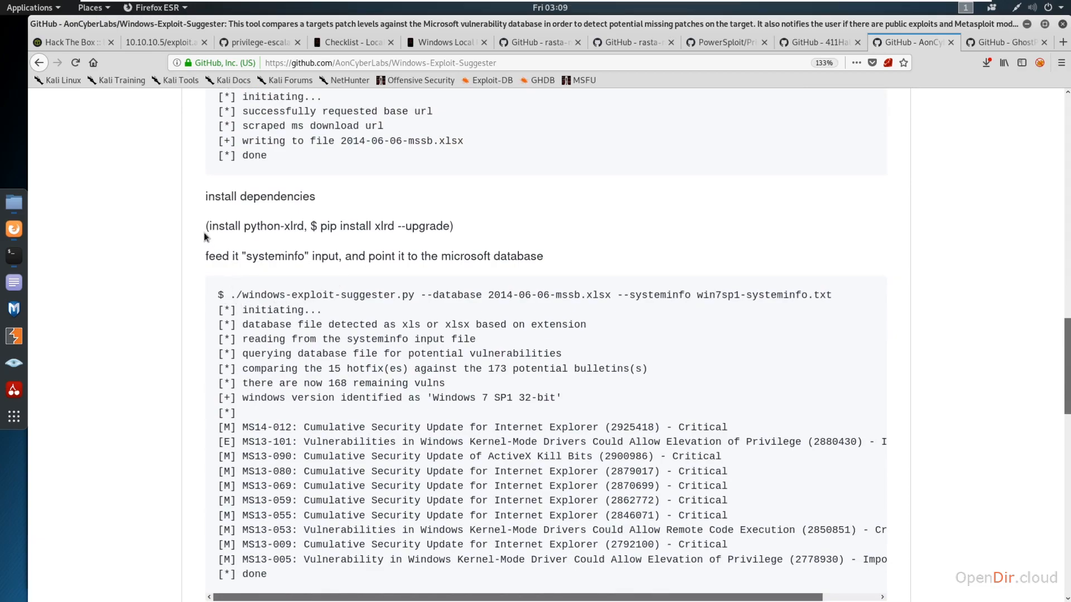
mouse_move(233, 294)
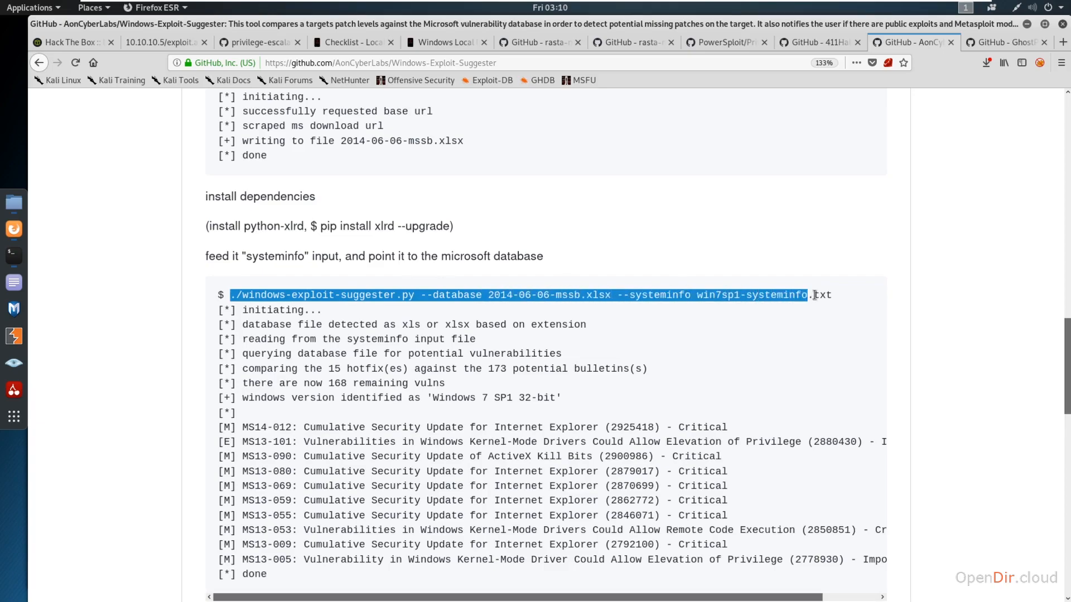
click(779, 295)
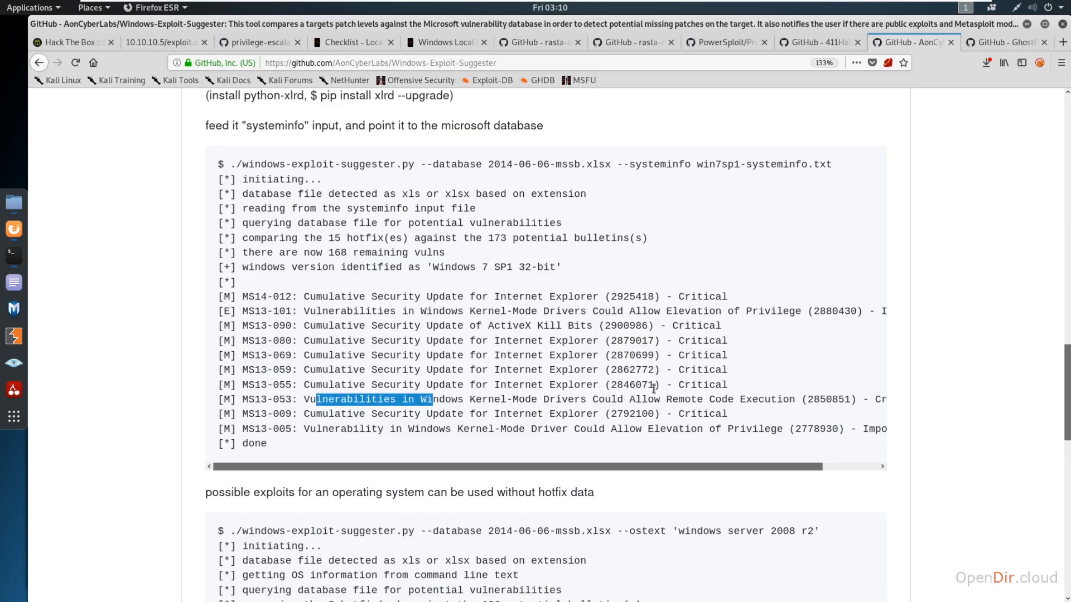
scroll(up, 3)
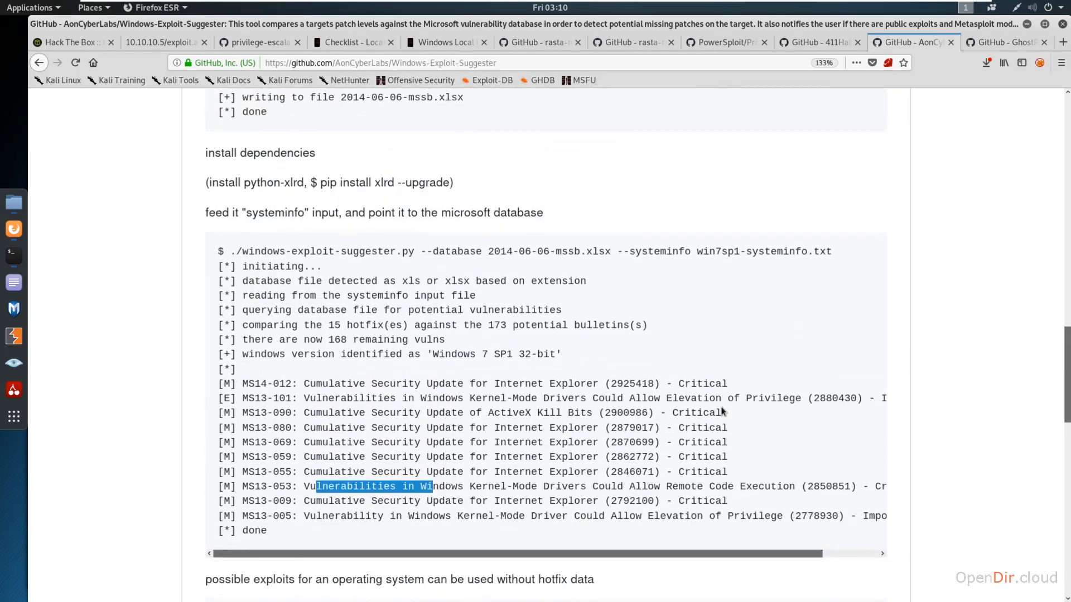
scroll(up, 3)
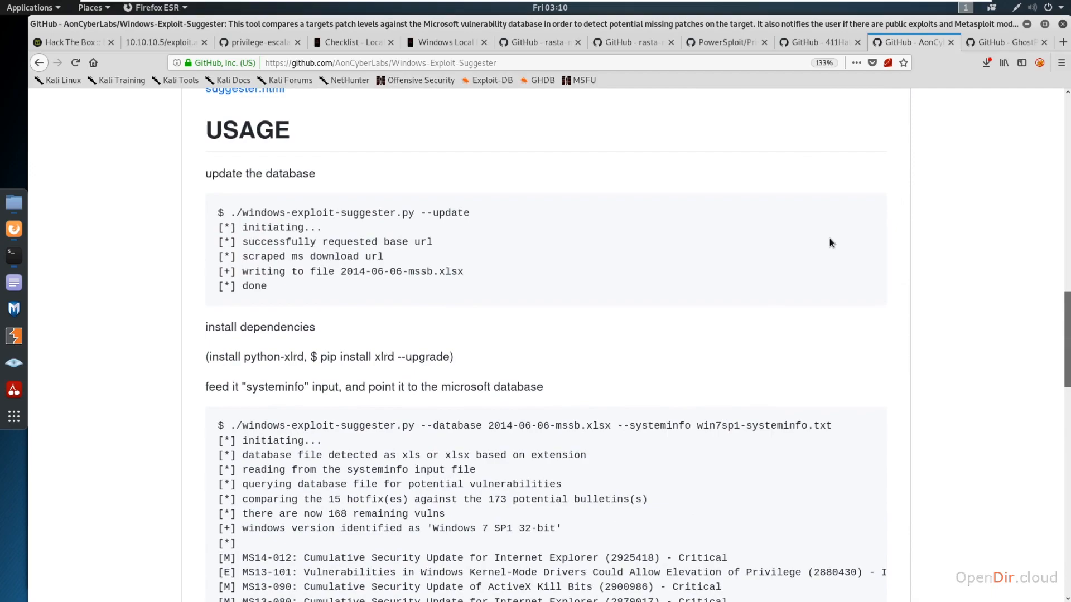
Show the GhostPack Seatbelt repository's file list.
click(1004, 42)
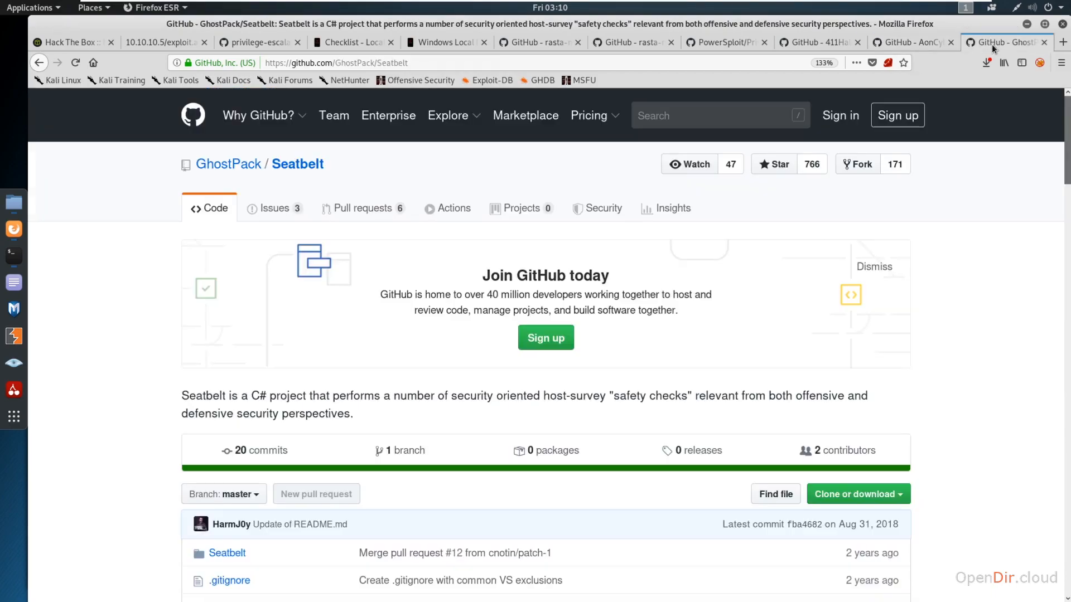
scroll(down, 3)
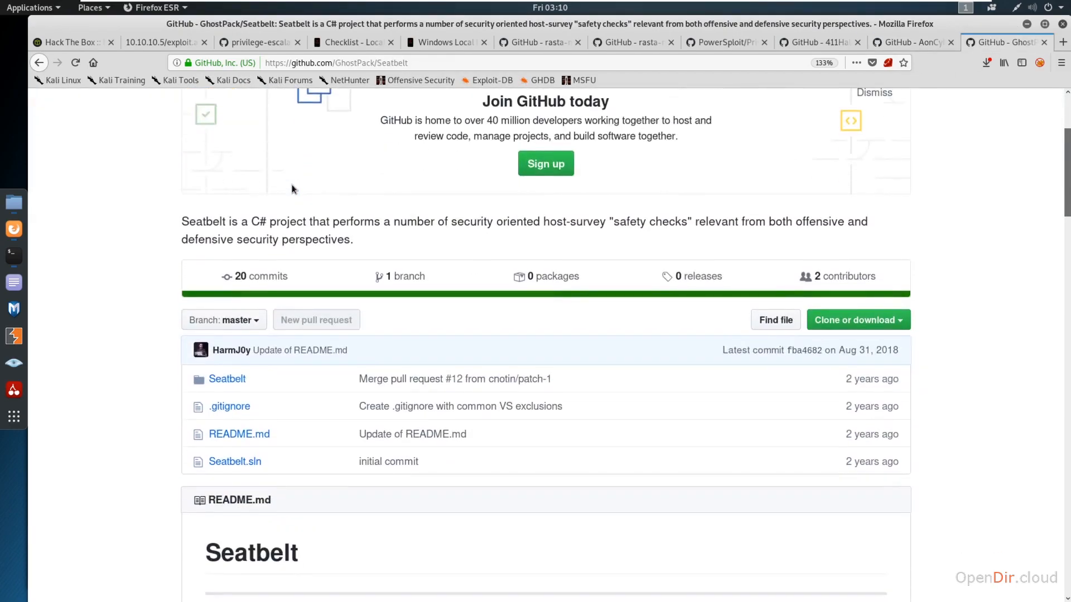
scroll(down, 3)
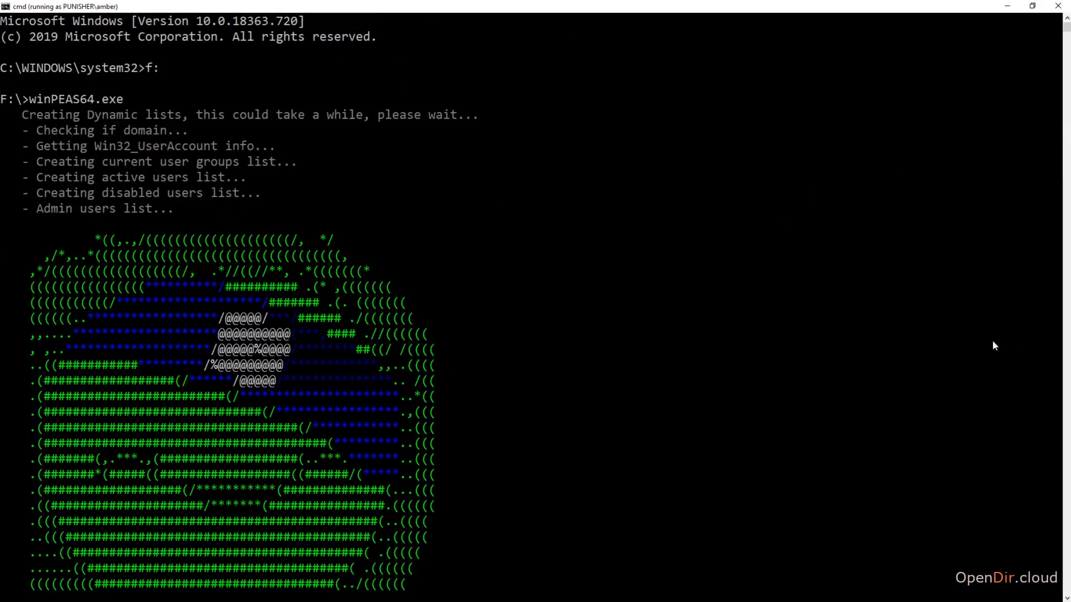
mouse_move(521, 309)
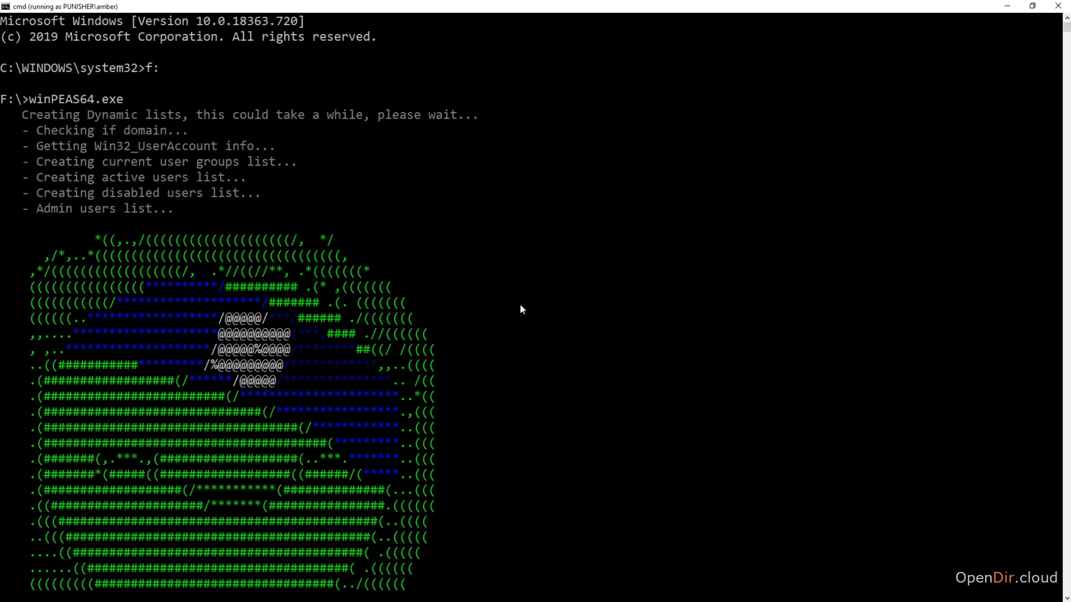
mouse_move(90, 17)
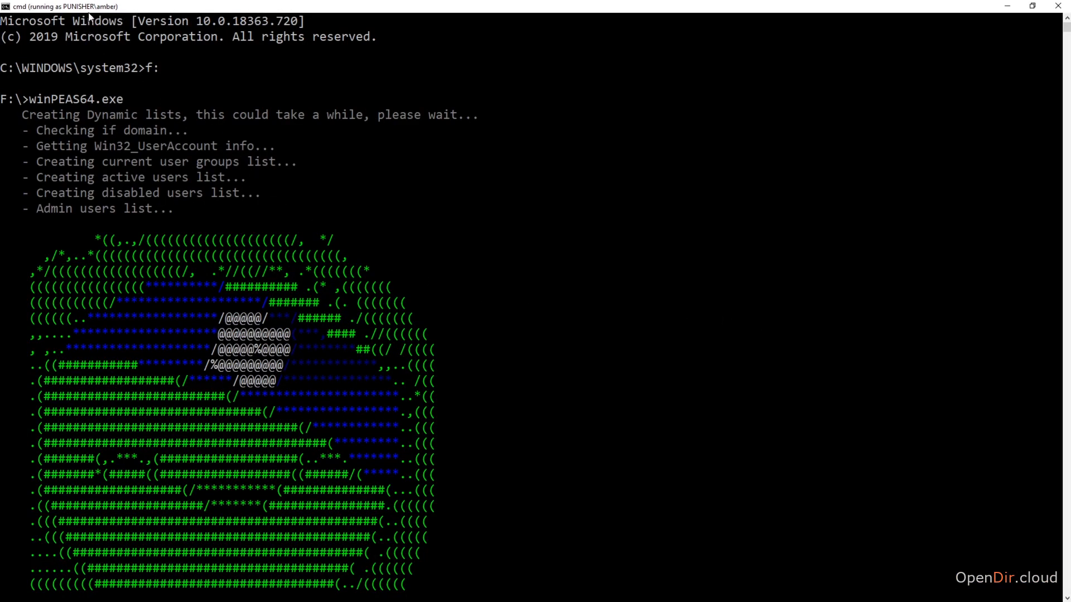
mouse_move(144, 29)
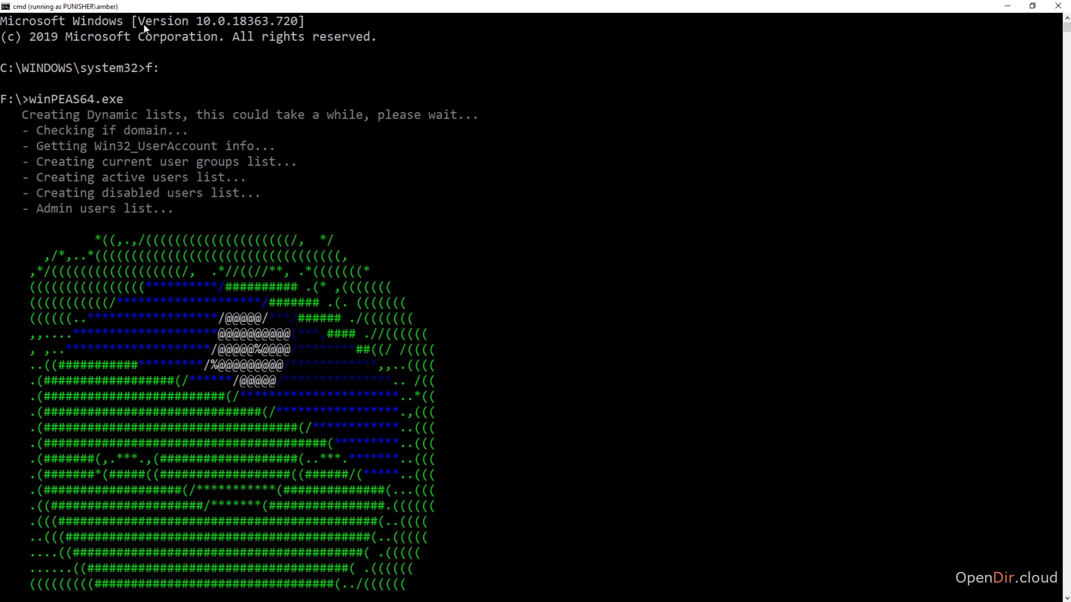
mouse_move(153, 94)
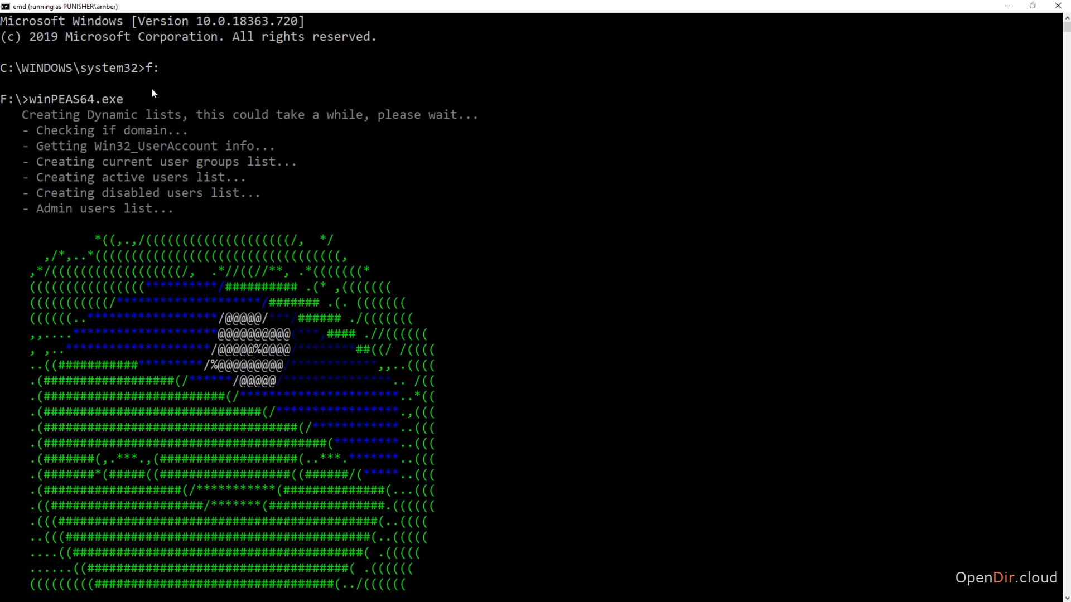
mouse_move(203, 161)
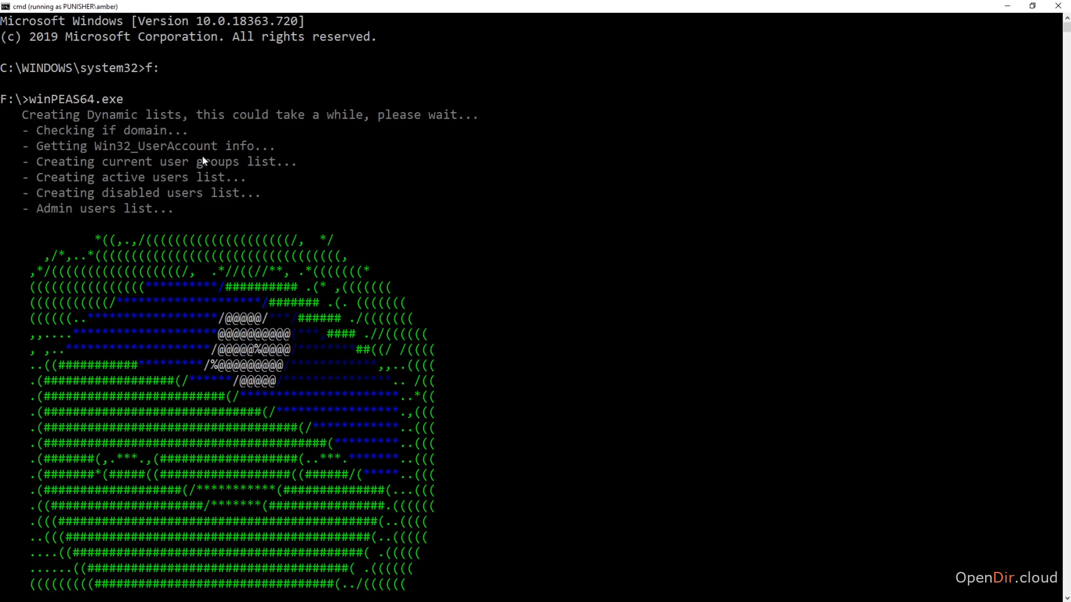
scroll(down, 3)
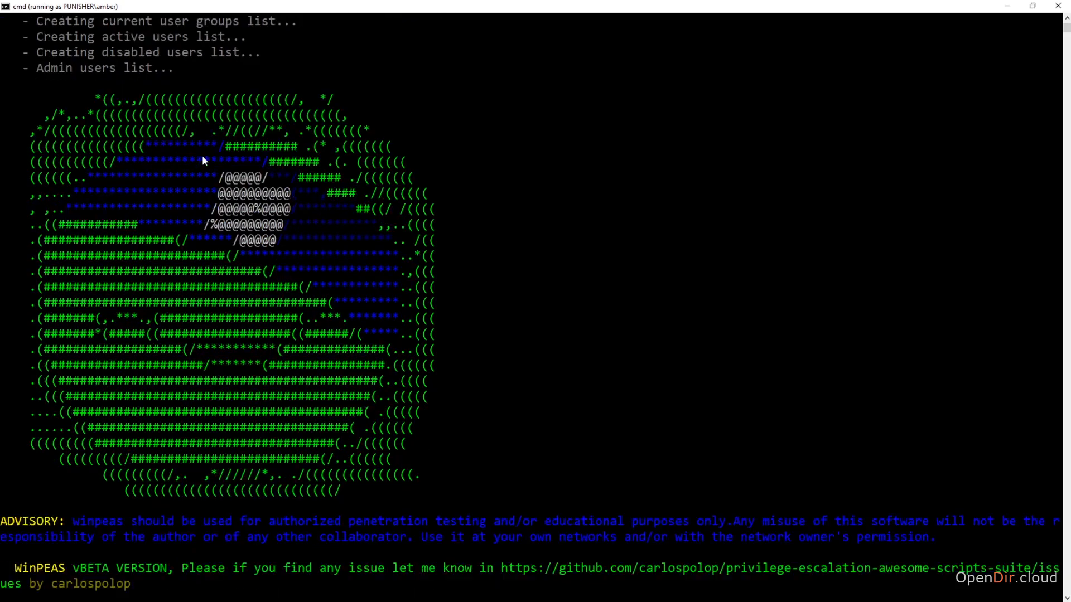
scroll(down, 3)
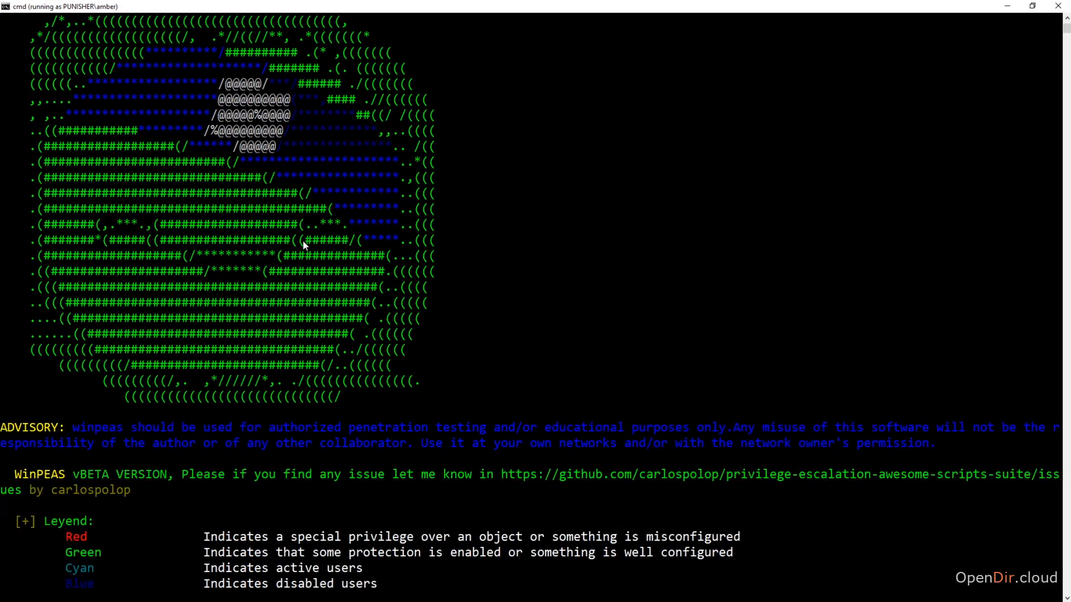
scroll(down, 3)
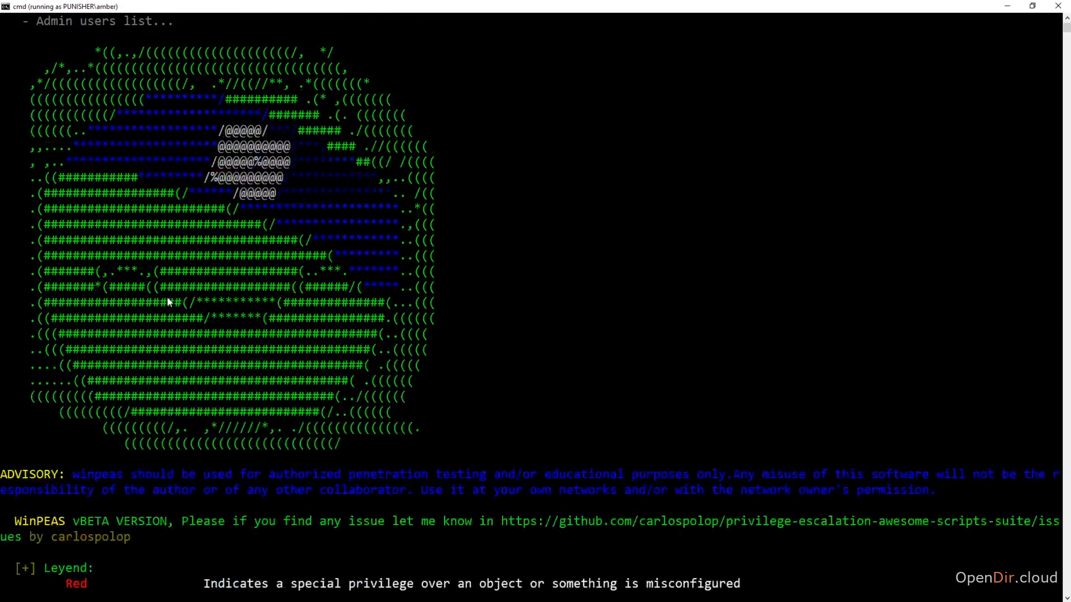
scroll(down, 3)
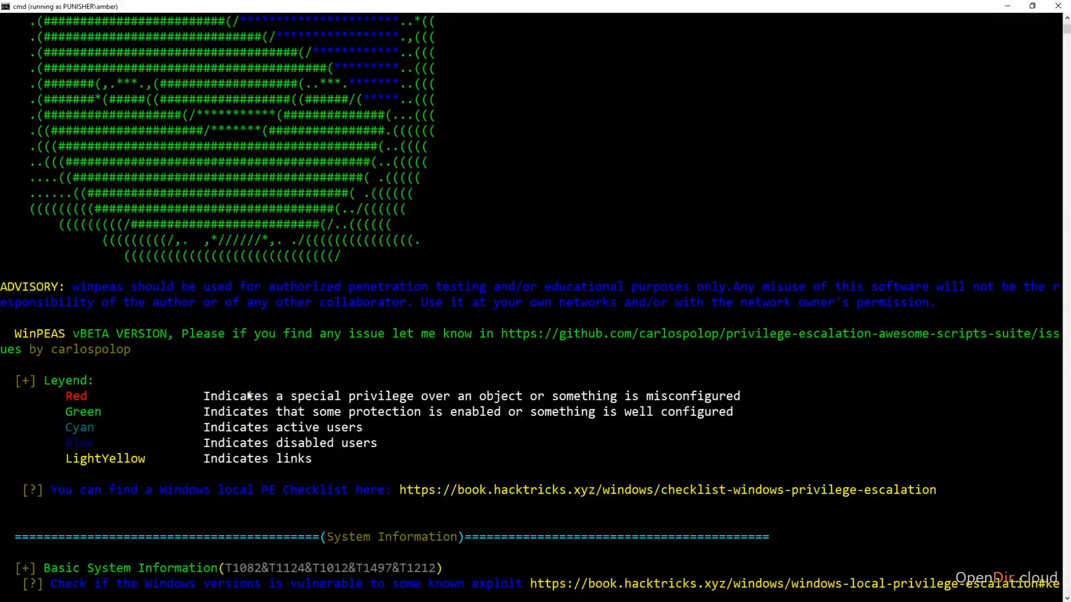
mouse_move(75, 437)
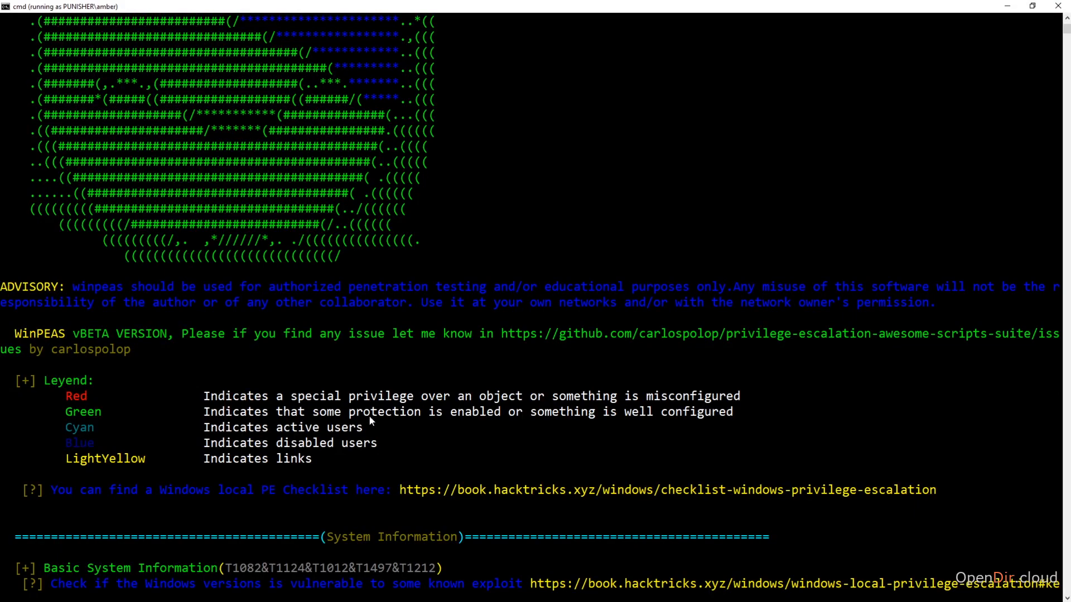
mouse_move(231, 451)
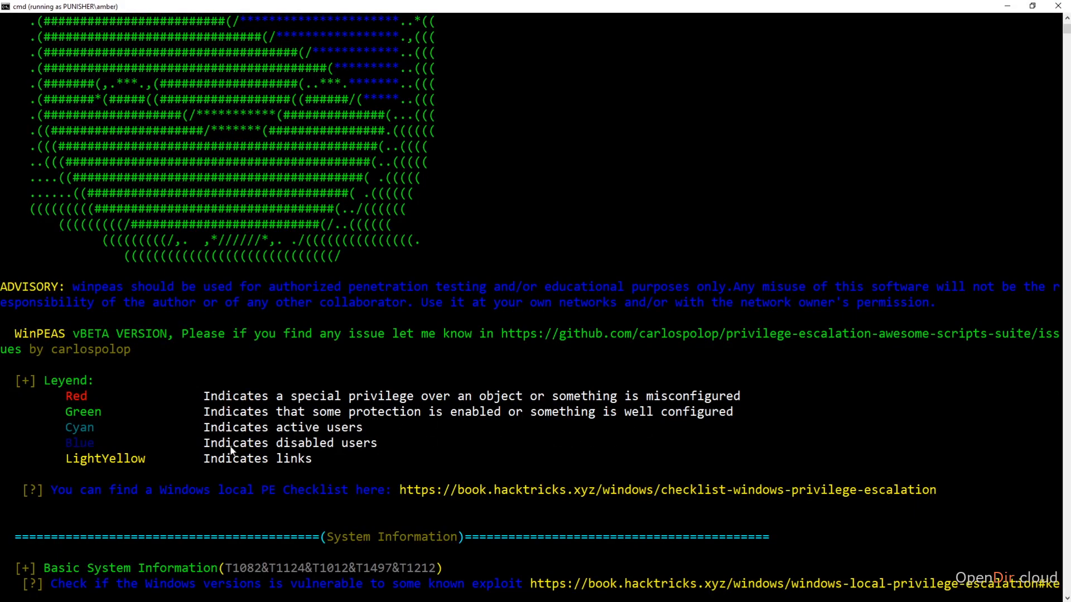
mouse_move(269, 415)
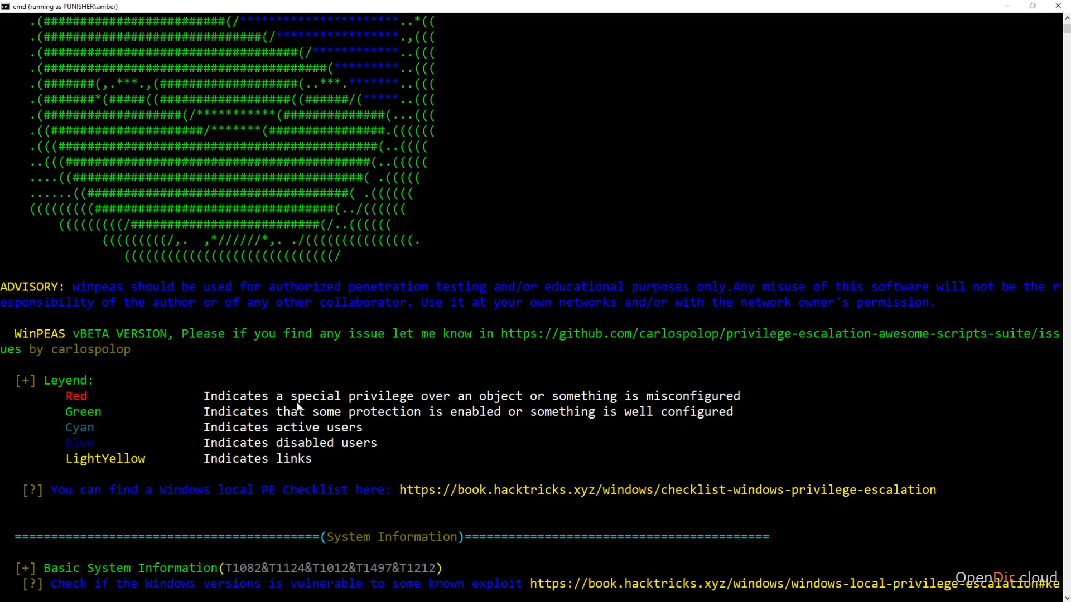
scroll(down, 3)
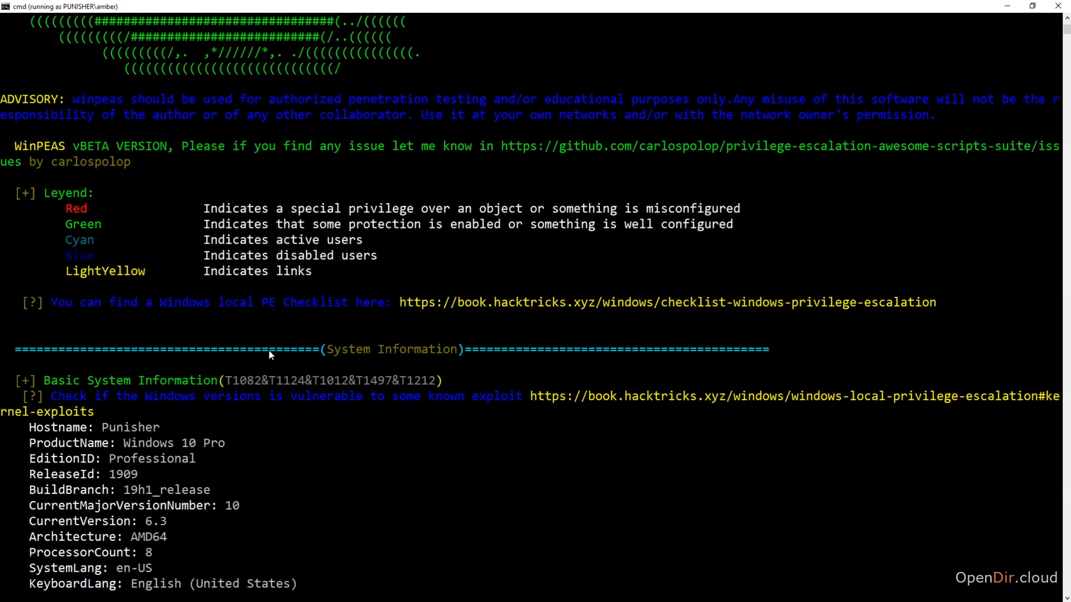
scroll(down, 3)
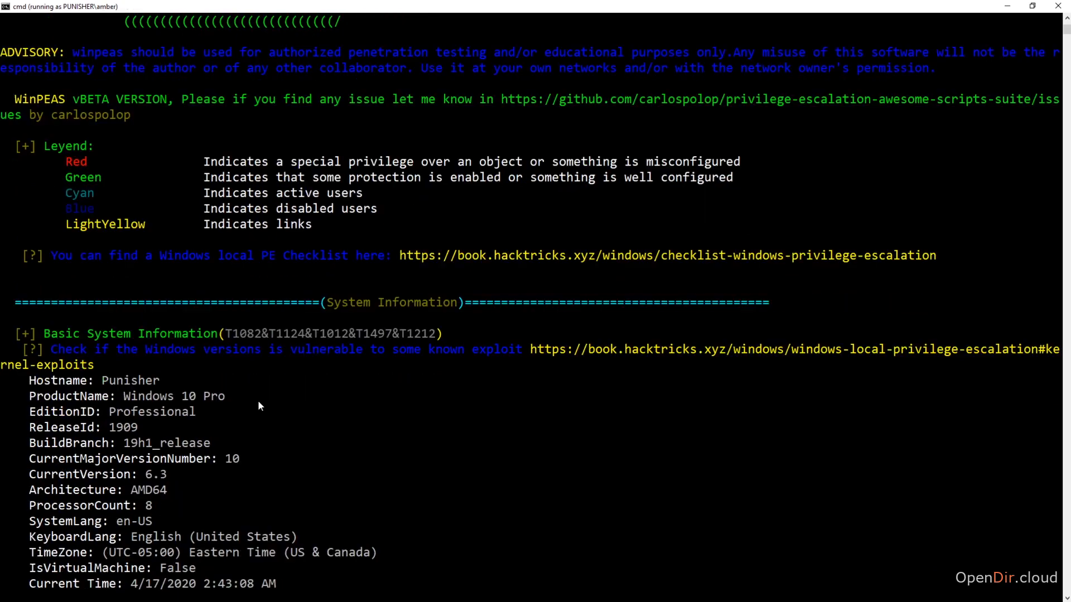
mouse_move(157, 428)
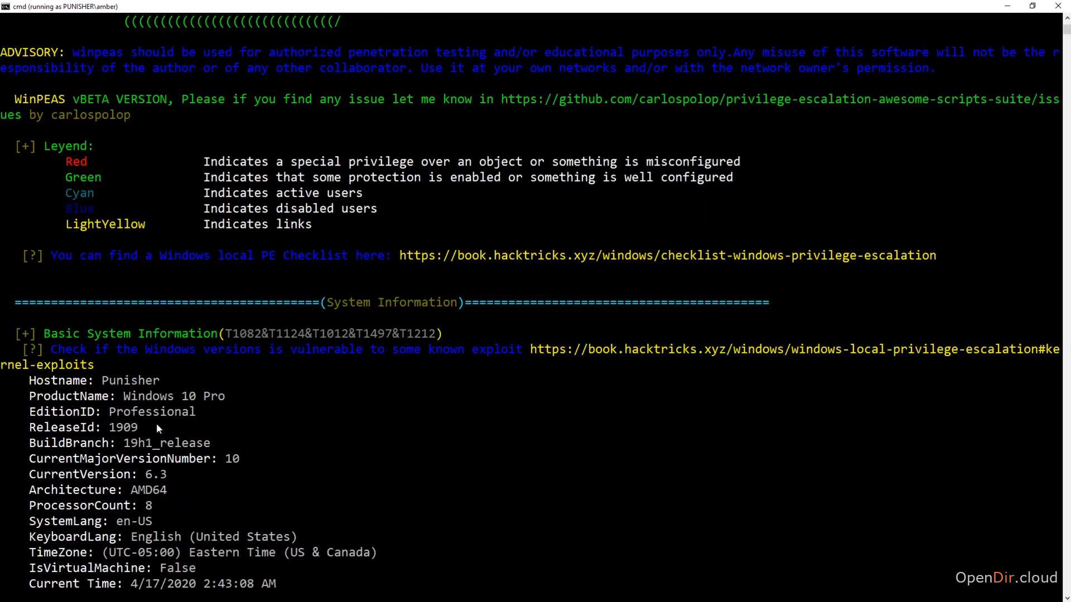
mouse_move(210, 398)
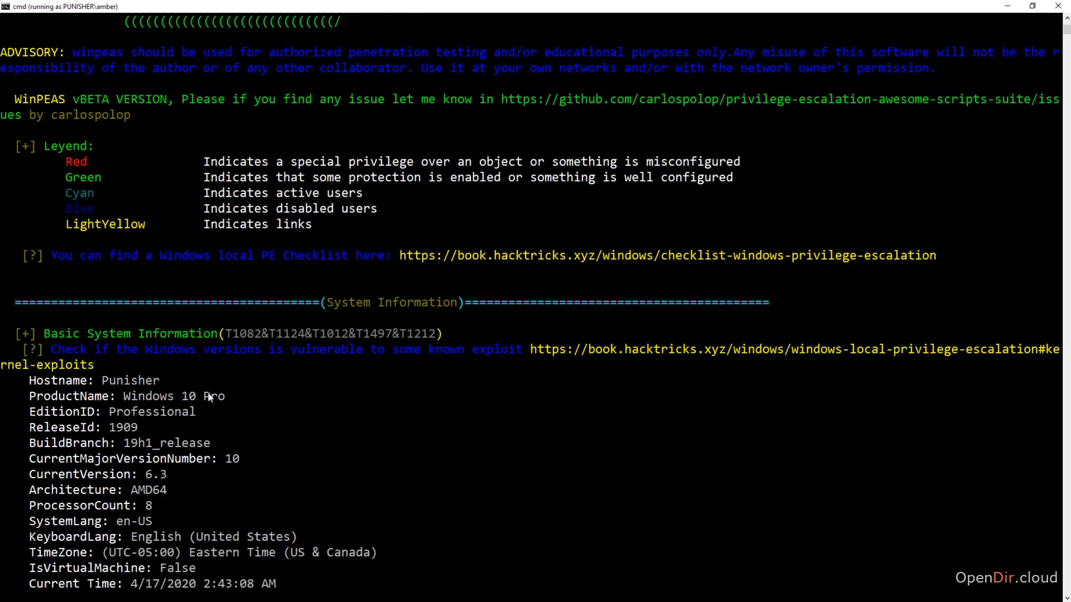
scroll(down, 3)
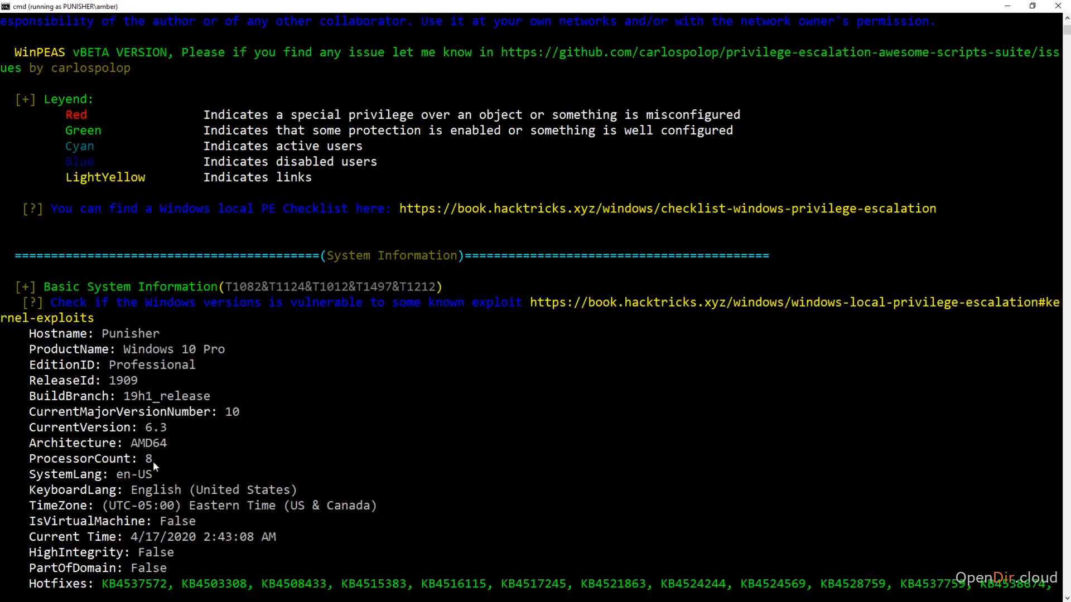
scroll(down, 3)
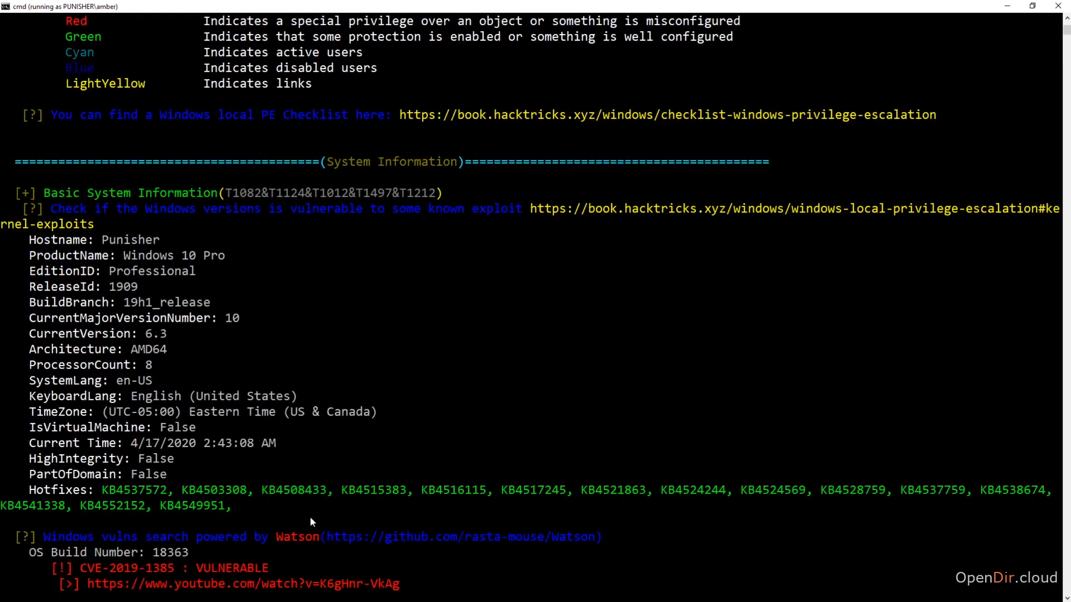
mouse_move(144, 502)
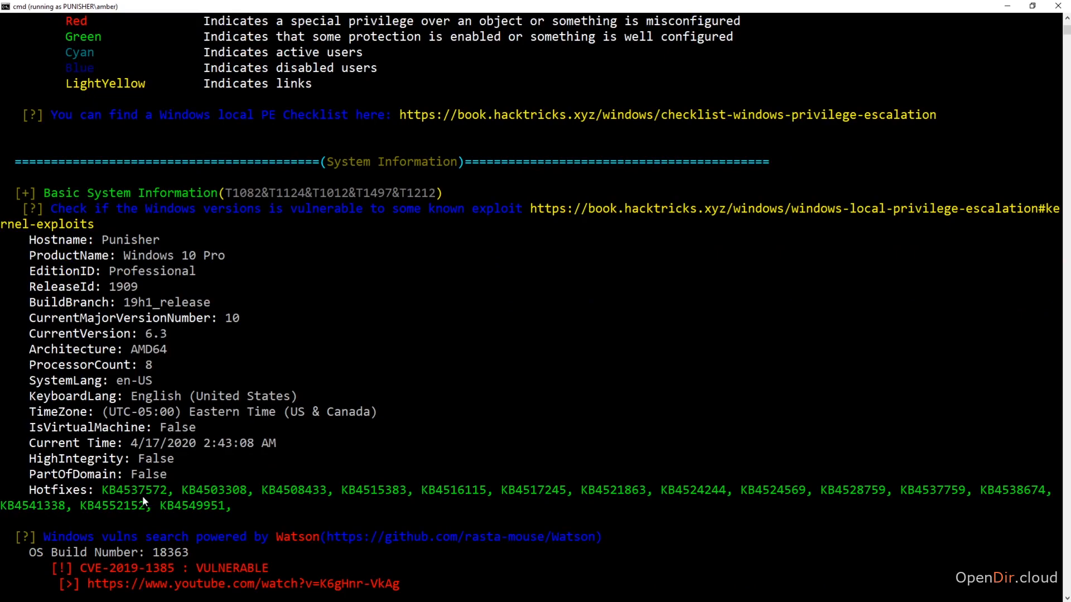
mouse_move(174, 460)
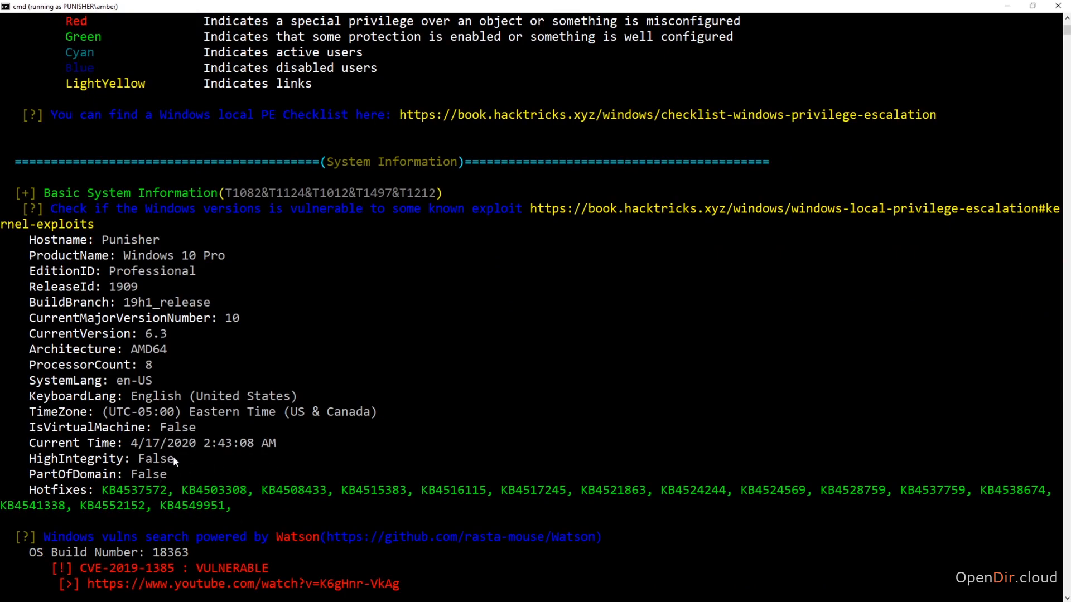
scroll(down, 3)
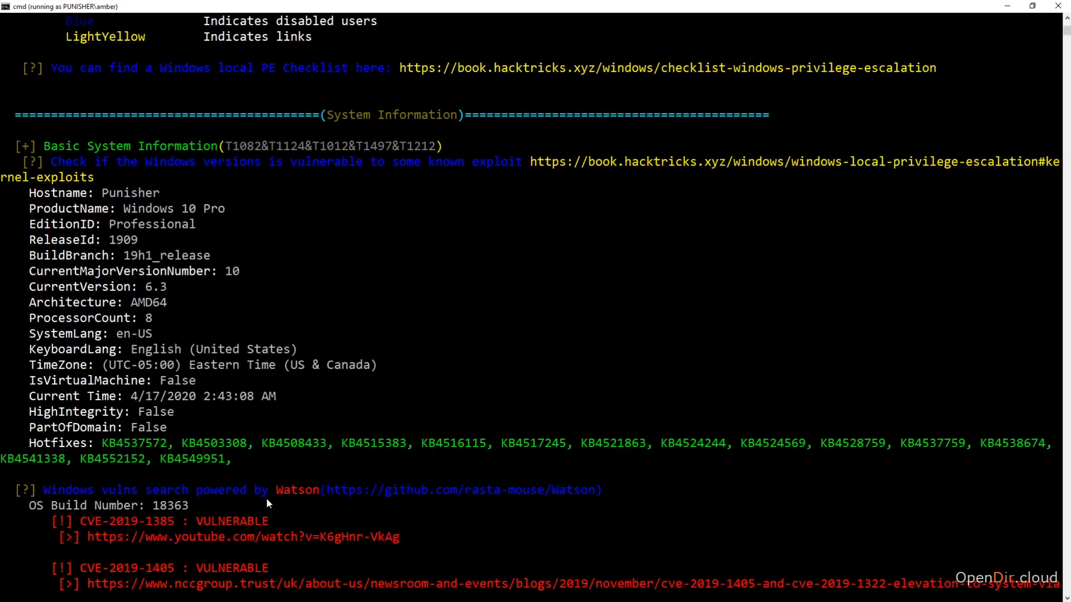
mouse_move(266, 510)
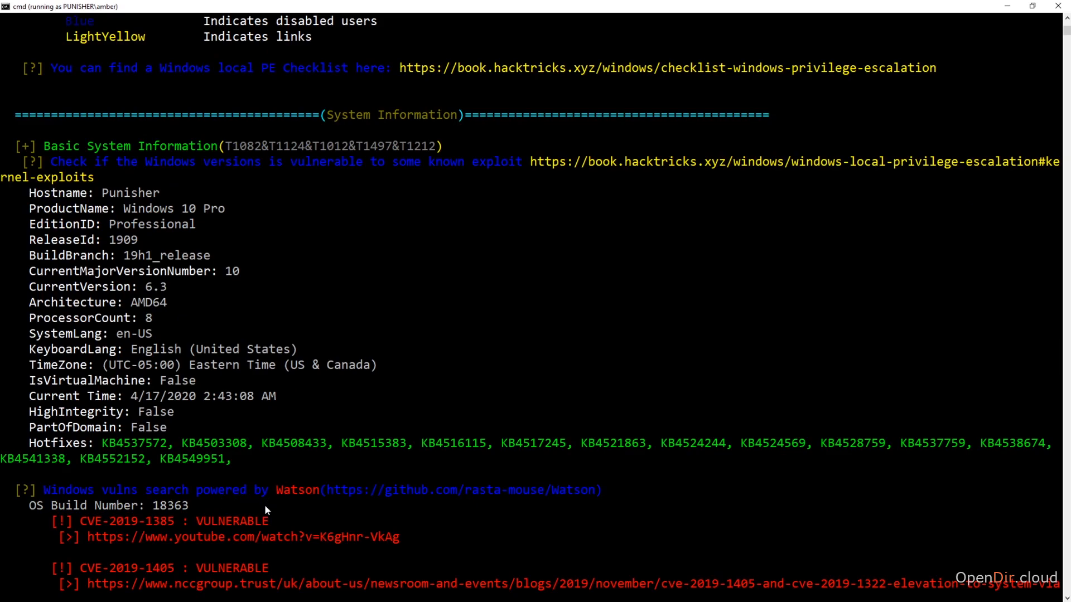
mouse_move(475, 492)
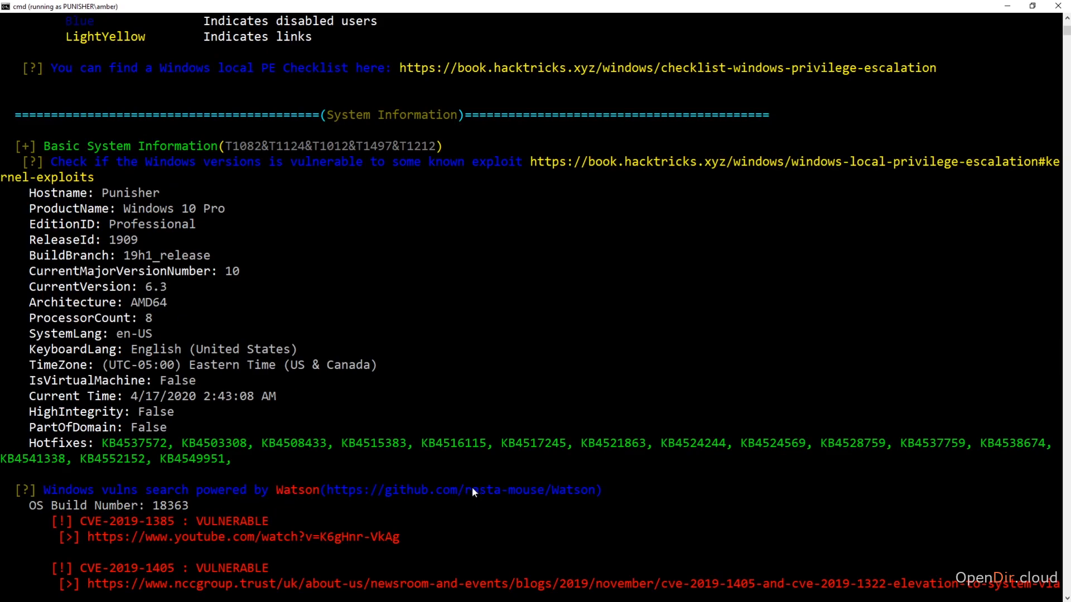
mouse_move(462, 454)
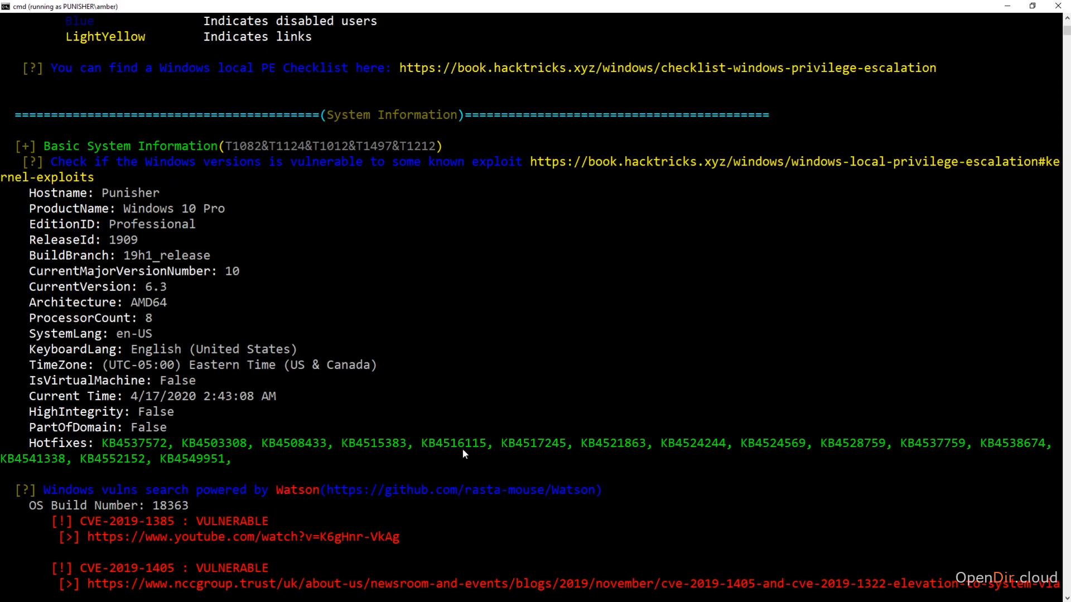
scroll(down, 3)
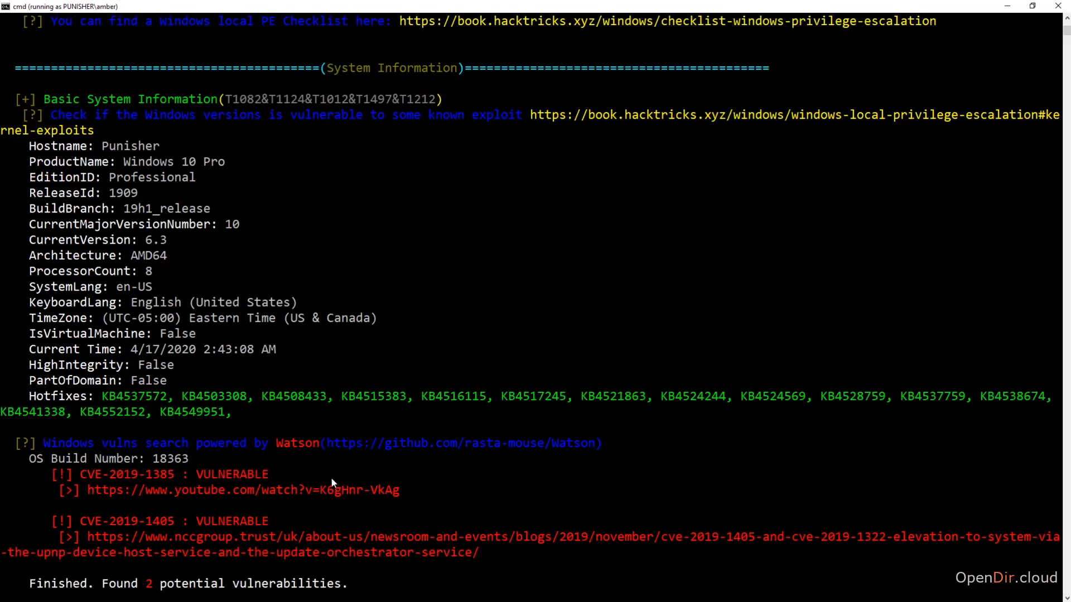
mouse_move(272, 527)
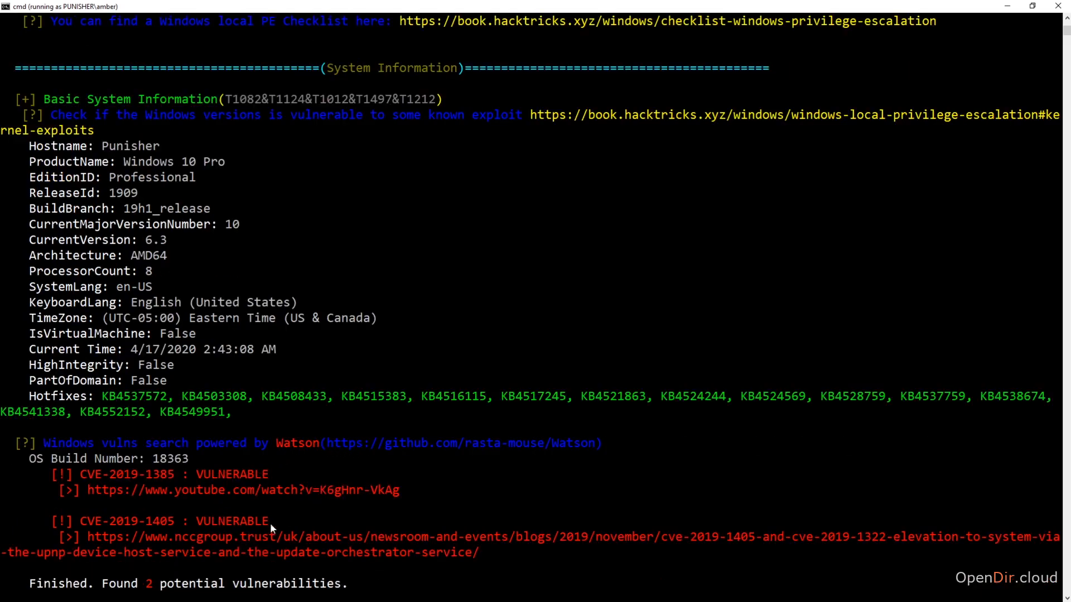
mouse_move(232, 511)
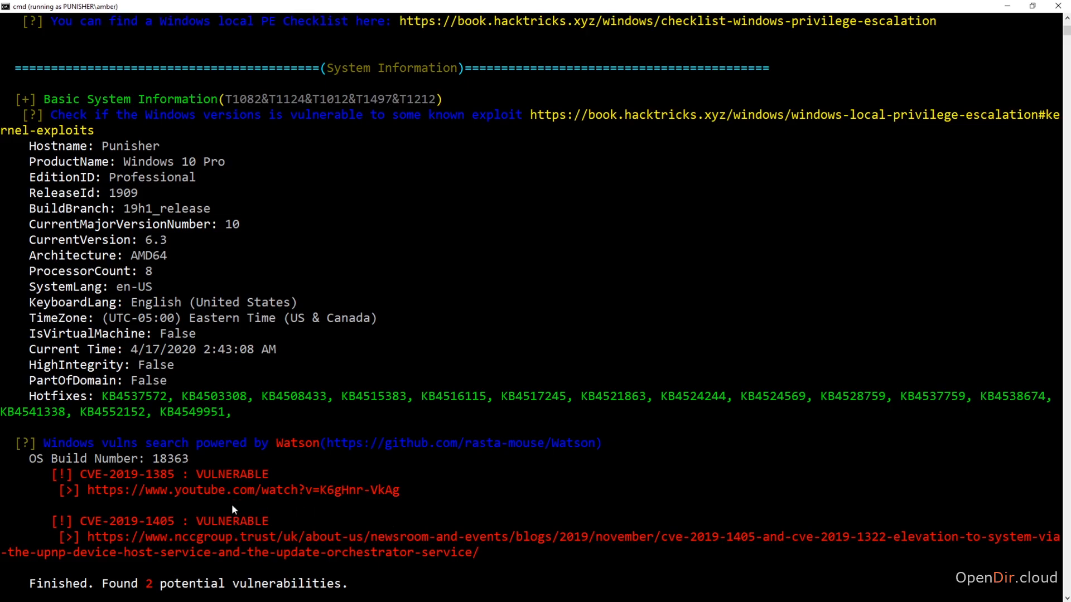
scroll(down, 3)
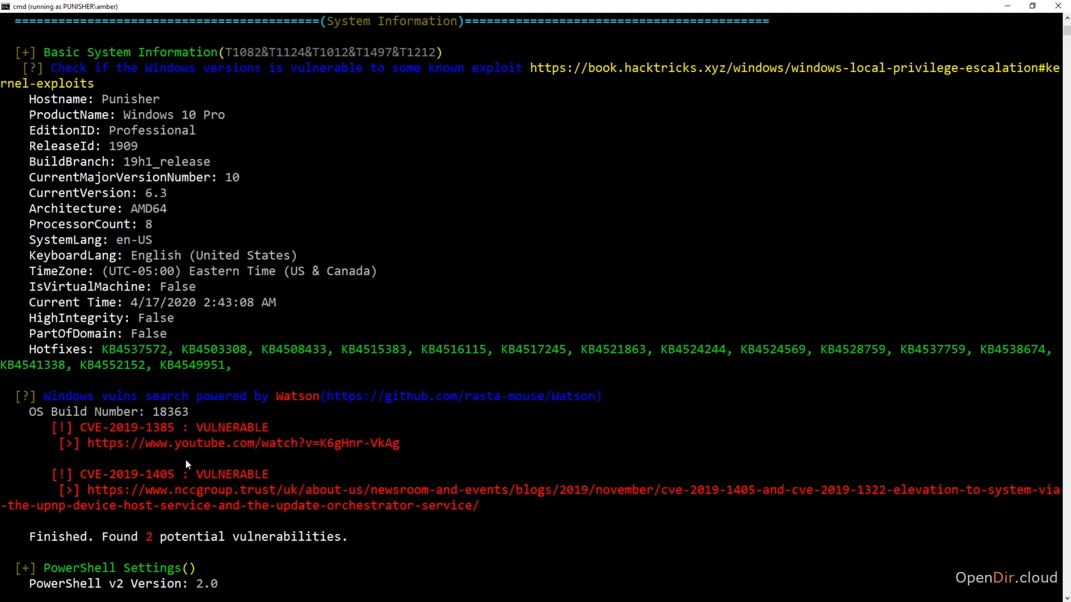
scroll(down, 3)
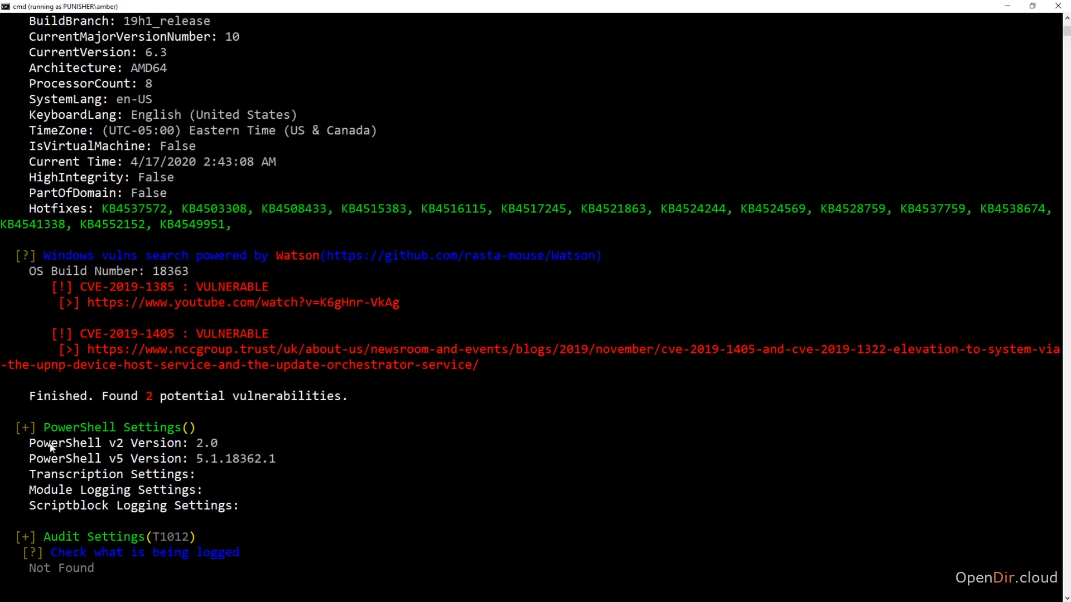
mouse_move(54, 464)
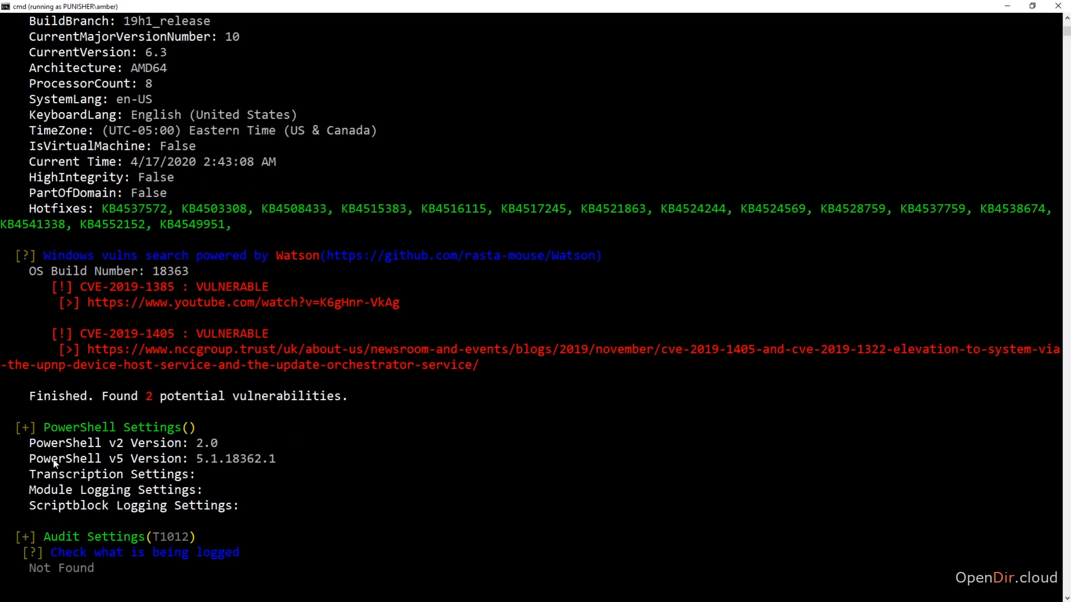
mouse_move(288, 464)
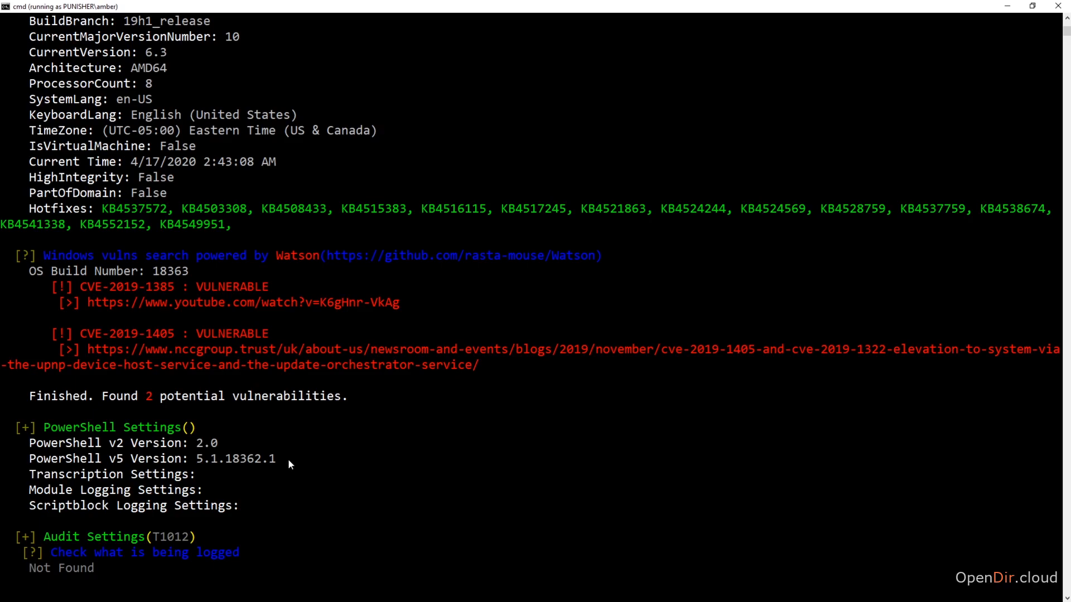
scroll(down, 3)
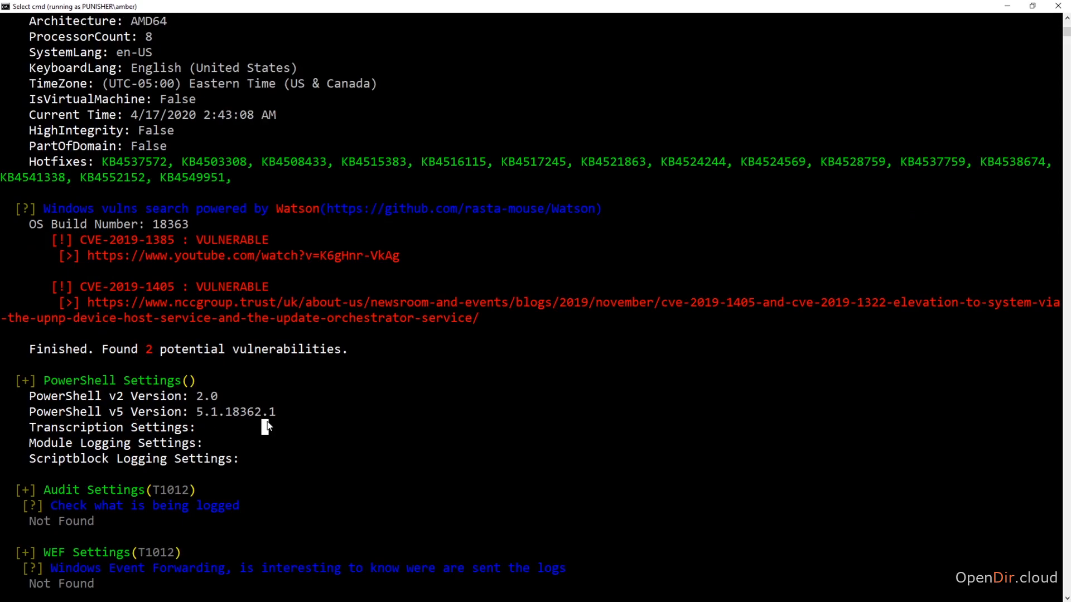
mouse_move(238, 412)
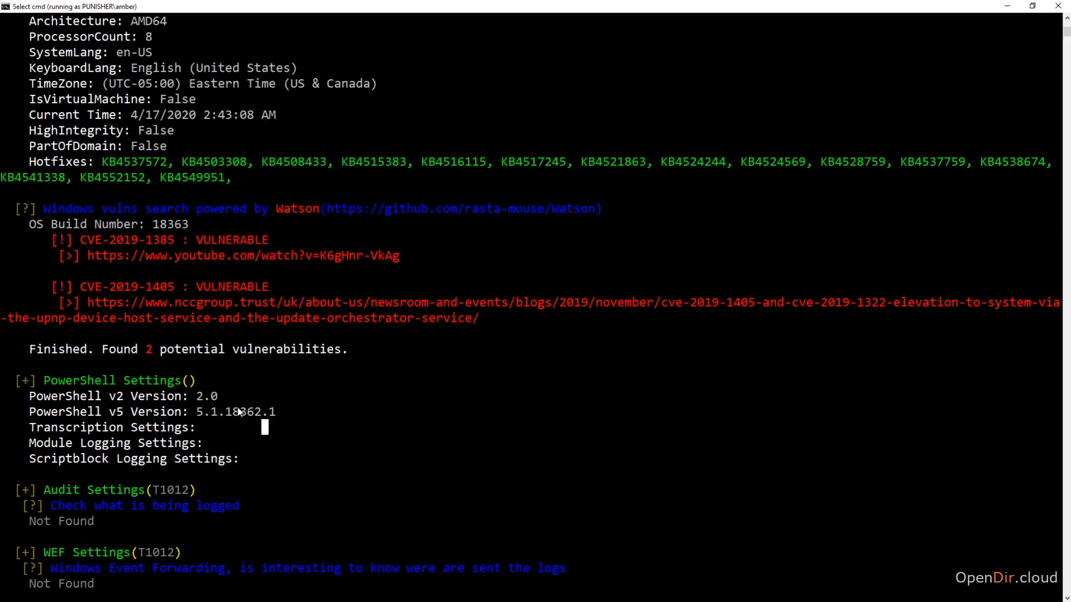
scroll(down, 3)
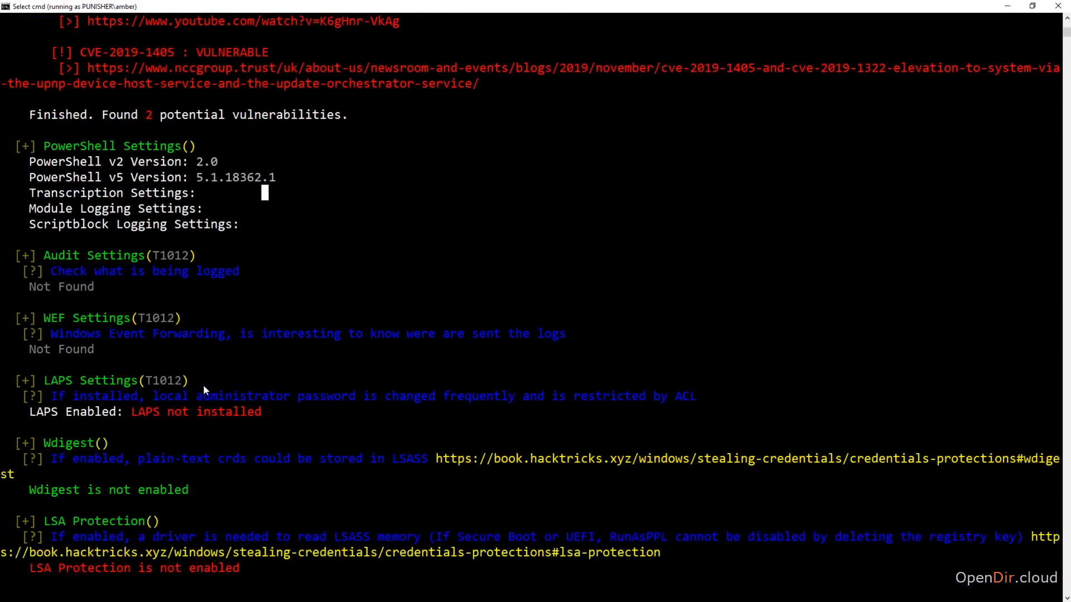
scroll(down, 3)
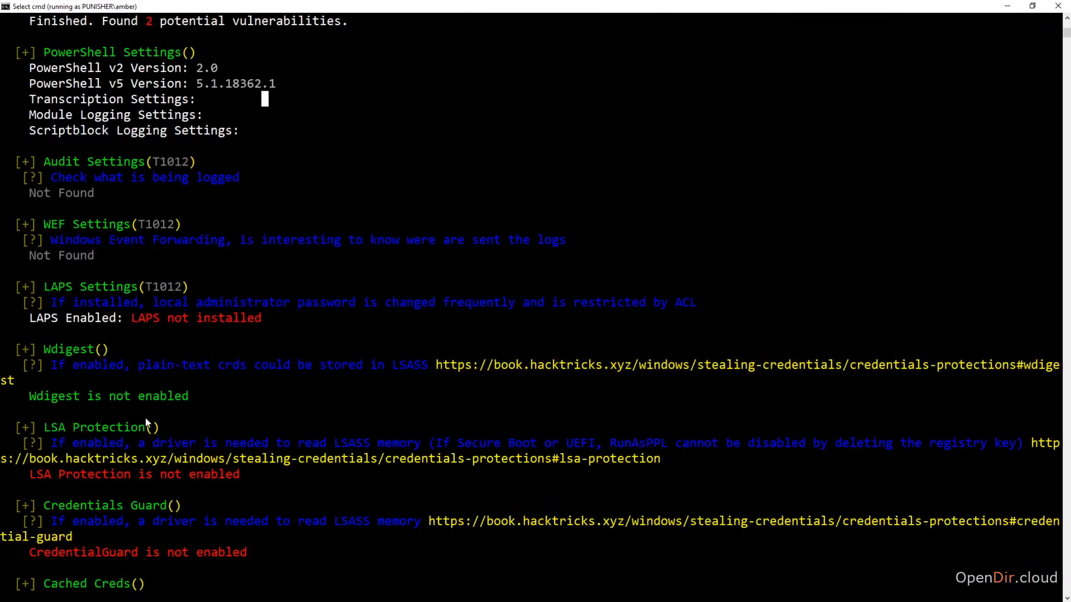
scroll(down, 3)
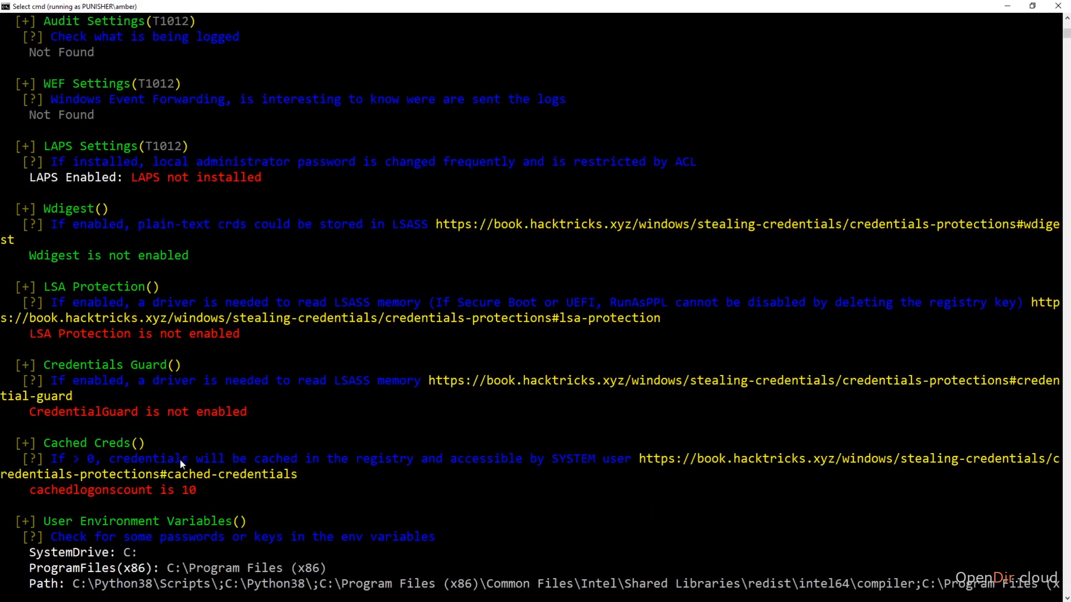
Scroll the winPEAS output past Drives and Windows Defender AV to UAC Status and Users Information.
scroll(down, 3)
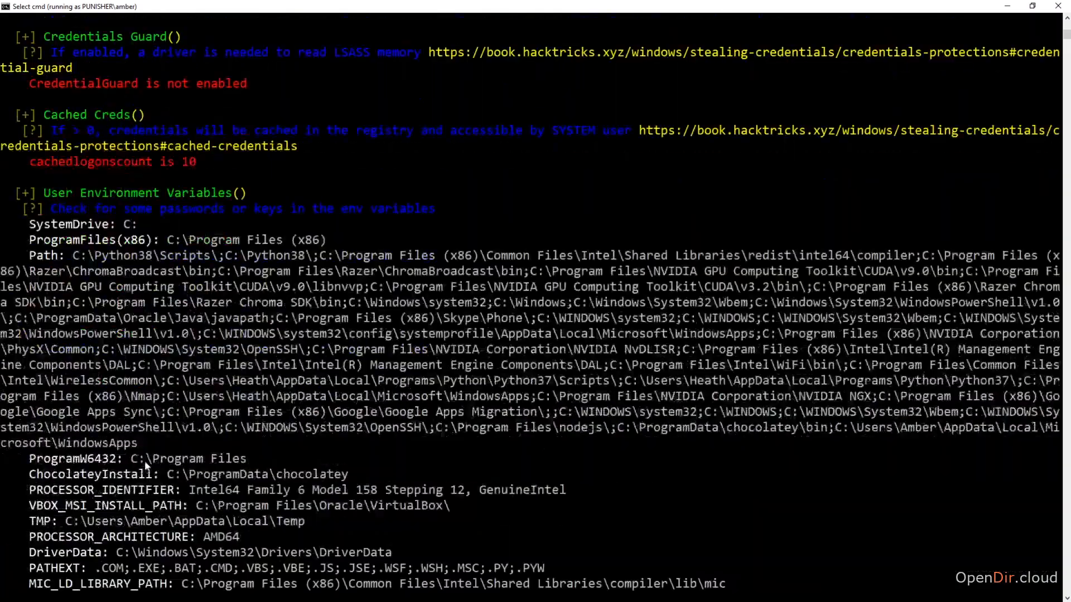
scroll(down, 3)
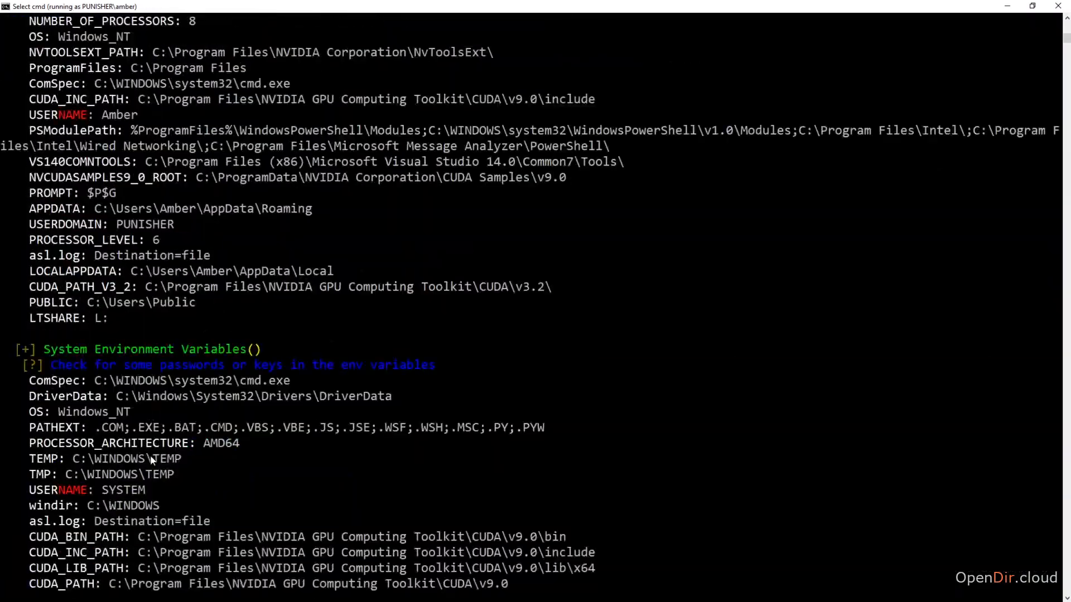
scroll(down, 3)
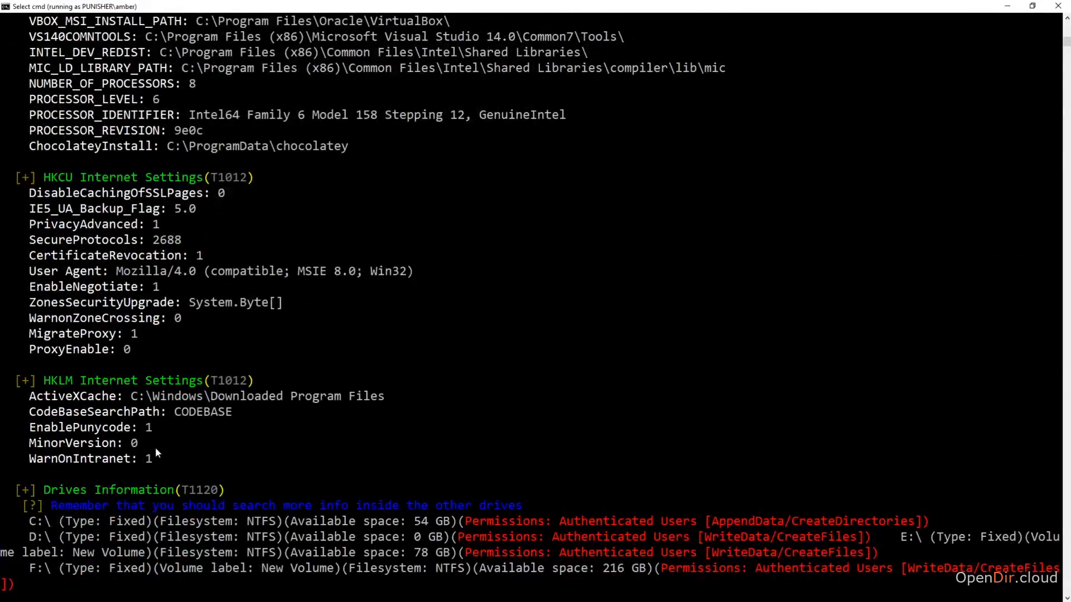
scroll(down, 3)
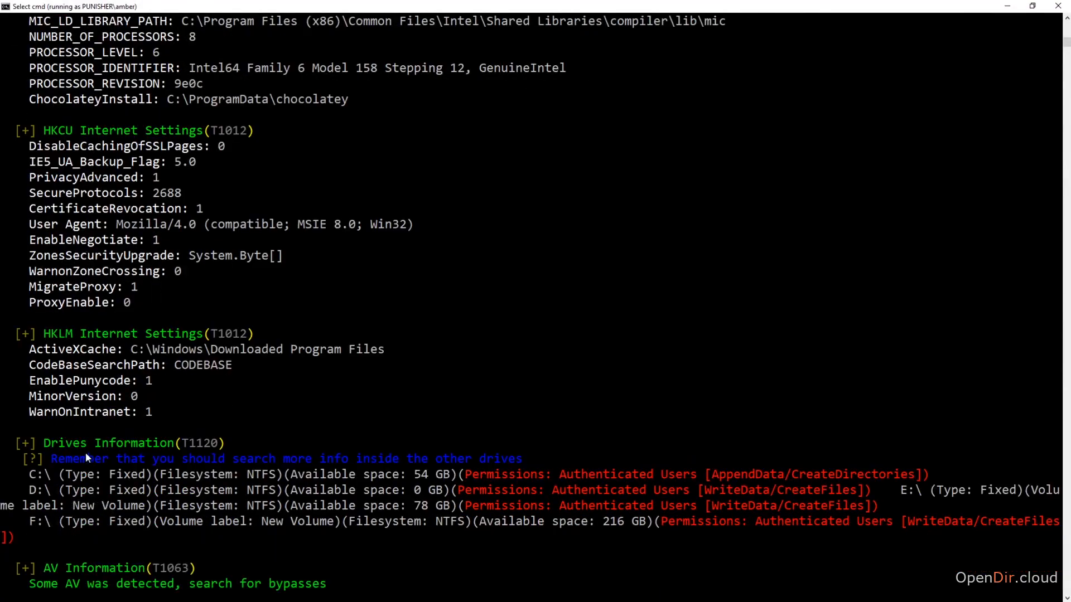
scroll(down, 3)
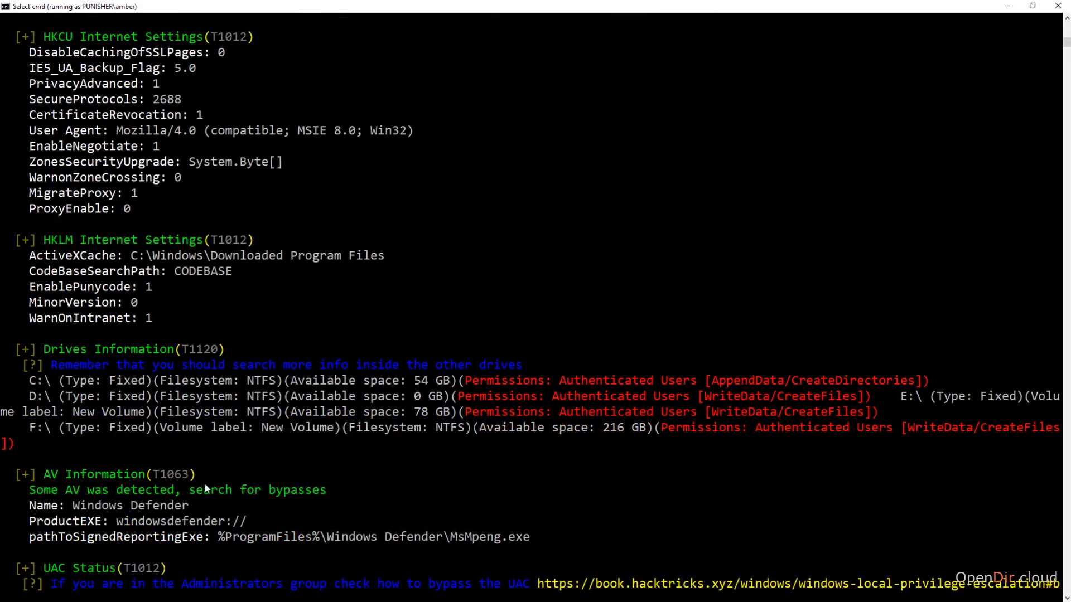
mouse_move(148, 526)
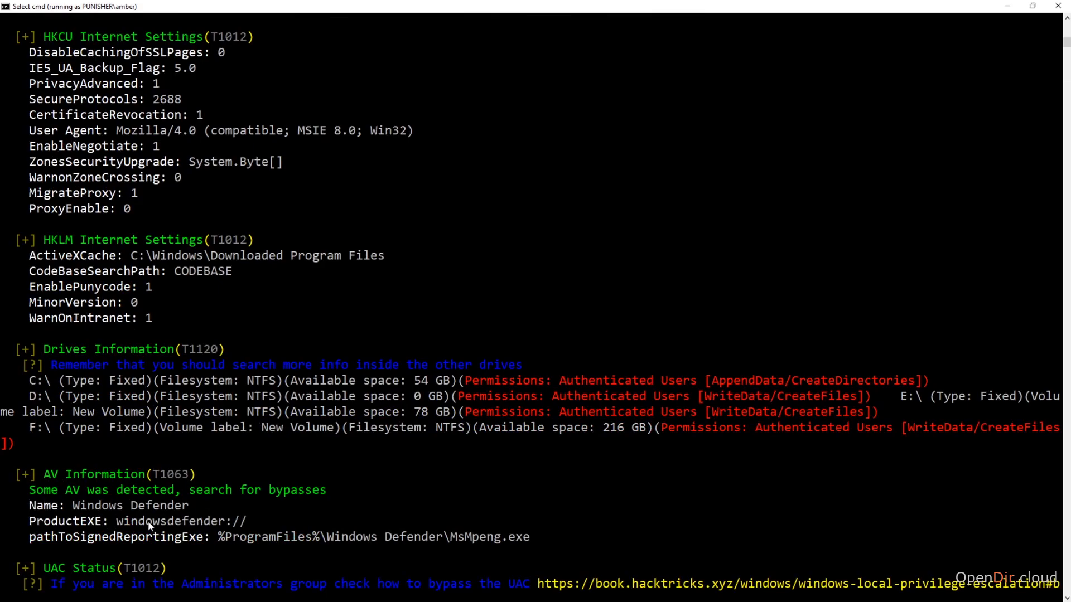
scroll(down, 3)
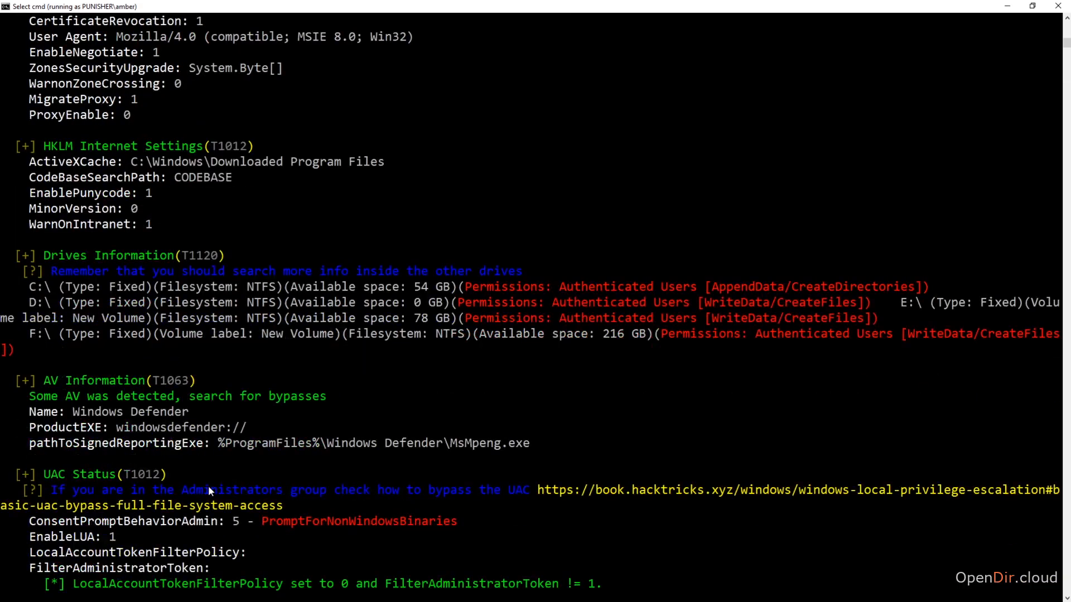
scroll(down, 3)
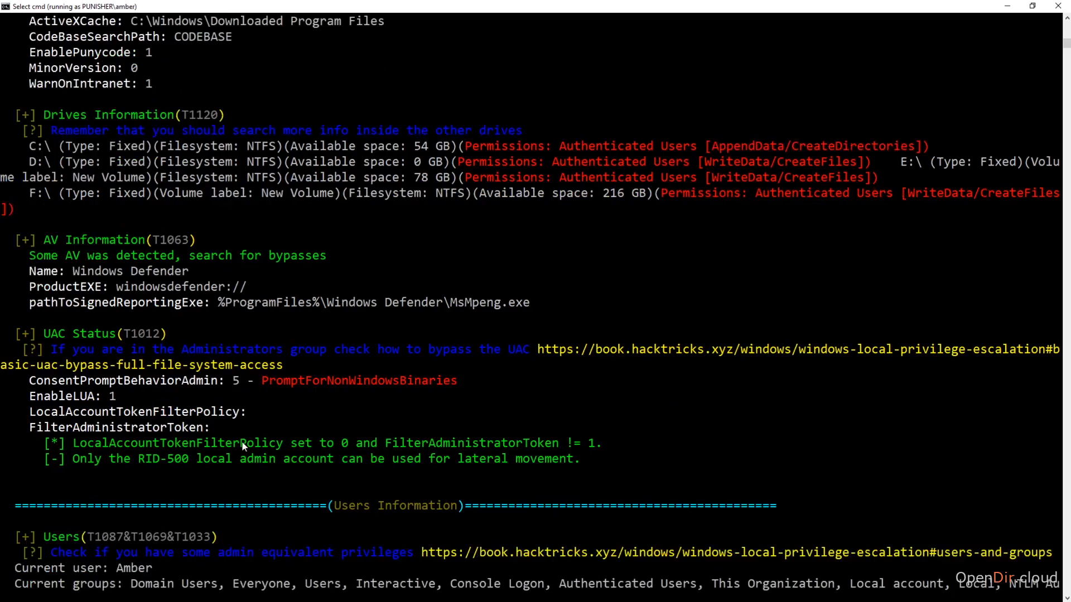
mouse_move(255, 536)
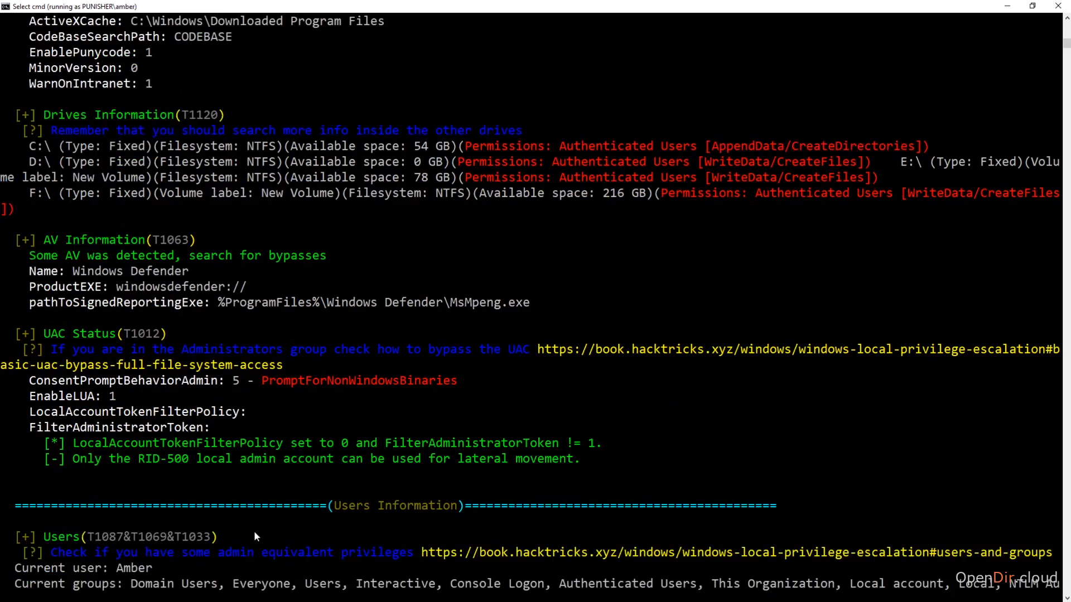
scroll(down, 3)
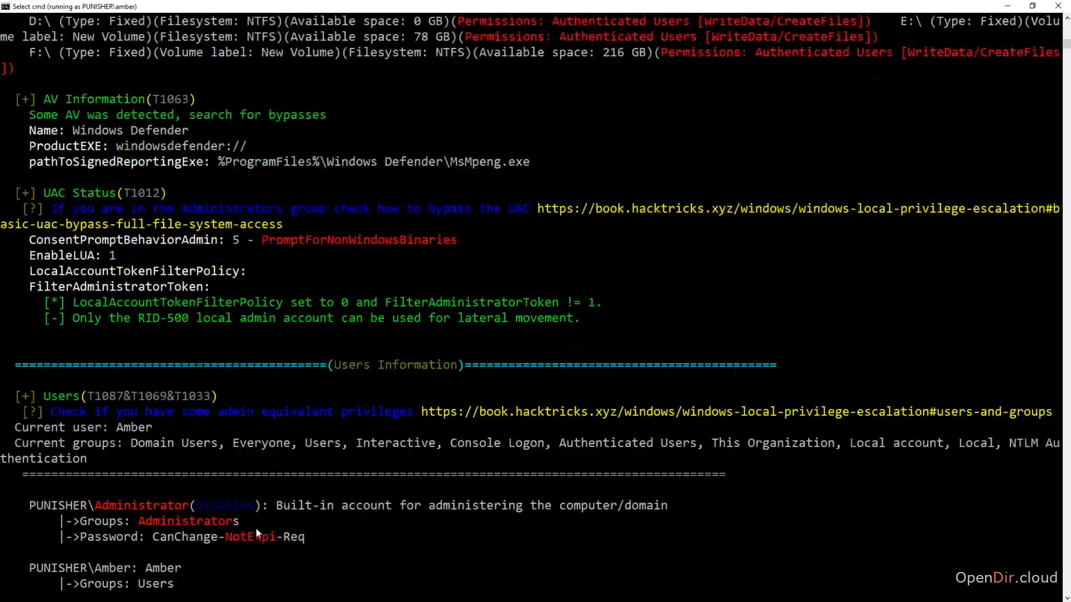
Scroll through token privileges, logged users and RDP sessions to Home folders and Password Policies.
scroll(down, 3)
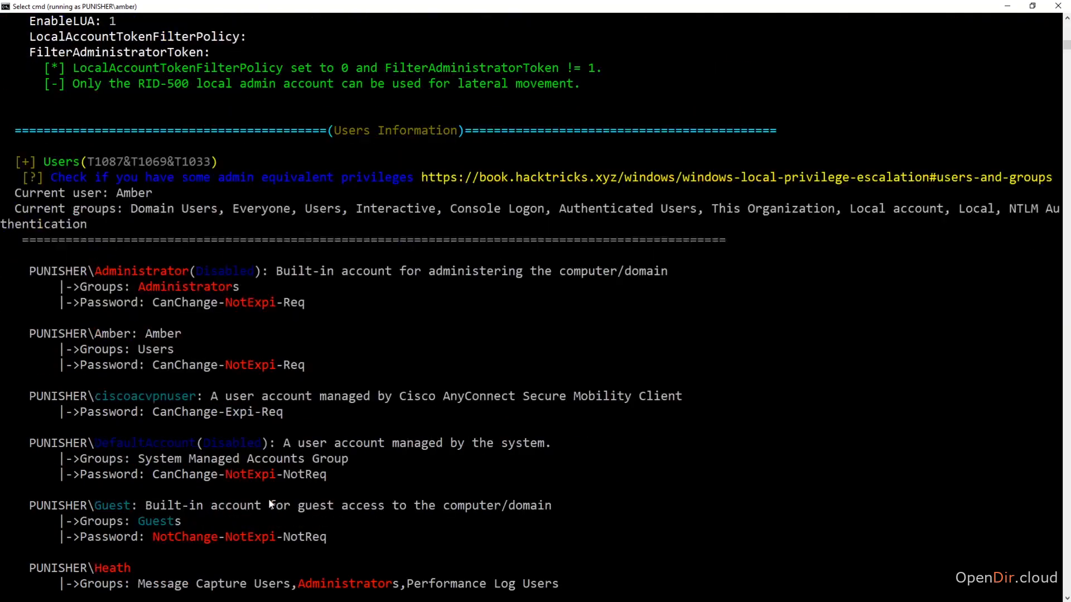
scroll(down, 3)
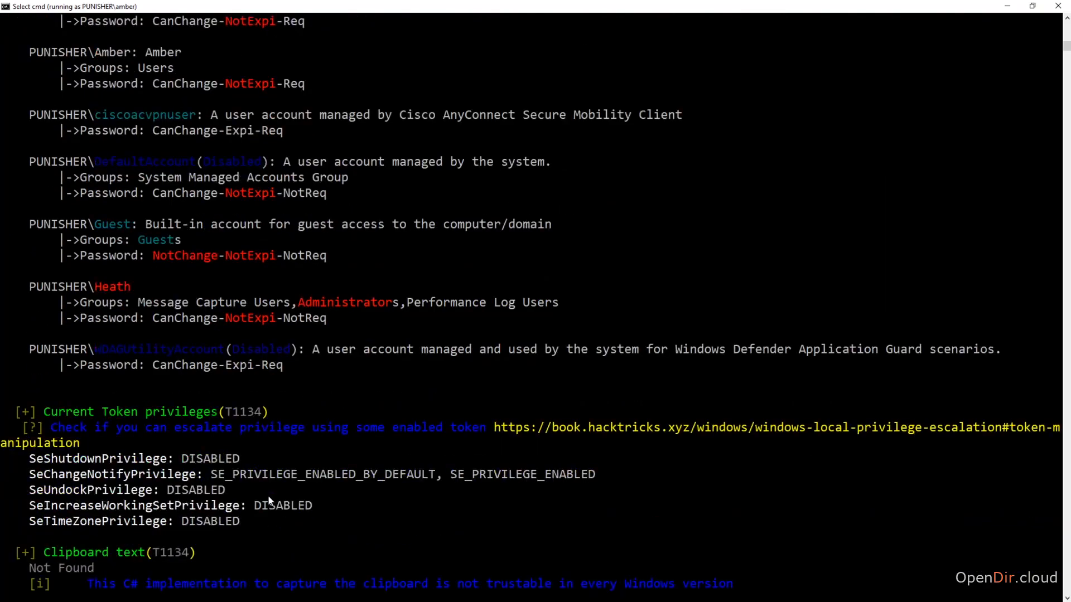
scroll(down, 3)
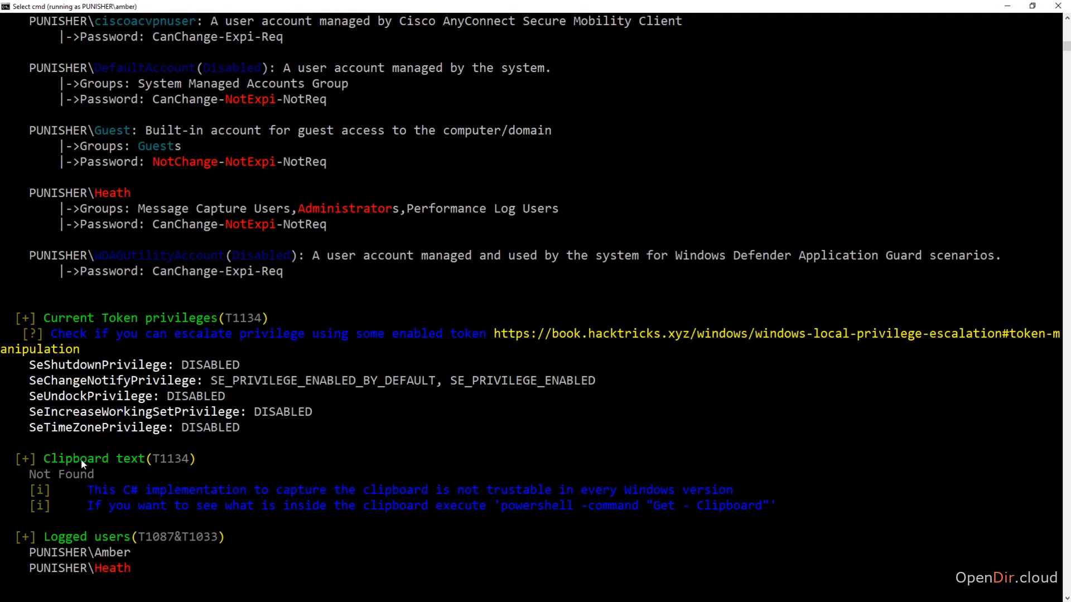
scroll(down, 3)
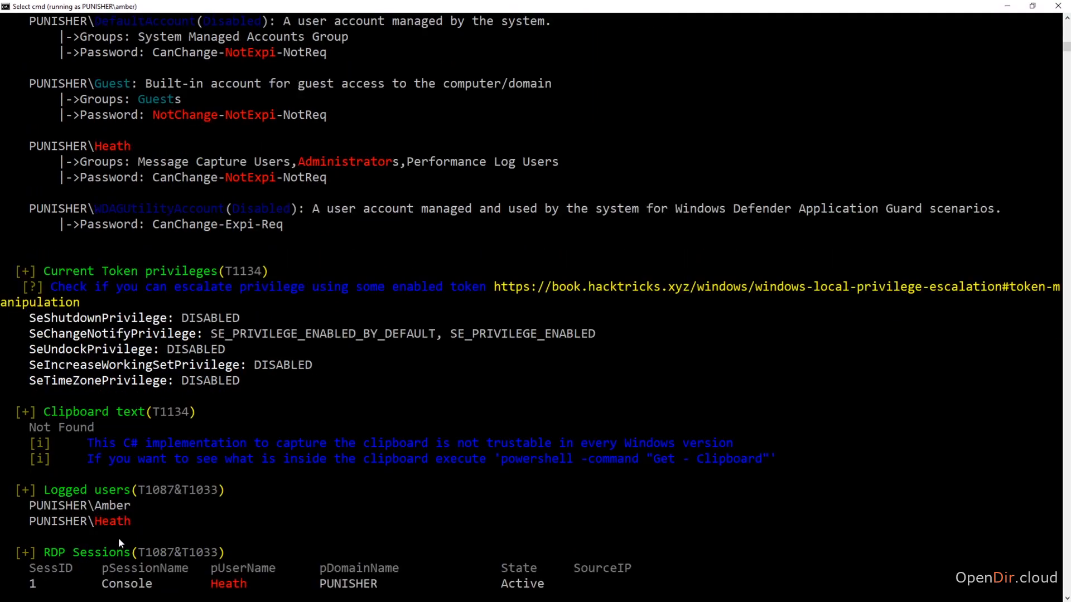
scroll(down, 3)
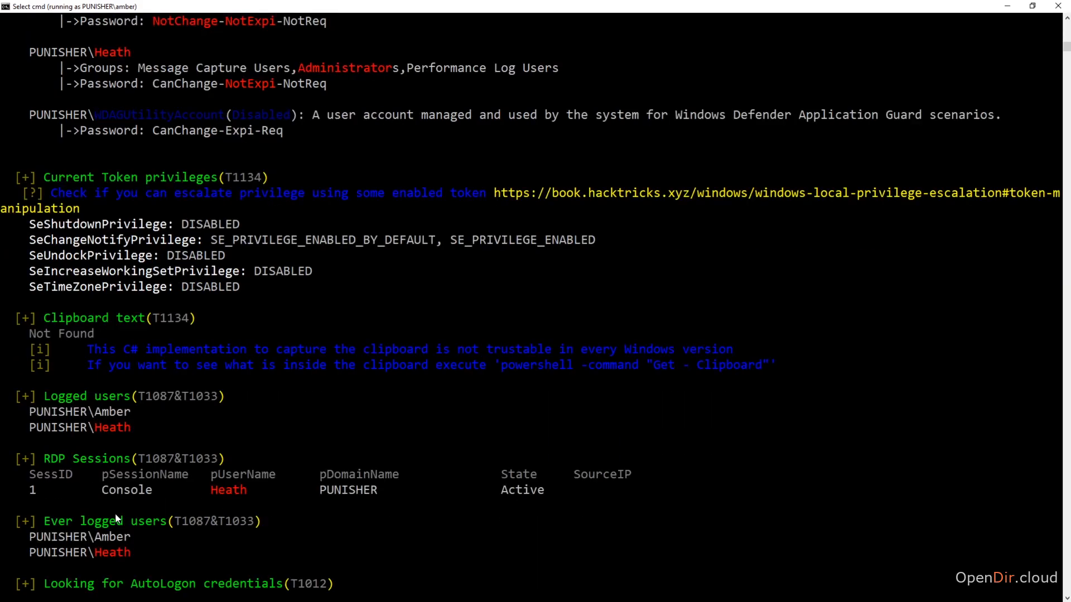
scroll(down, 3)
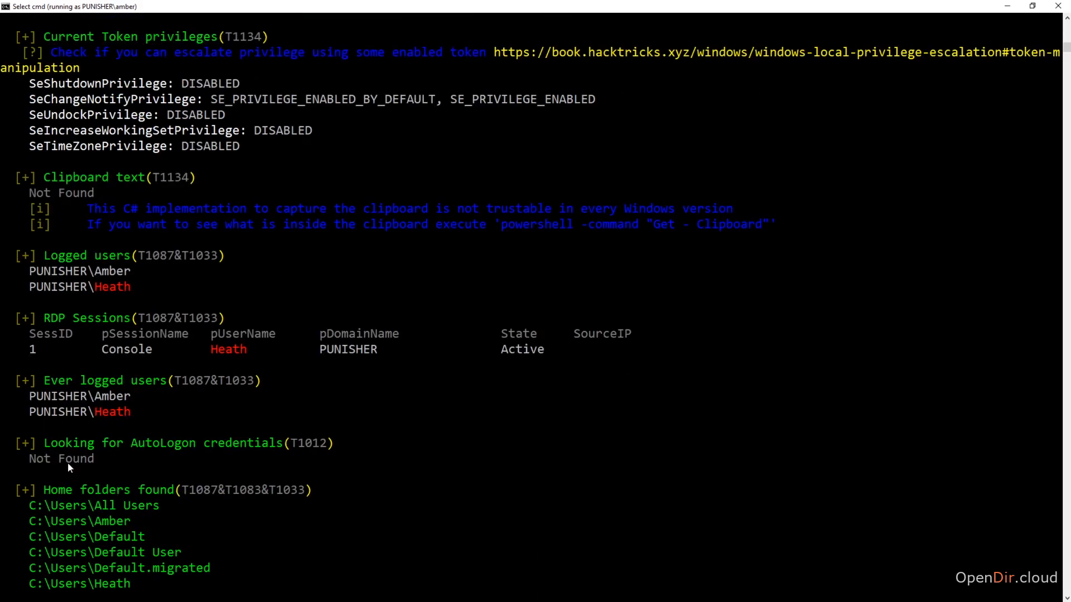
scroll(down, 3)
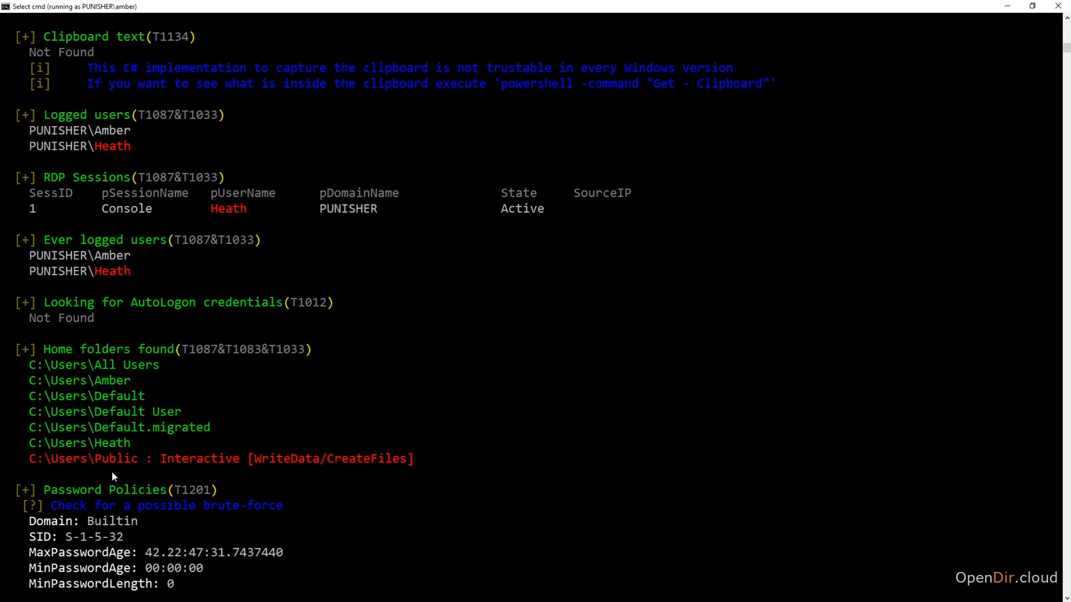
mouse_move(552, 408)
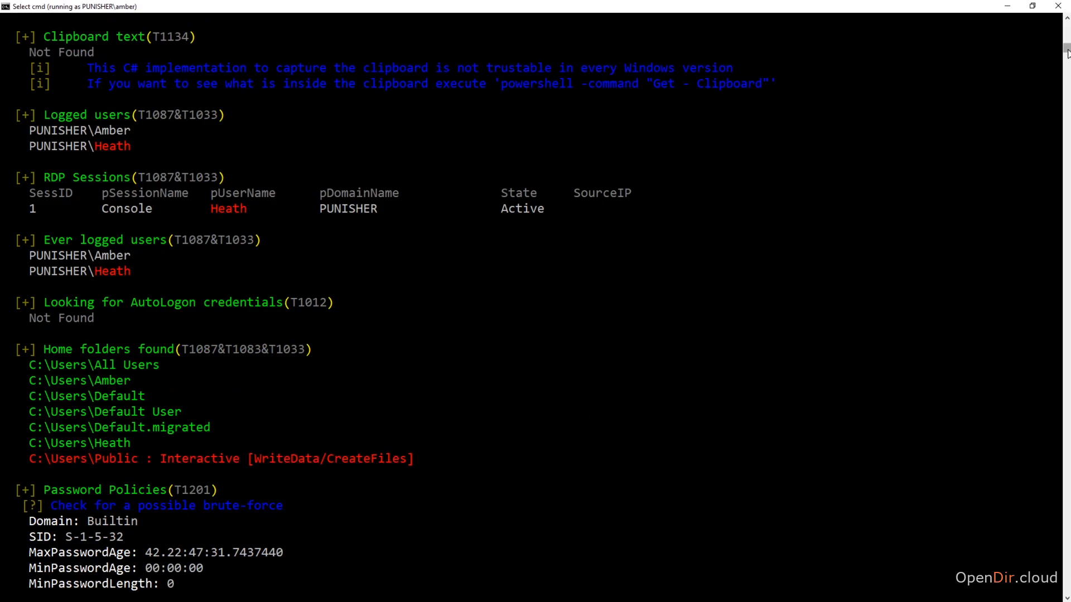
Scroll through Windows Credentials, DPAPI master keys, Kerberos, AlwaysInstallElevated and WSUS checks to Browsers Information.
scroll(down, 3)
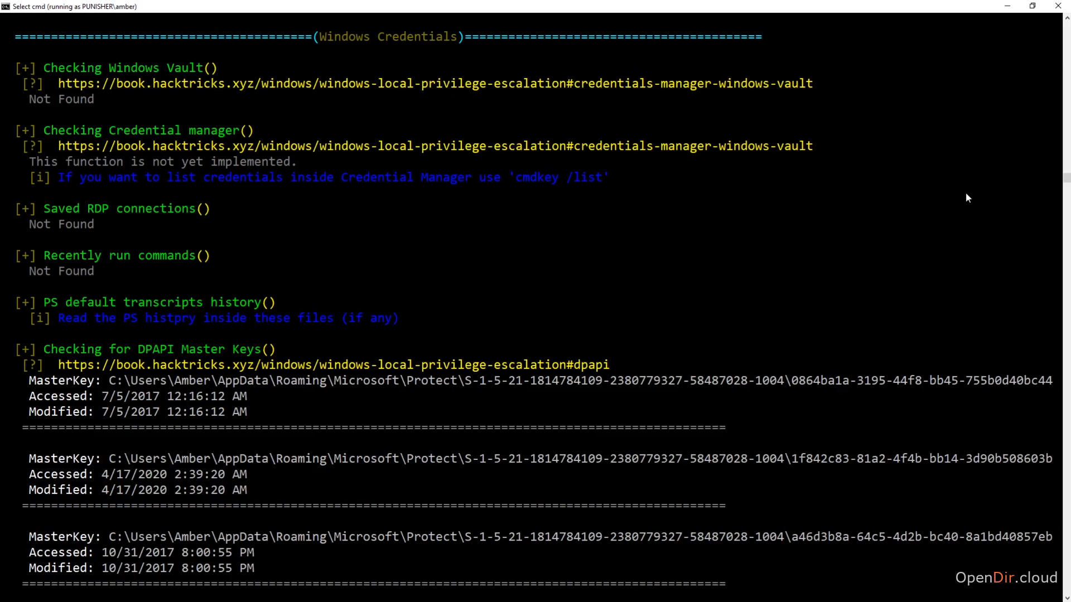
mouse_move(461, 200)
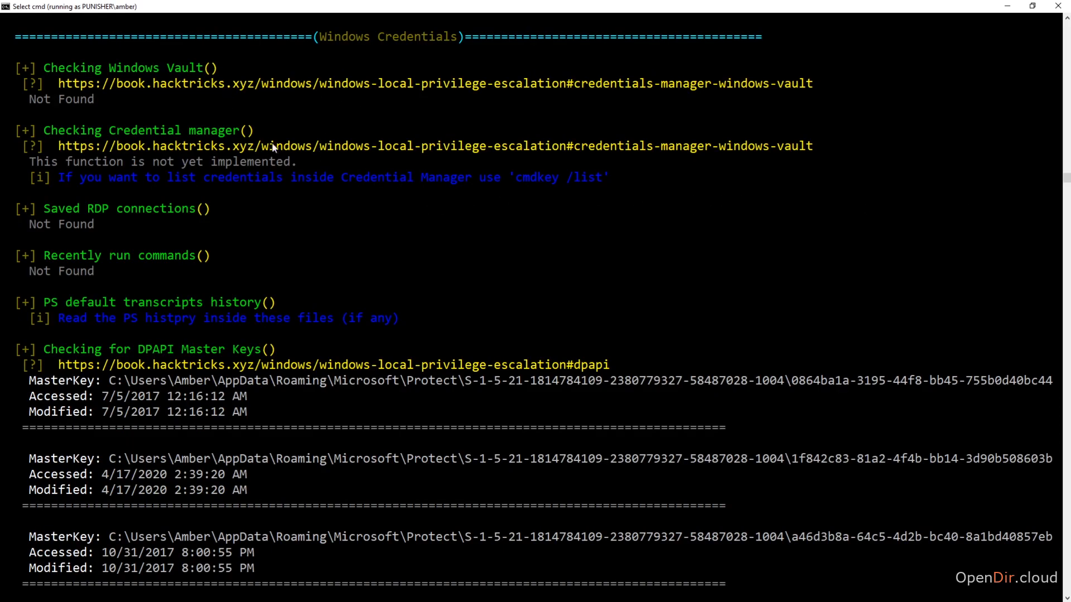
mouse_move(297, 223)
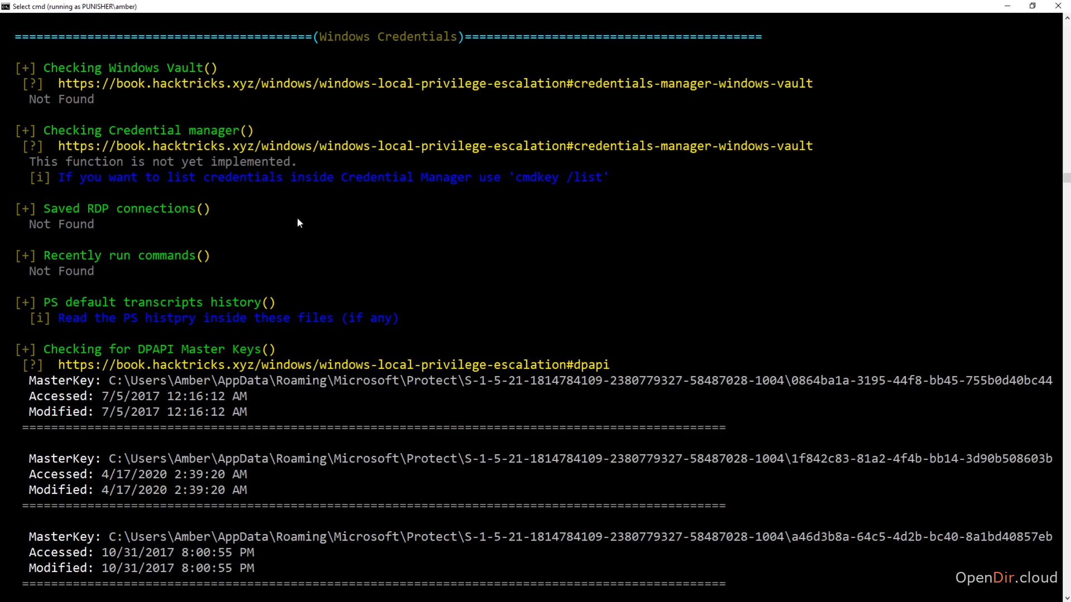
mouse_move(232, 166)
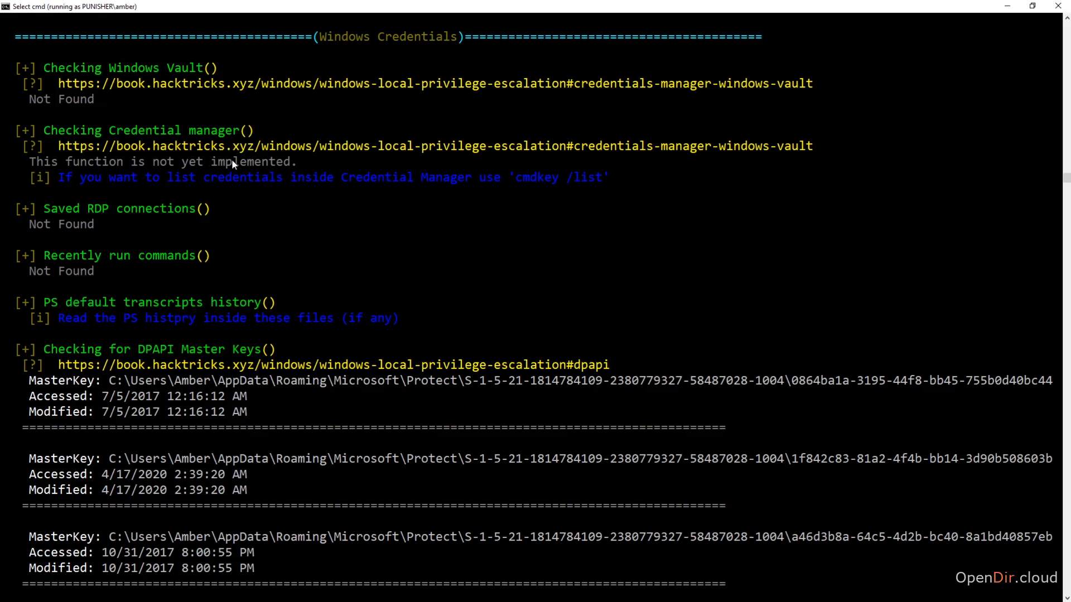
scroll(down, 3)
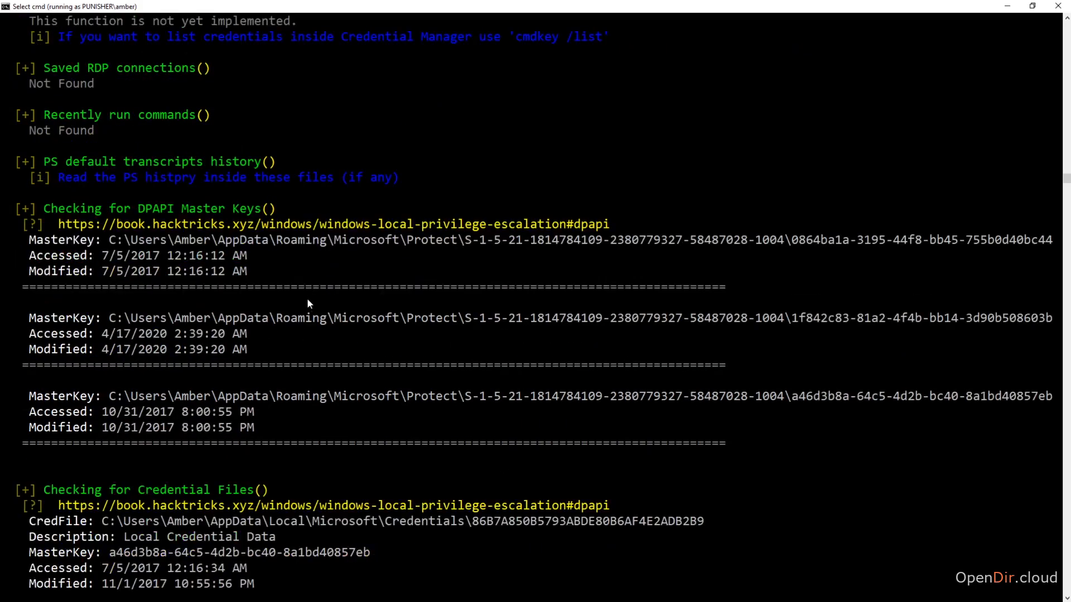
scroll(down, 3)
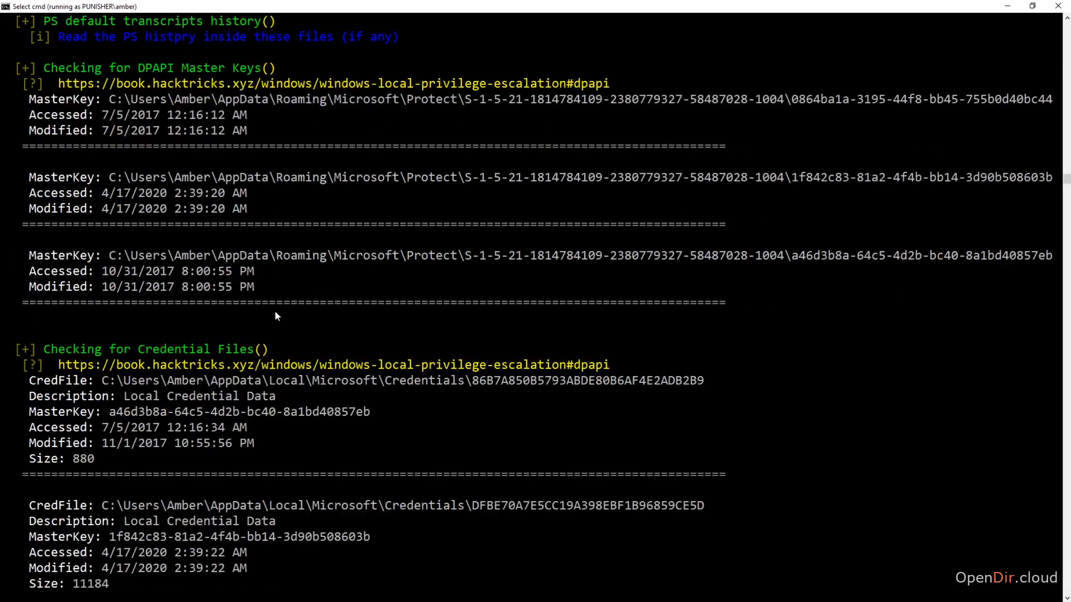
scroll(down, 3)
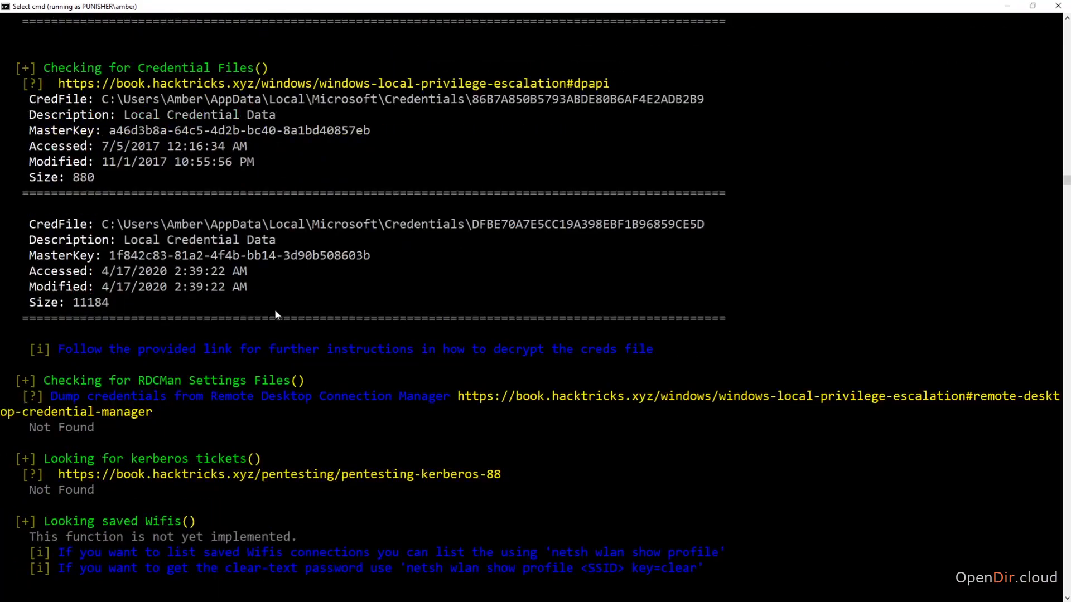
scroll(down, 3)
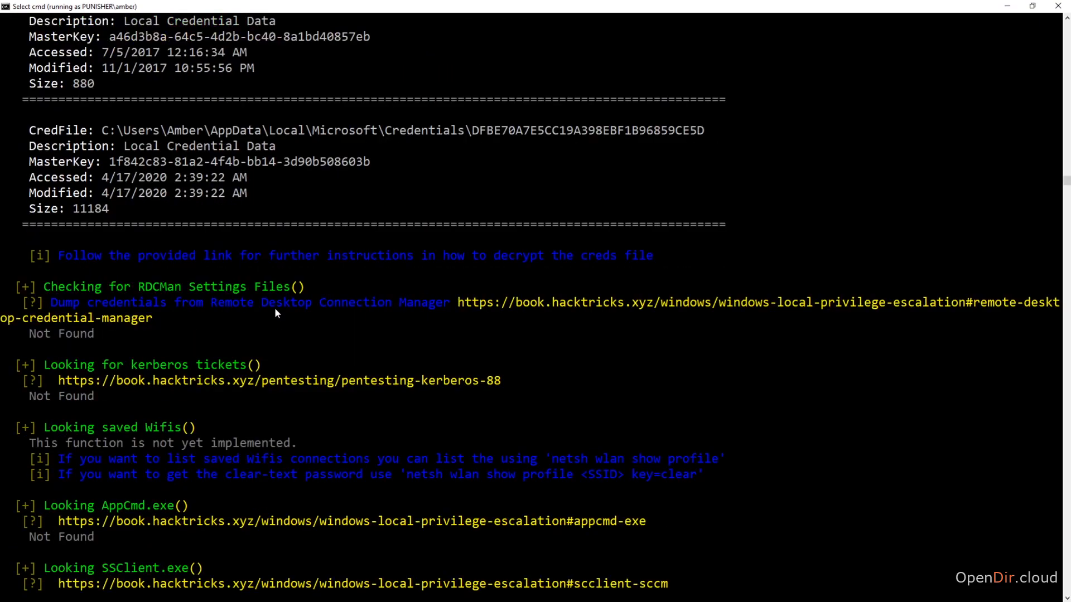
mouse_move(342, 269)
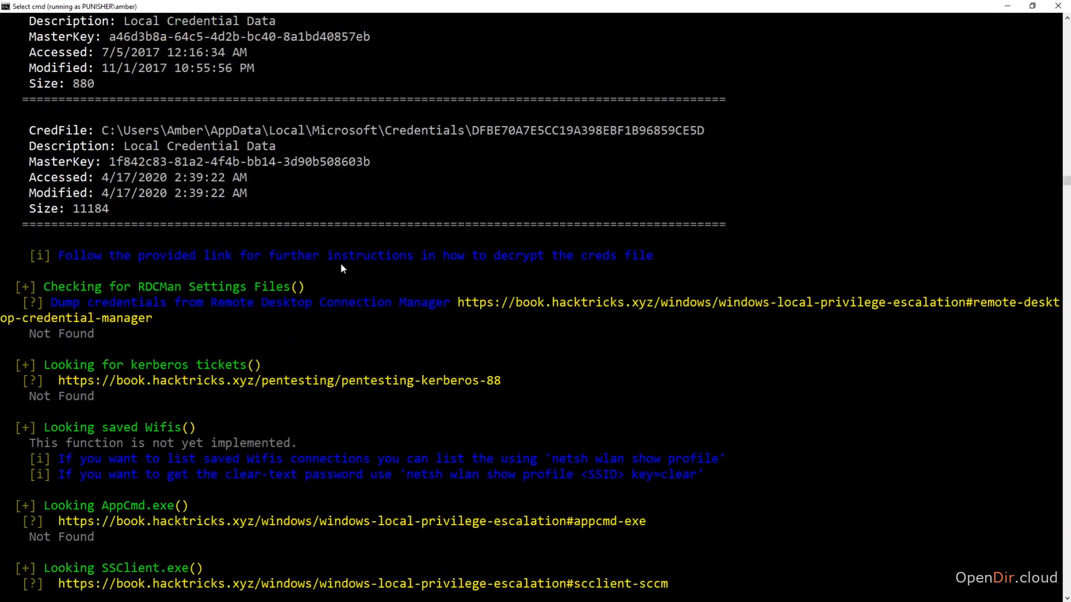
mouse_move(272, 416)
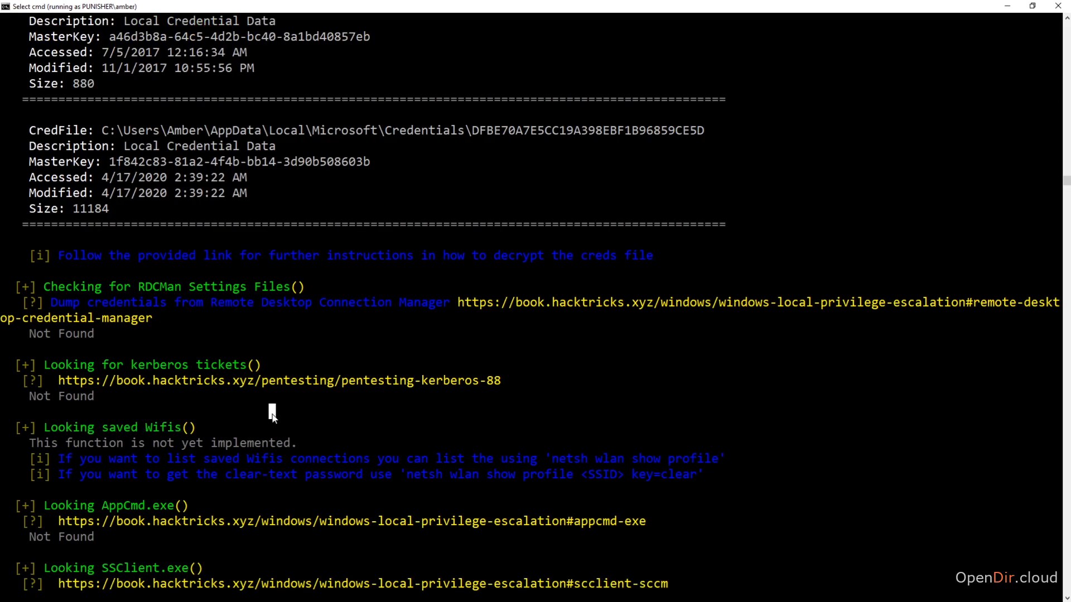
scroll(down, 3)
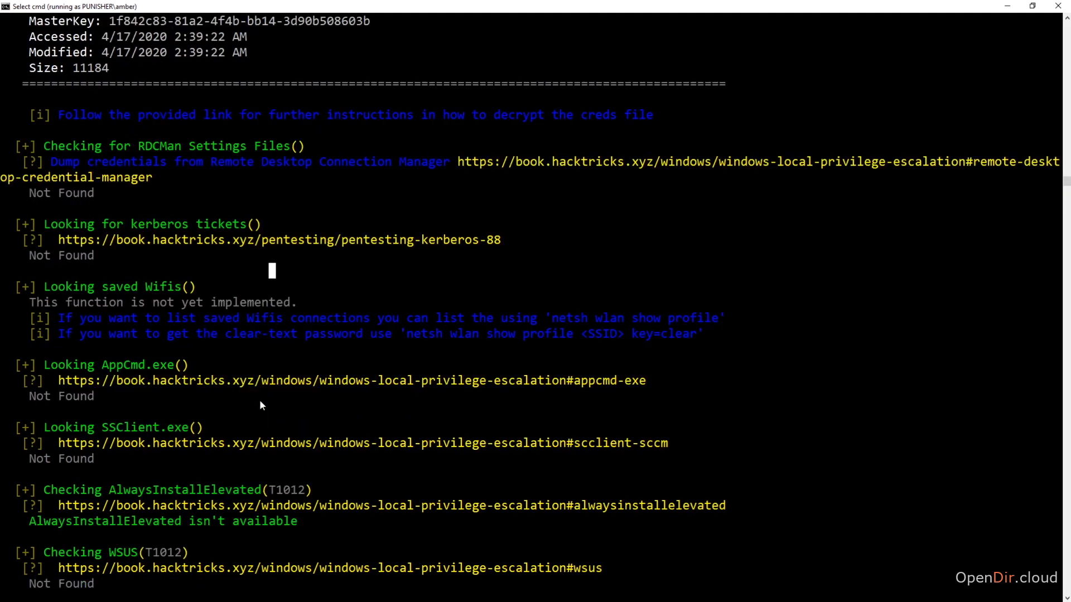
mouse_move(273, 354)
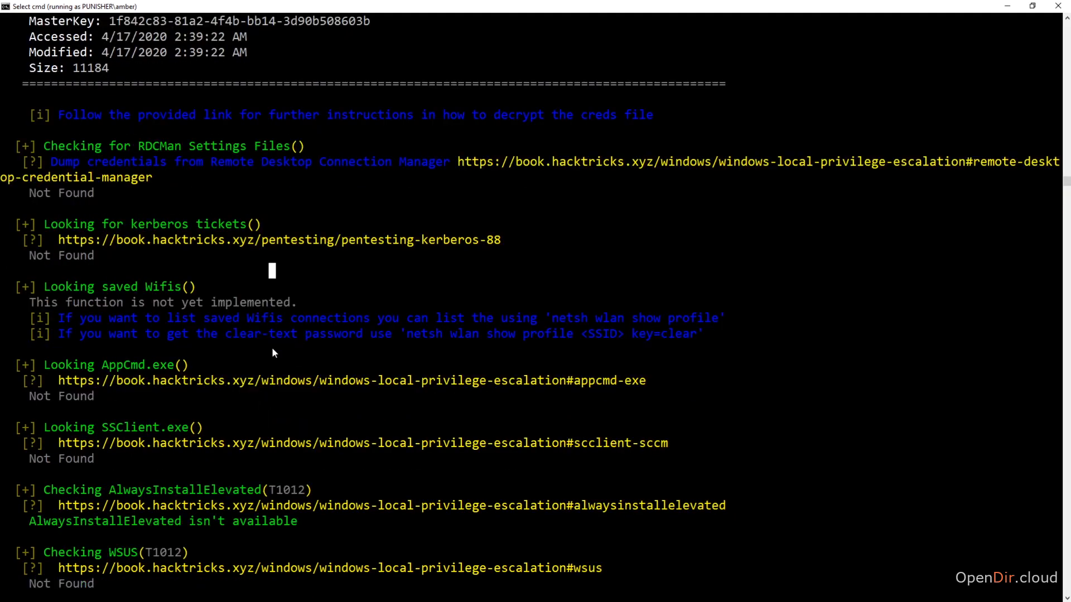
scroll(down, 3)
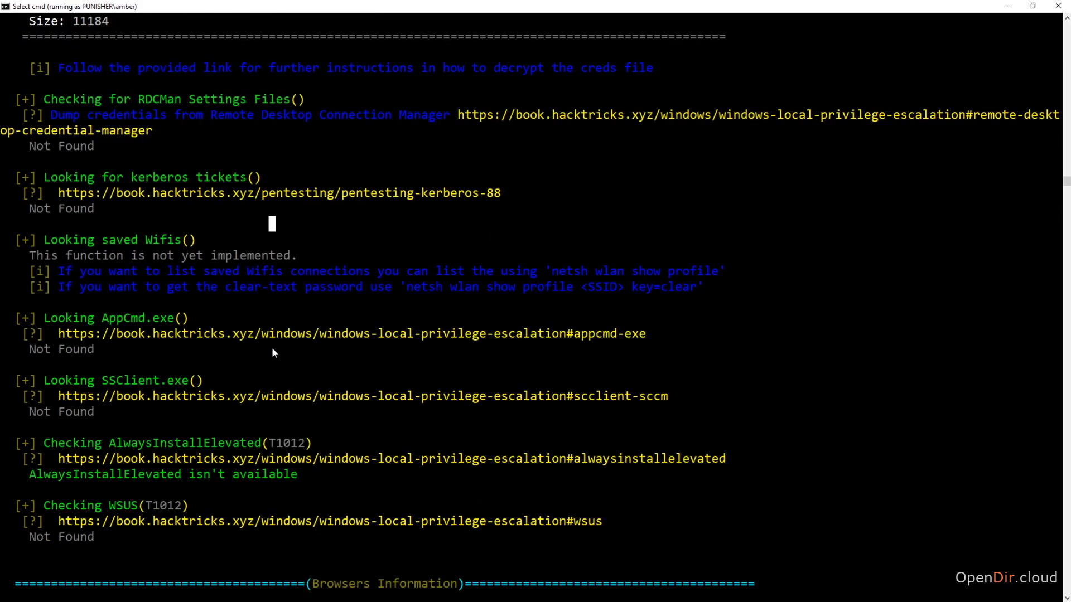
scroll(down, 3)
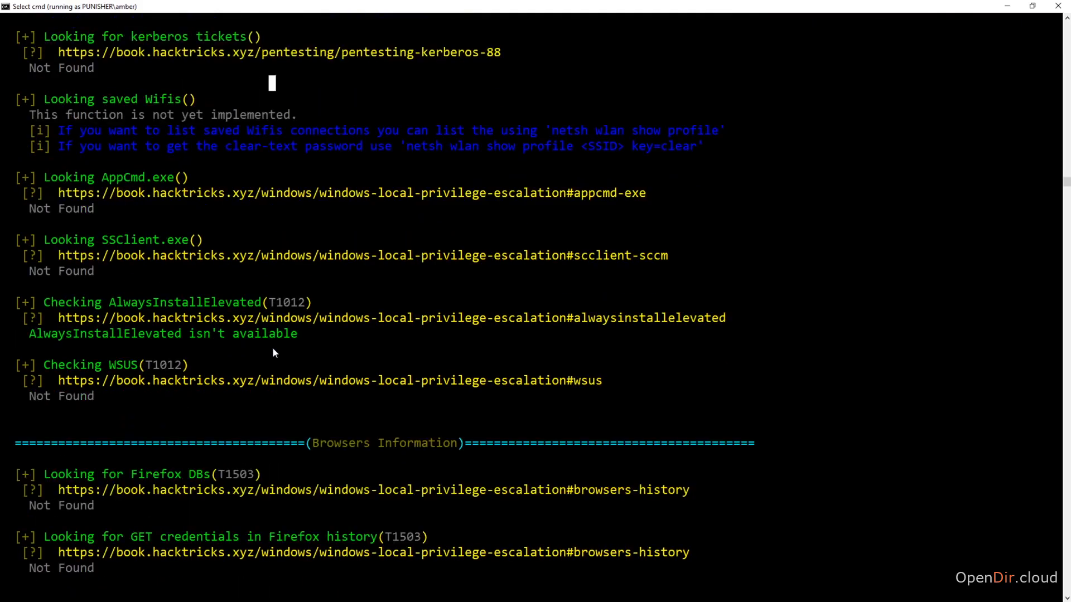
scroll(down, 3)
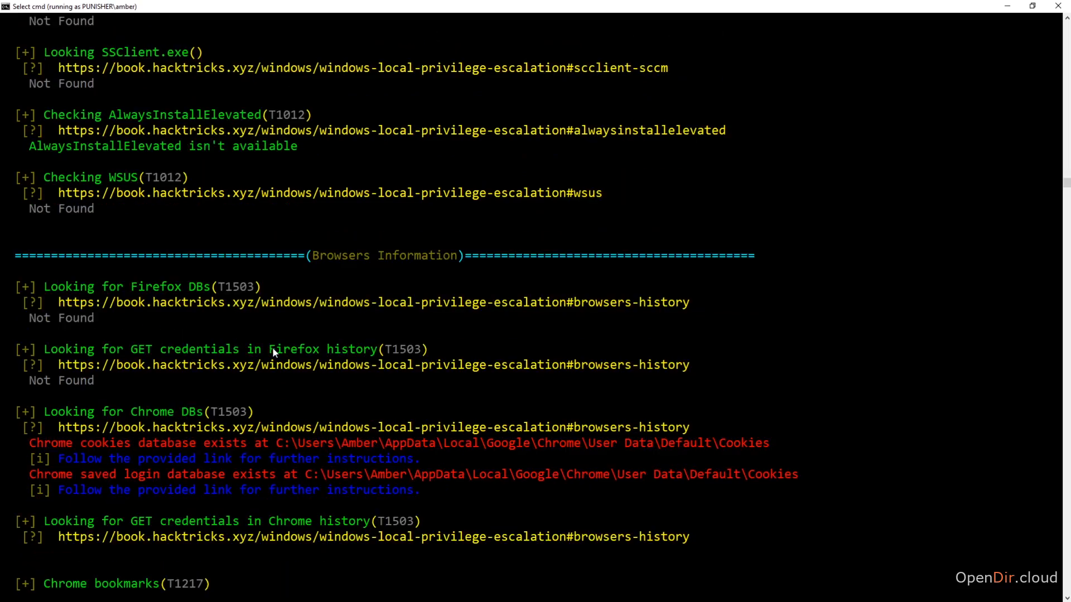
mouse_move(24, 476)
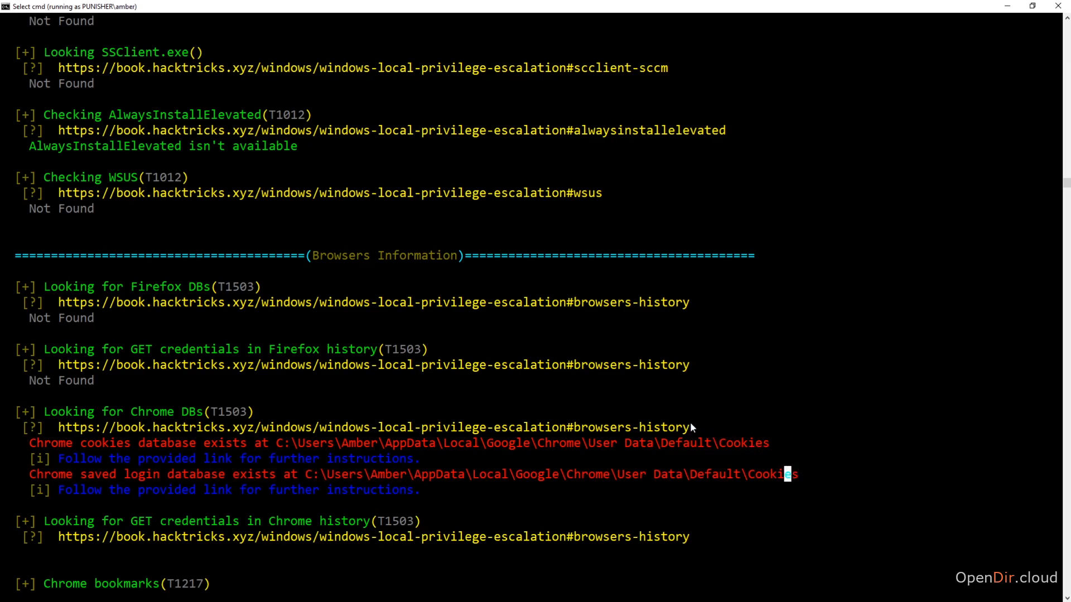
scroll(down, 3)
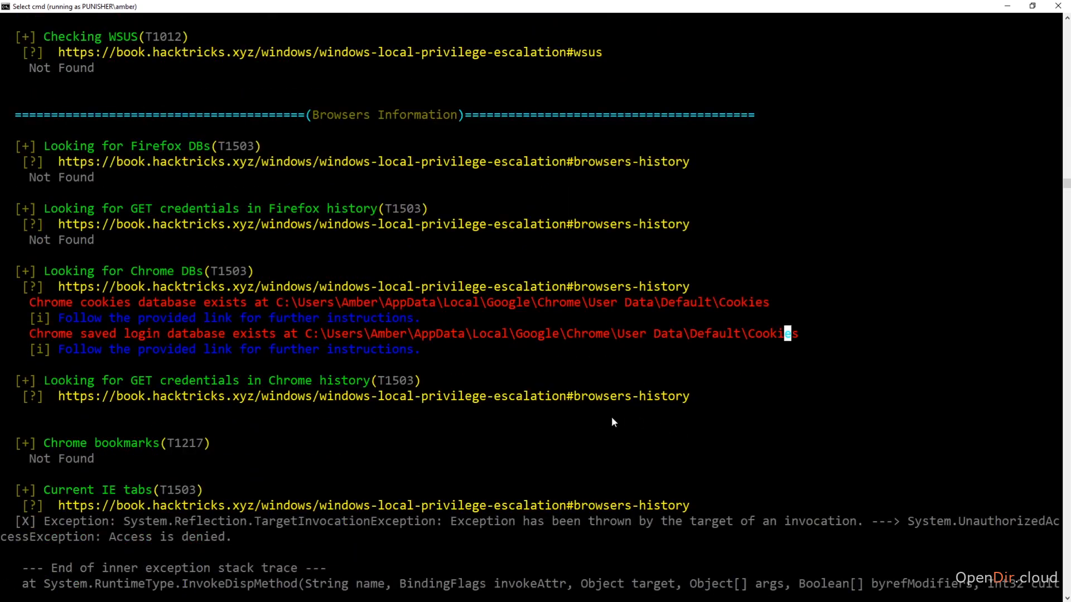
scroll(up, 3)
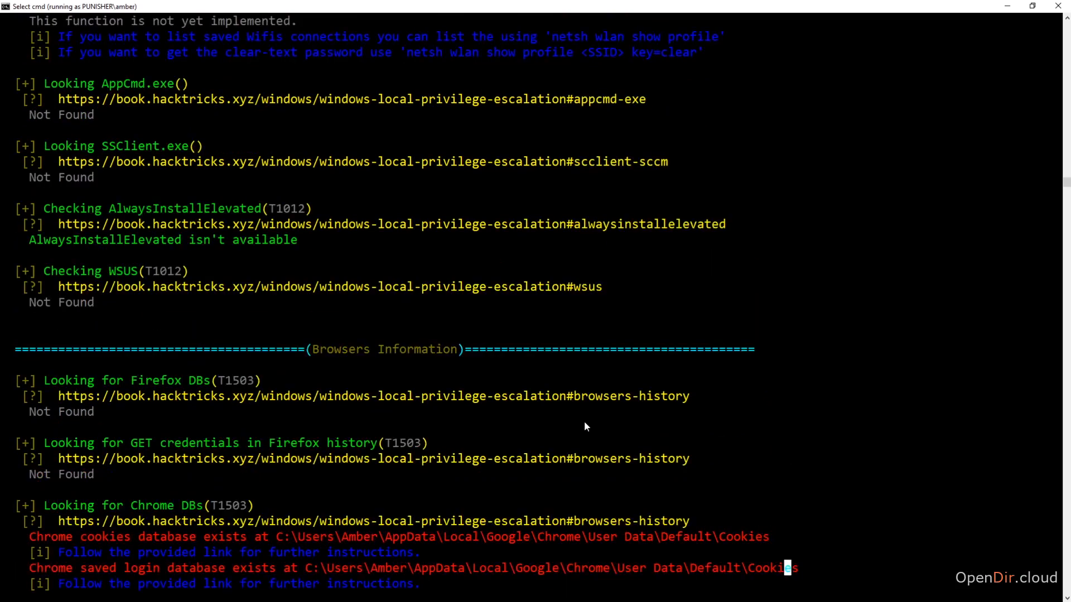
mouse_move(640, 412)
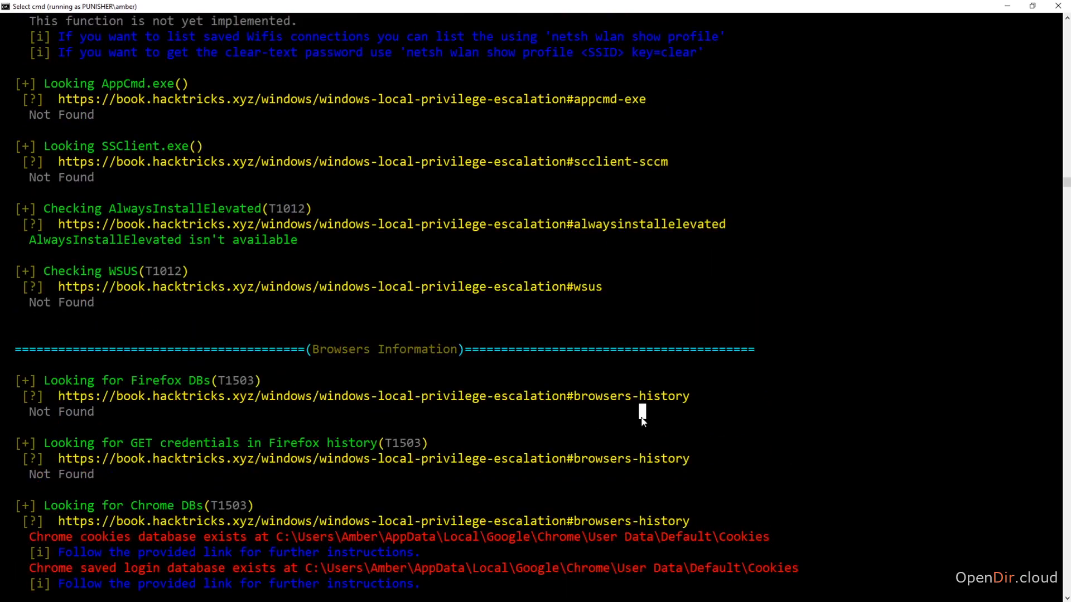
mouse_move(789, 331)
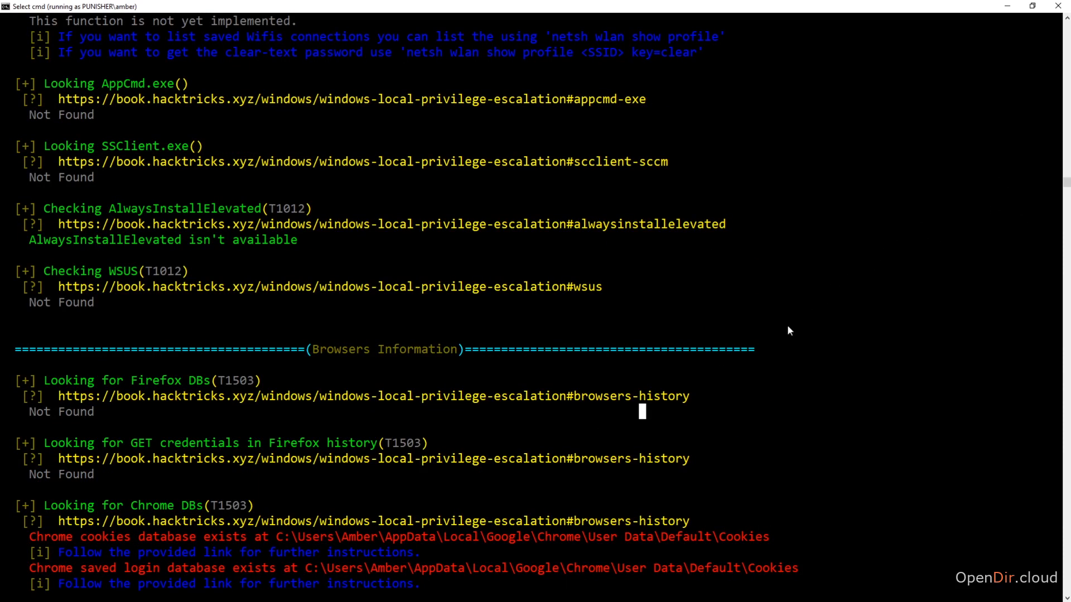
mouse_move(704, 413)
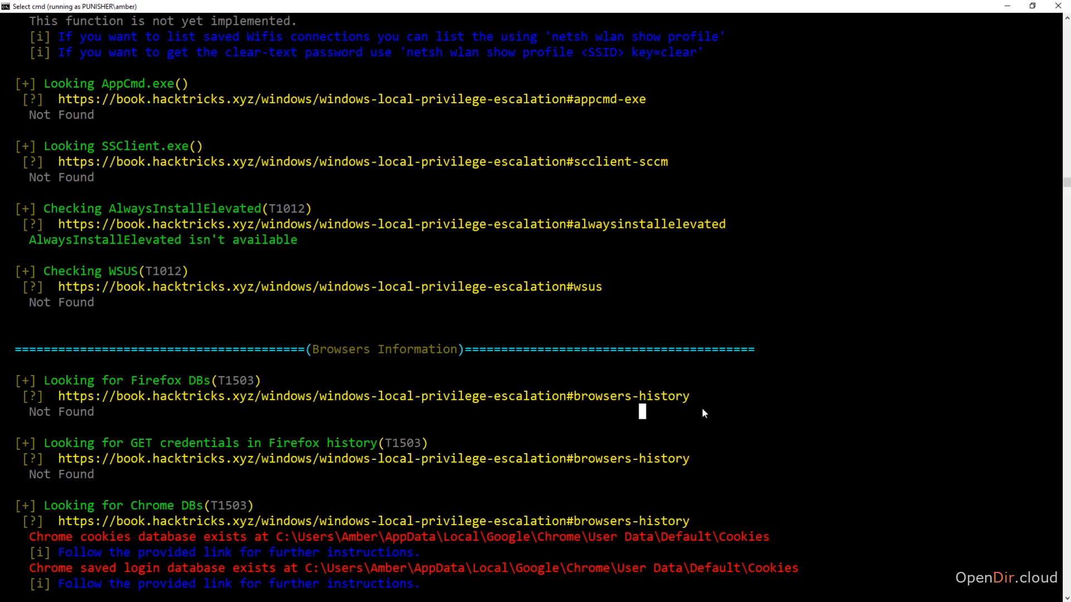
mouse_move(1005, 13)
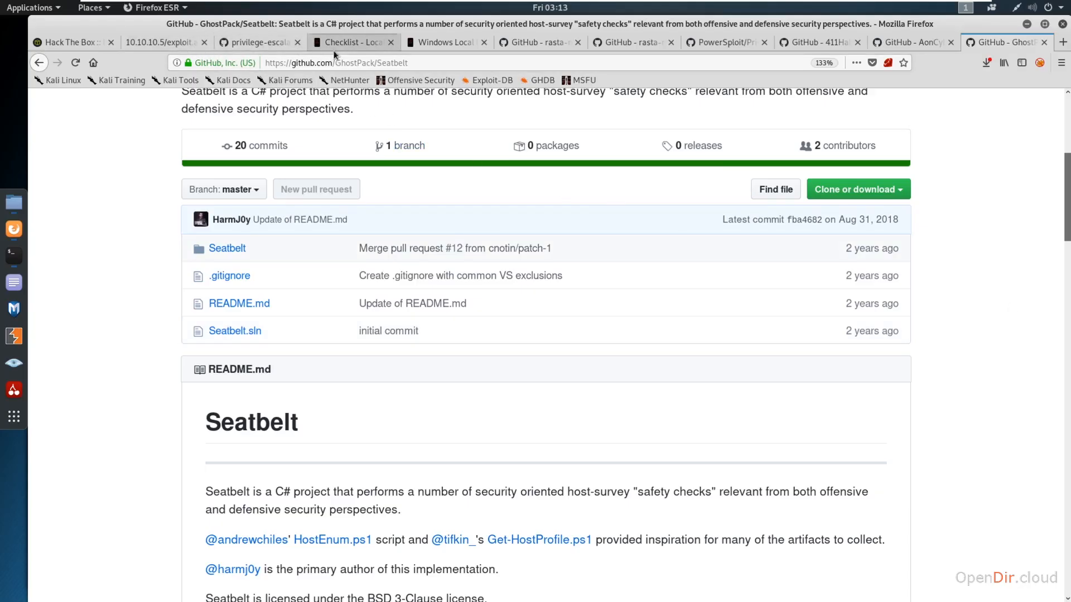
Navigate the winPEAS repository into winPEASexe/winPEAS/bin, listing its Release and x64/x86 build folders.
click(257, 41)
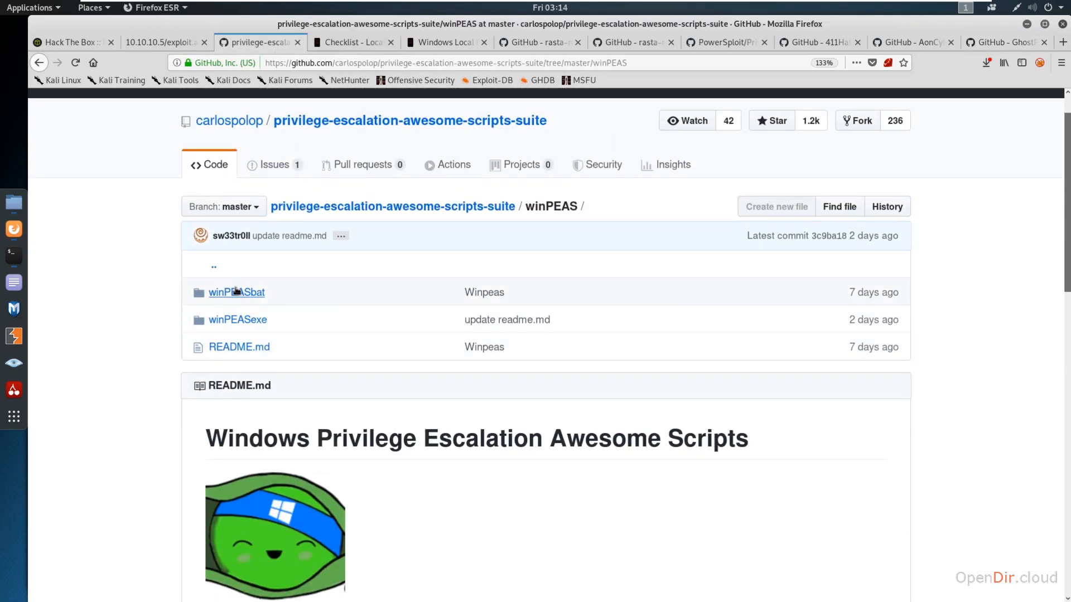
mouse_move(238, 320)
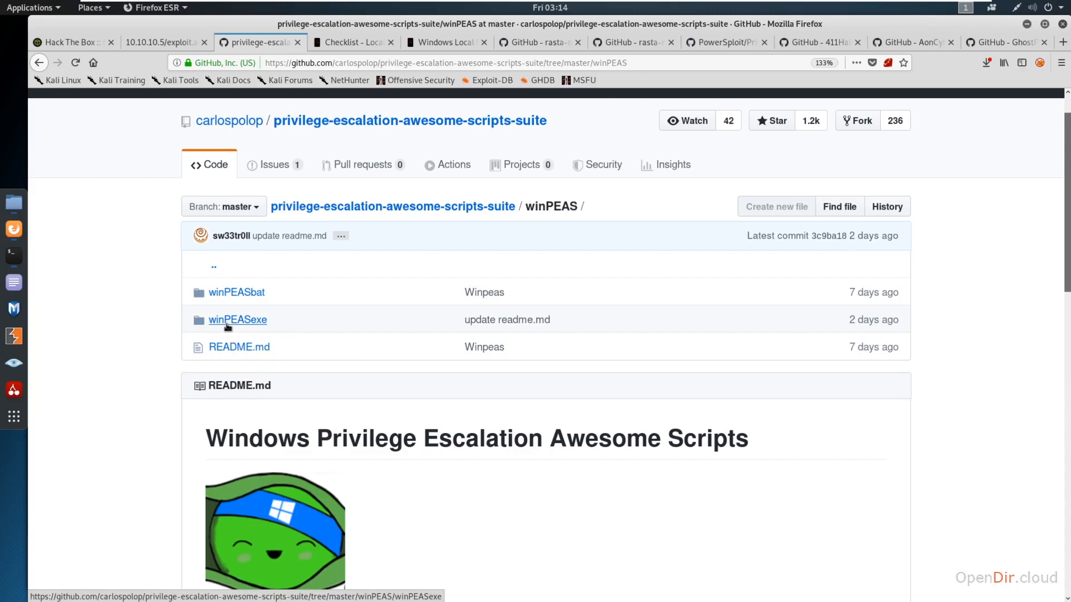
click(237, 320)
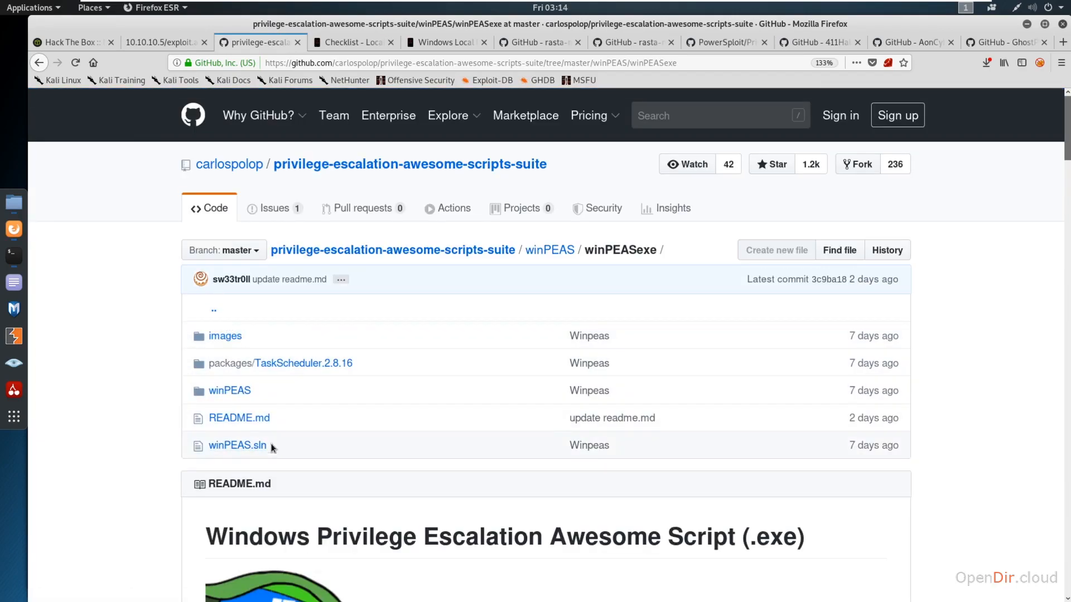
mouse_move(266, 461)
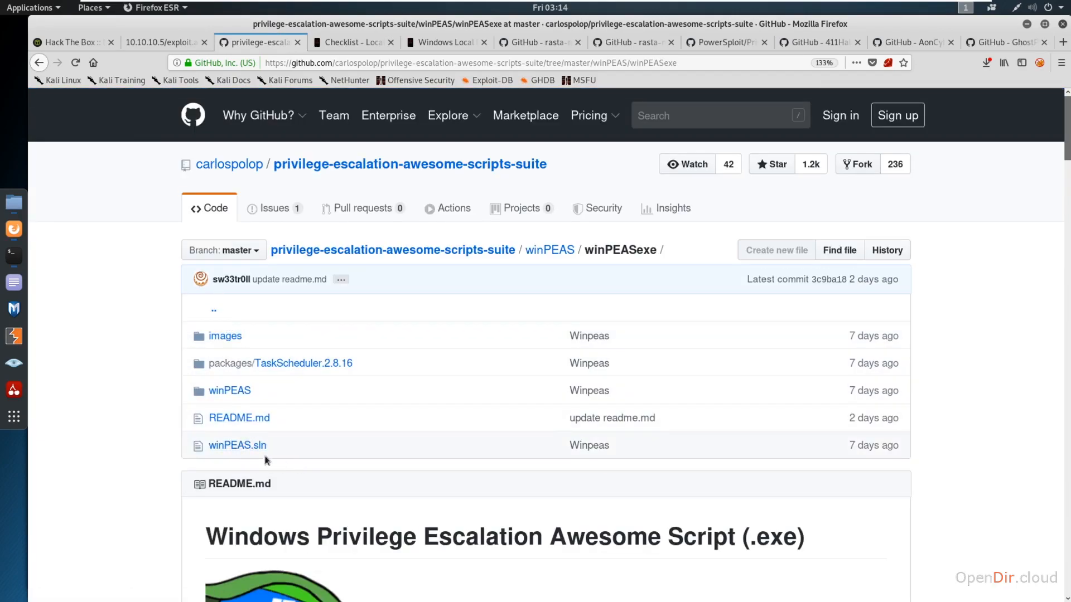
mouse_move(239, 417)
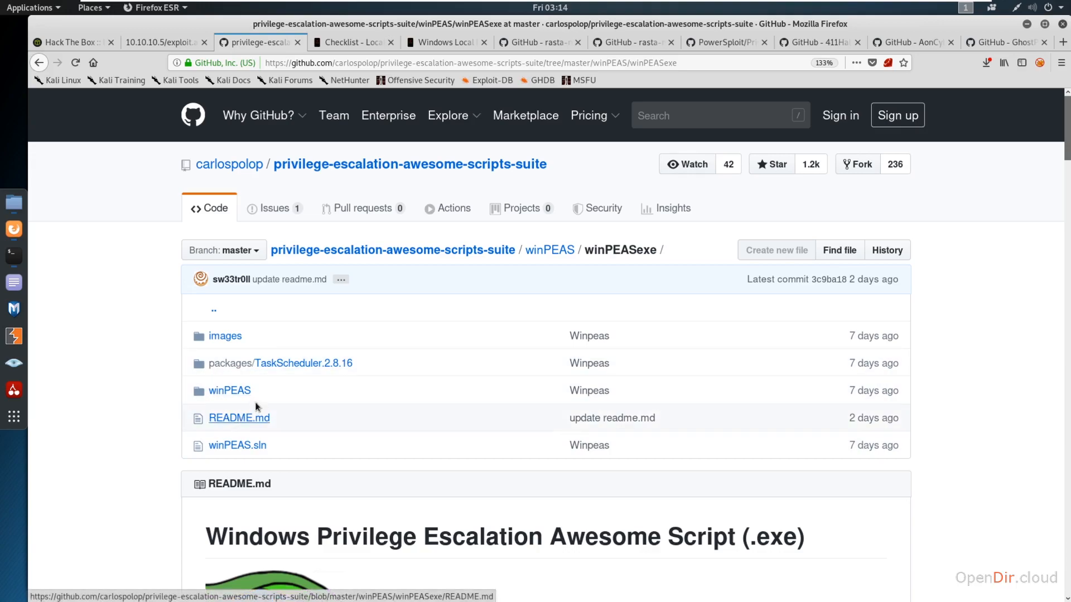
mouse_move(230, 390)
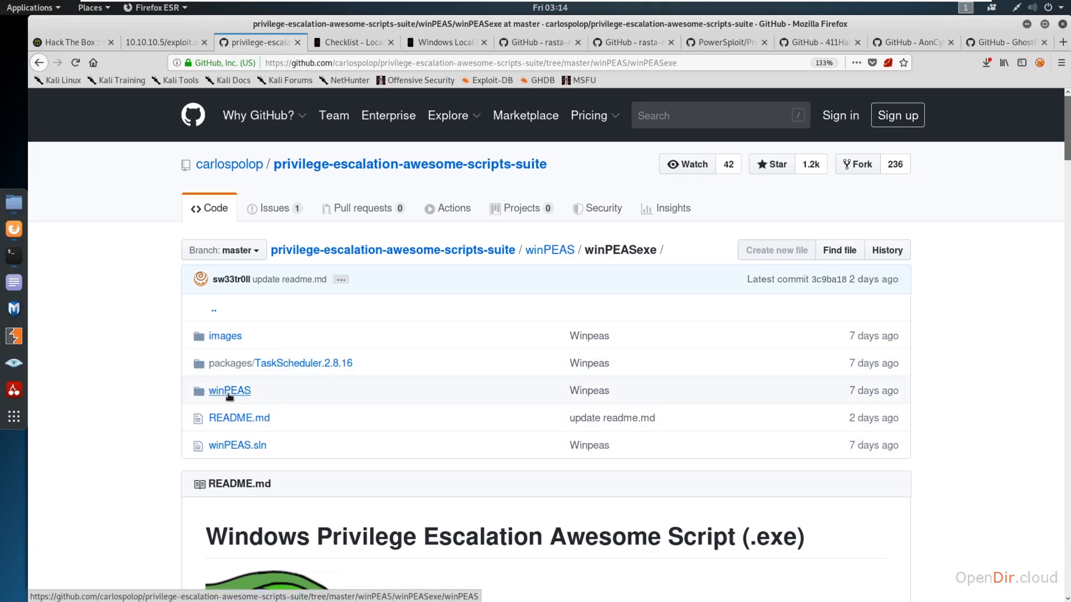
click(230, 390)
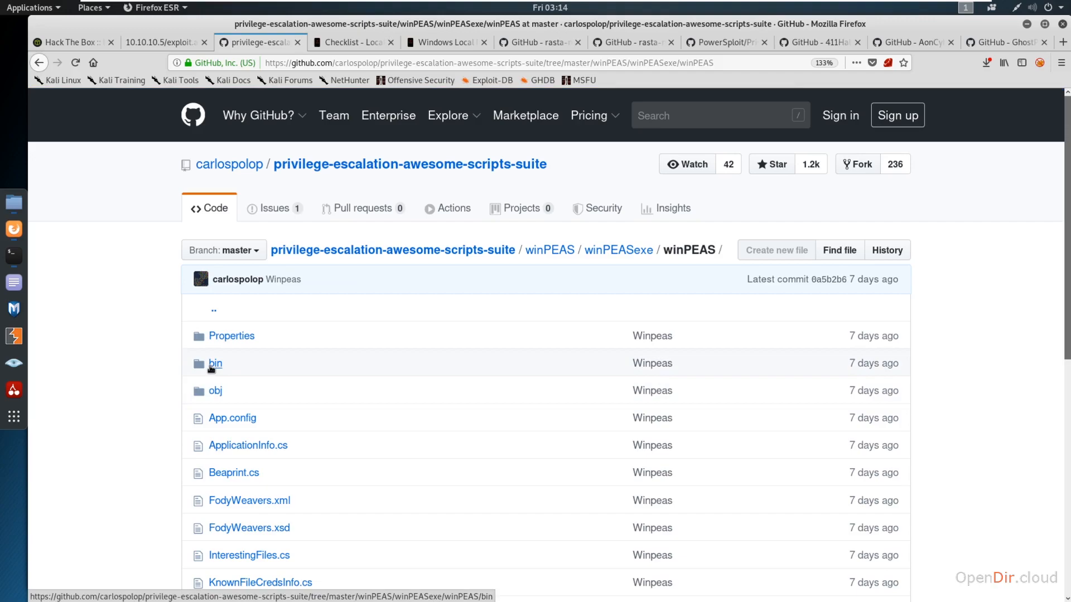
click(214, 362)
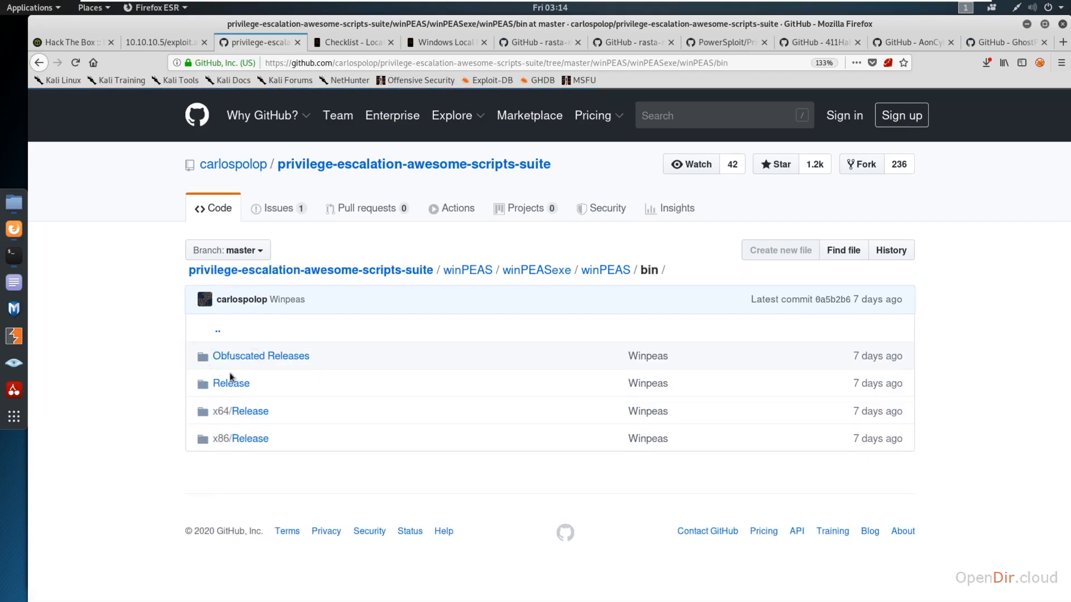
mouse_move(250, 438)
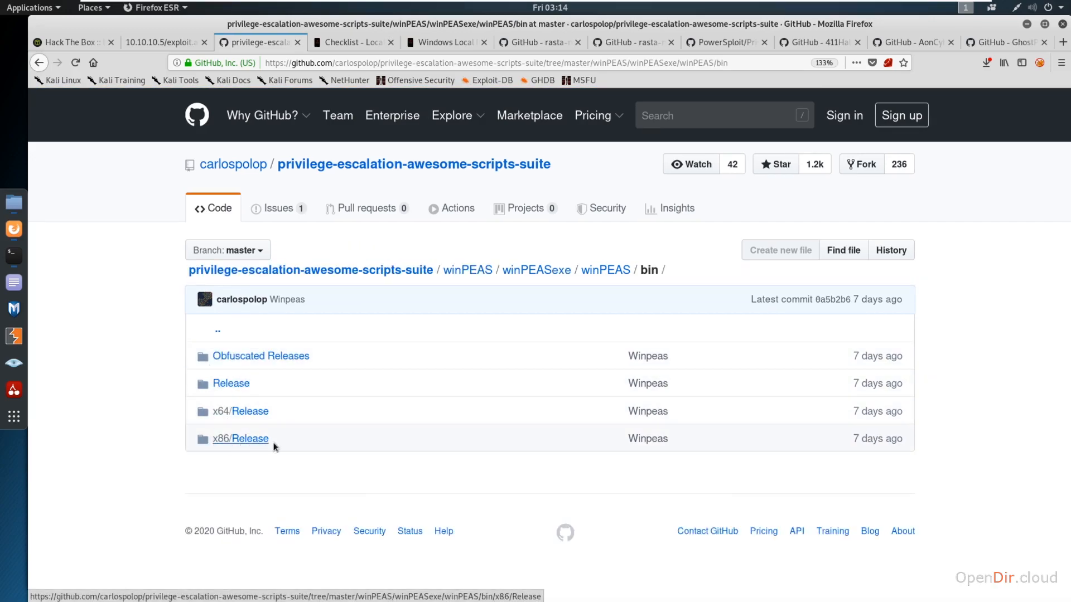
mouse_move(229, 417)
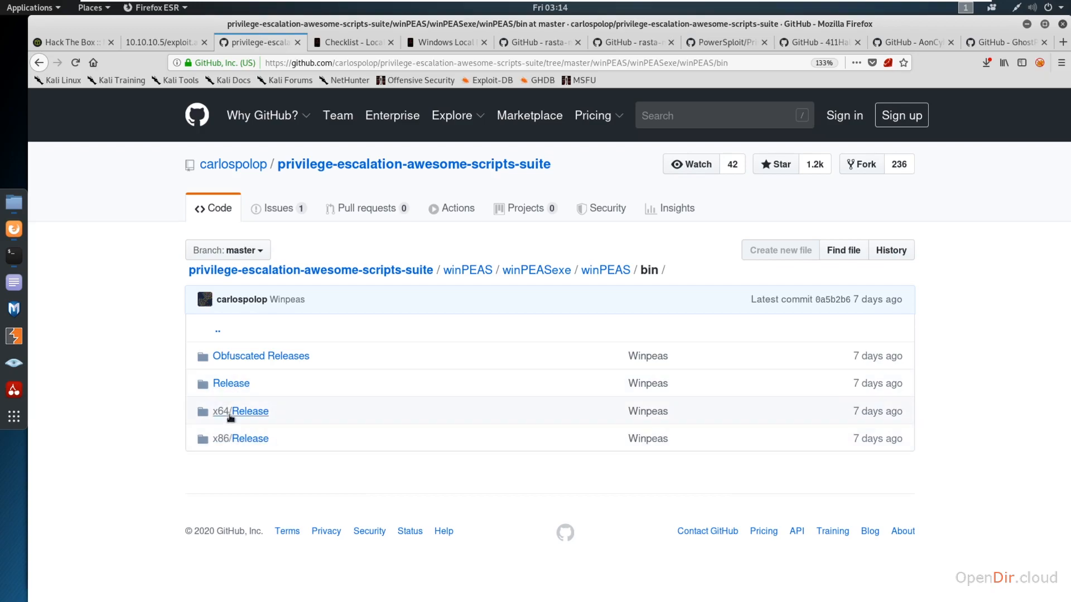
Browse the bin/x64/Release folder to find winPEAS.exe alongside its config, pdb and TaskScheduler files.
click(220, 411)
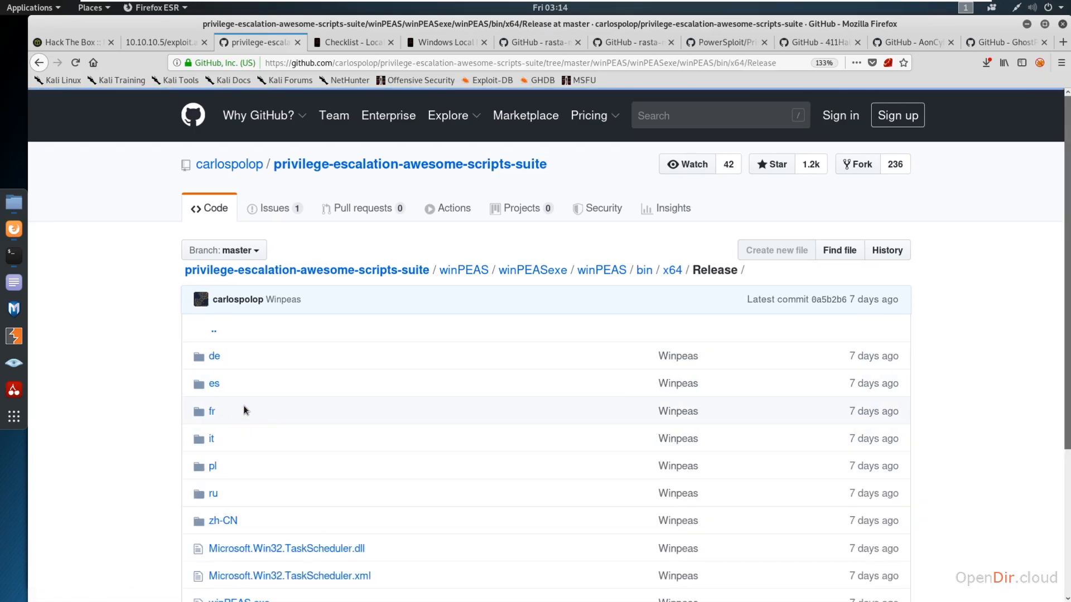
scroll(down, 3)
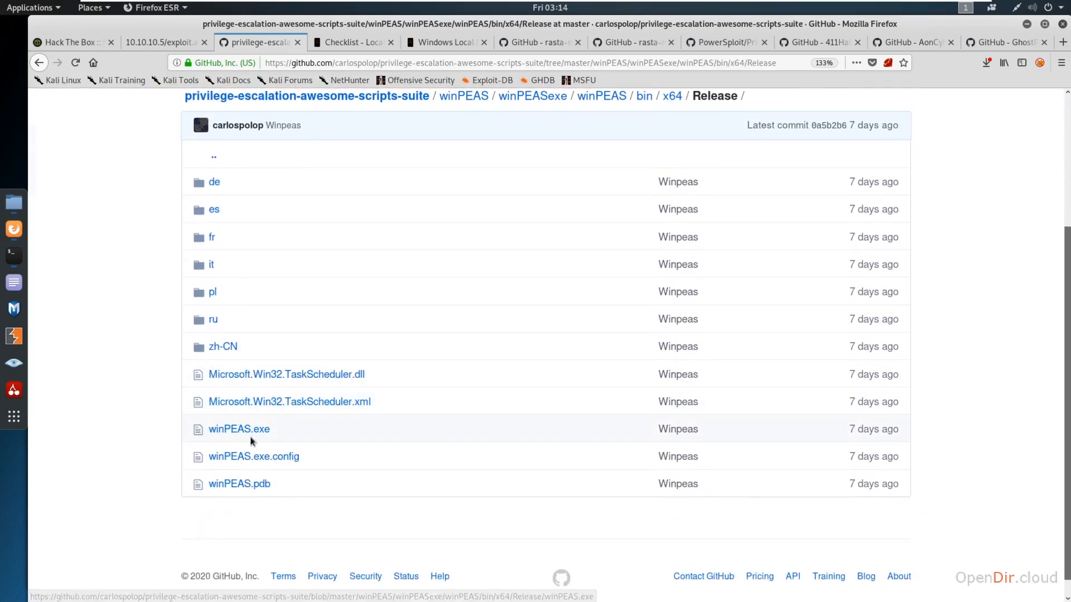
mouse_move(299, 436)
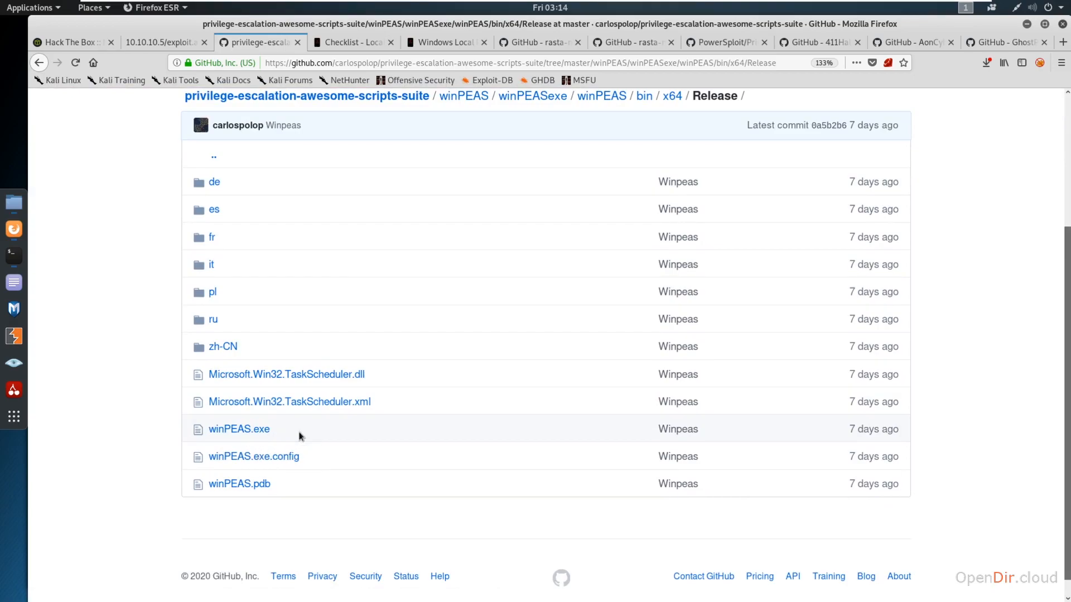
mouse_move(360, 424)
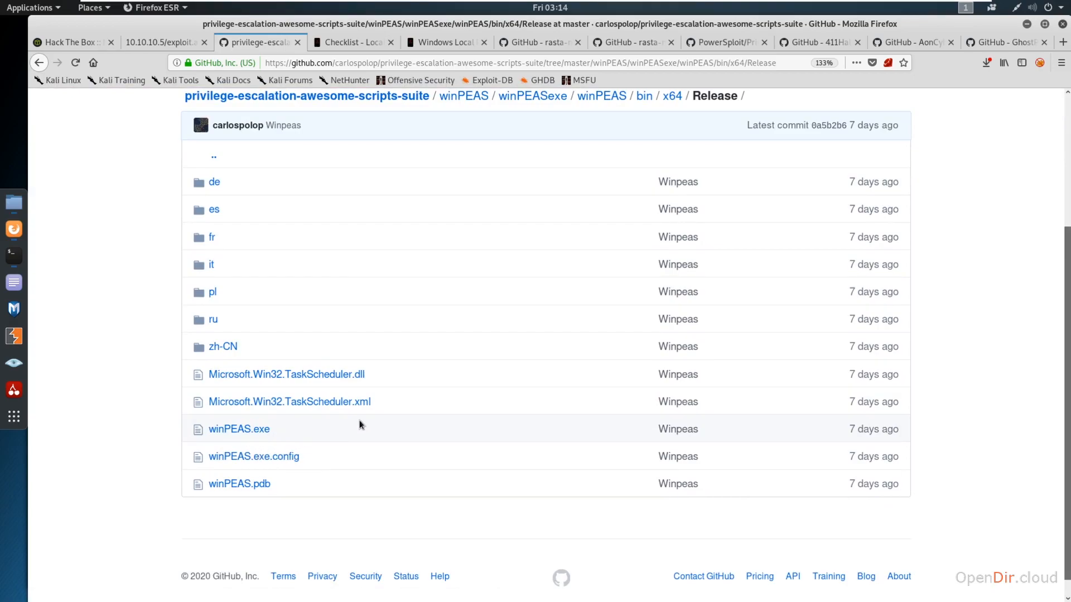
mouse_move(850, 129)
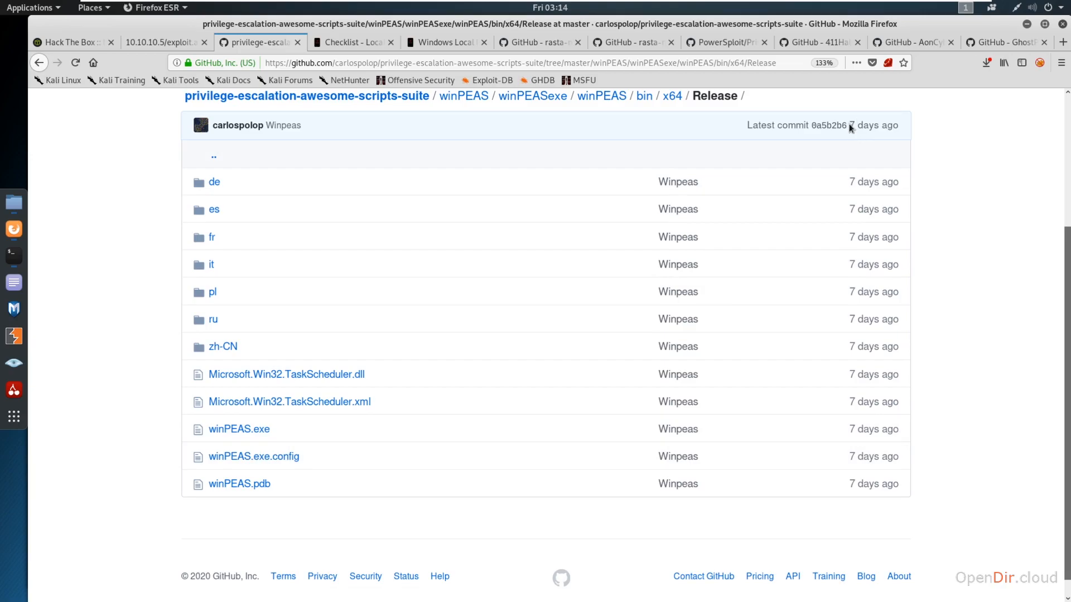
scroll(down, 3)
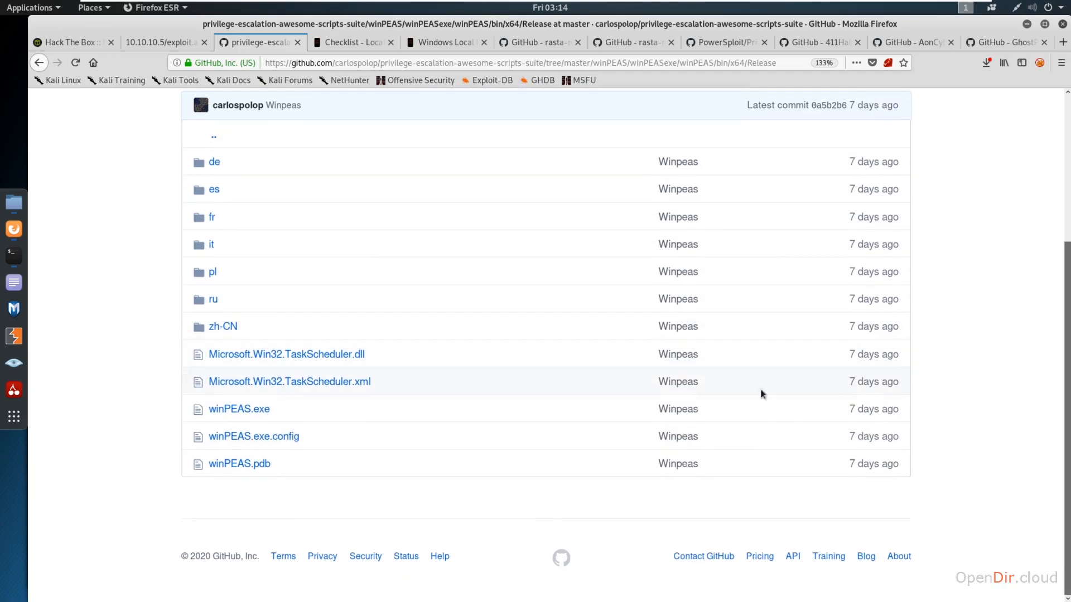
scroll(up, 3)
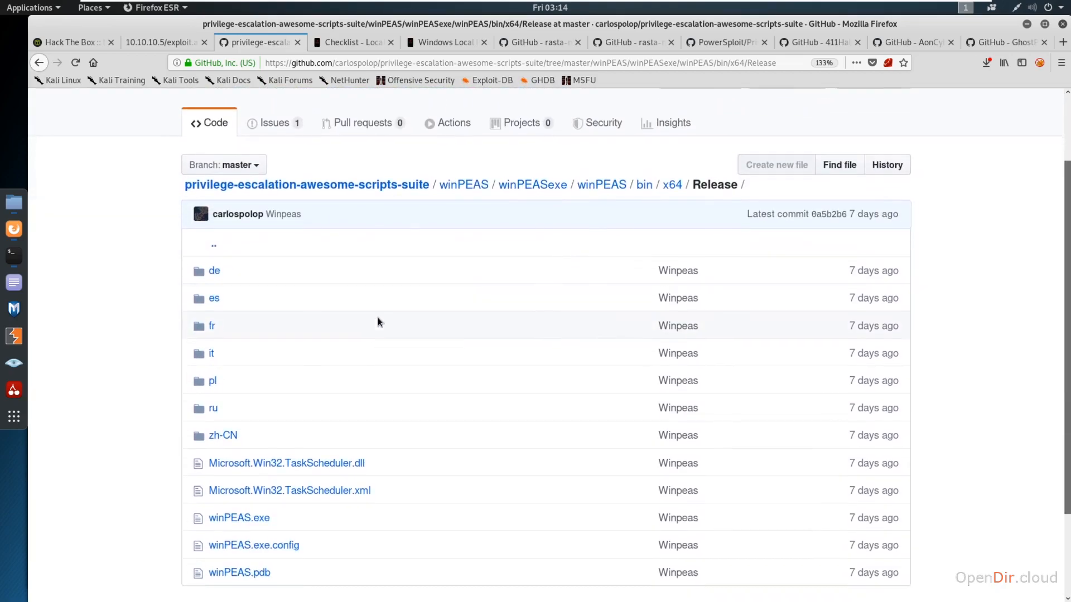
scroll(down, 3)
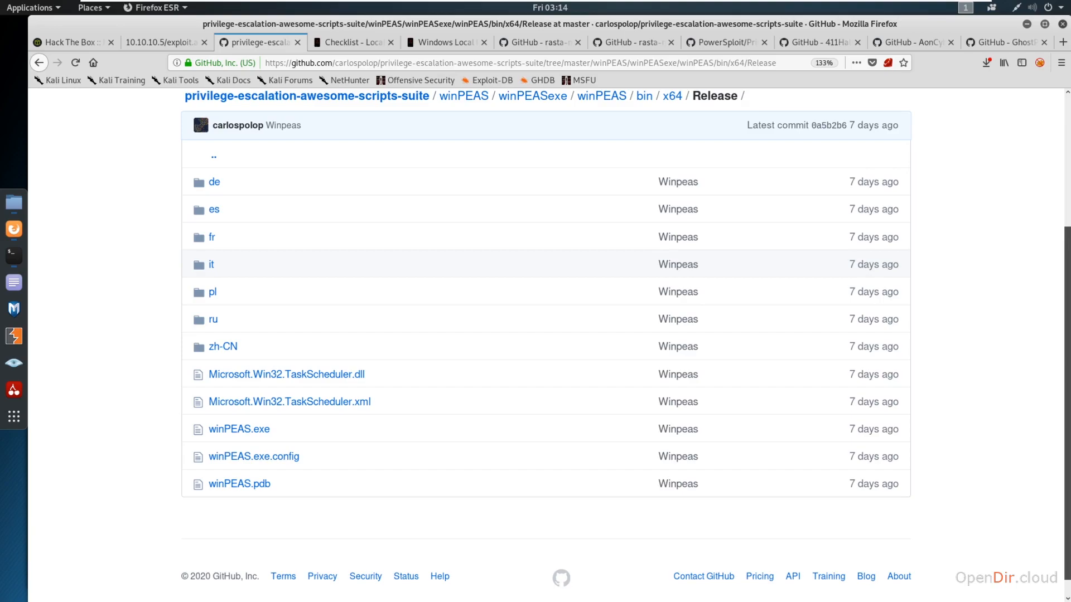
mouse_move(986, 281)
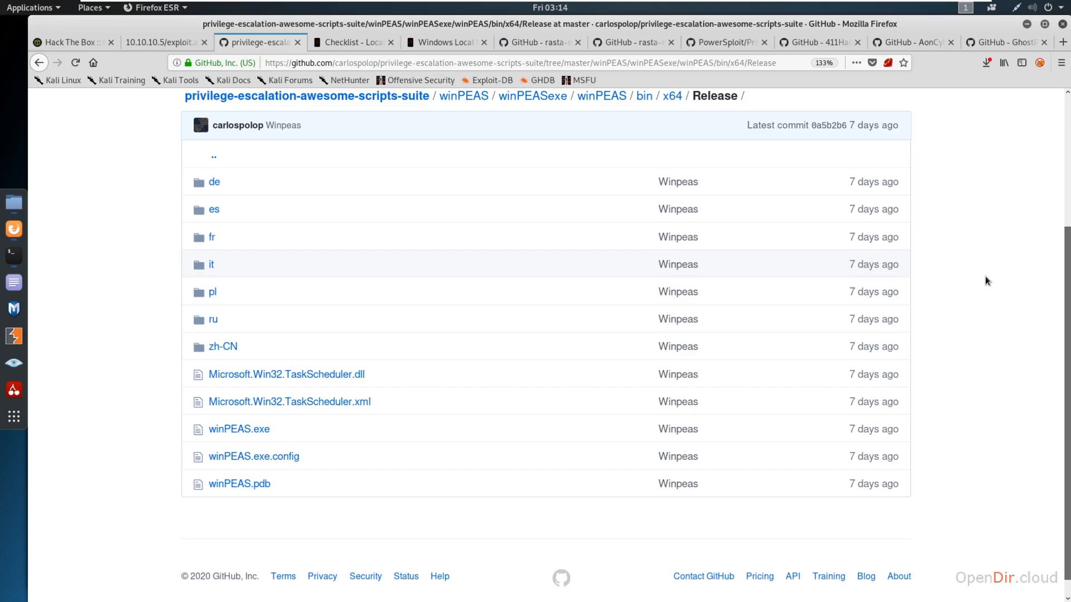